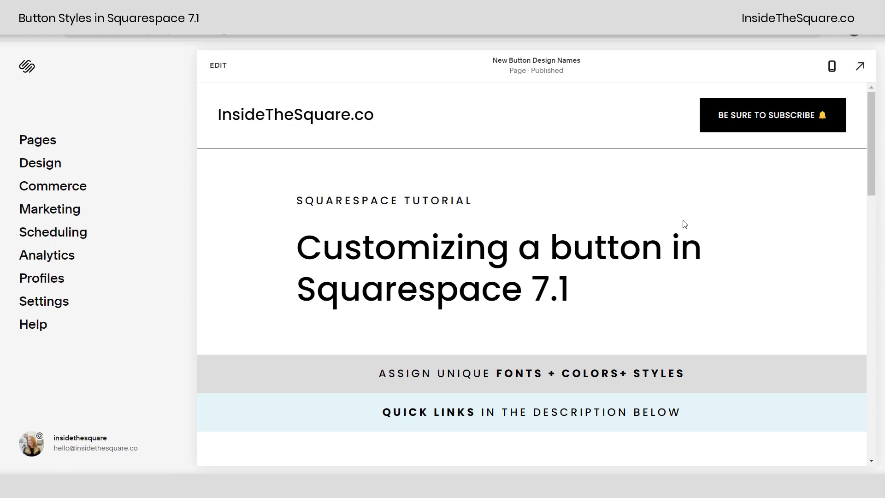
Step: Enter edit mode, select the Primary button block, and review its style and alignment options
{"action": "scroll", "scroll_direction": "down", "scroll_amount": 3}
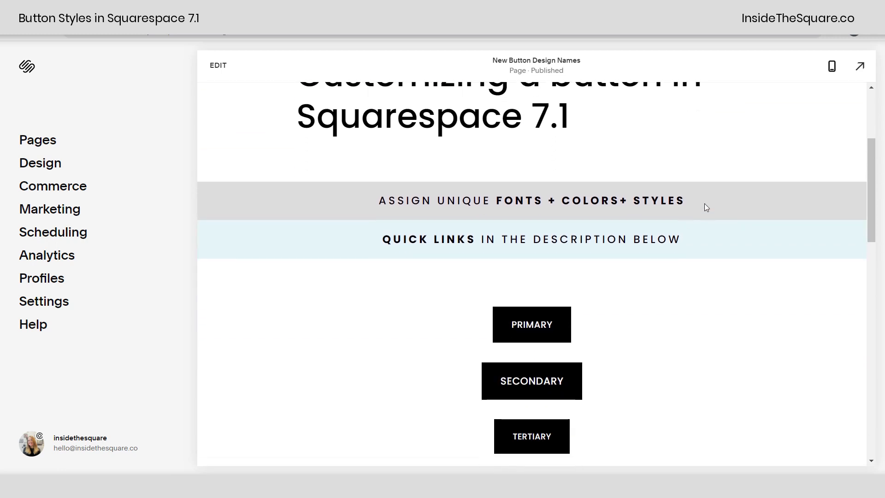
{"action": "double_click", "coordinate": [588, 201]}
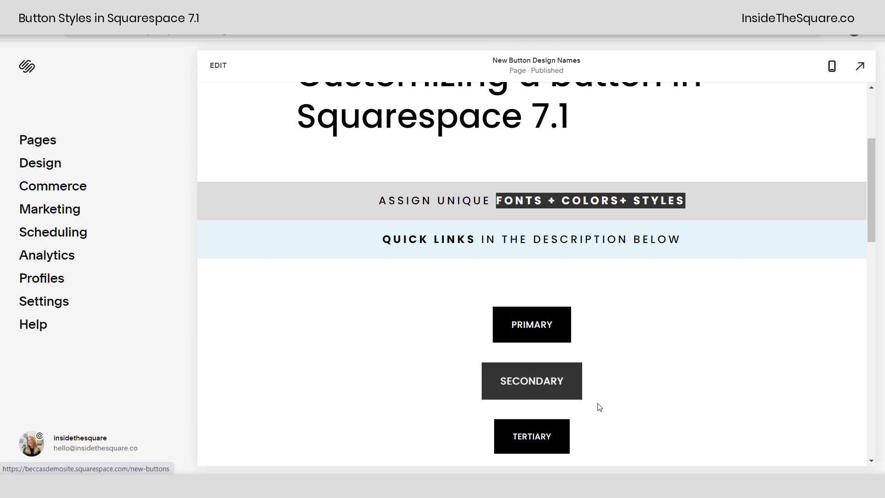
{"action": "mouse_move", "coordinate": [714, 330]}
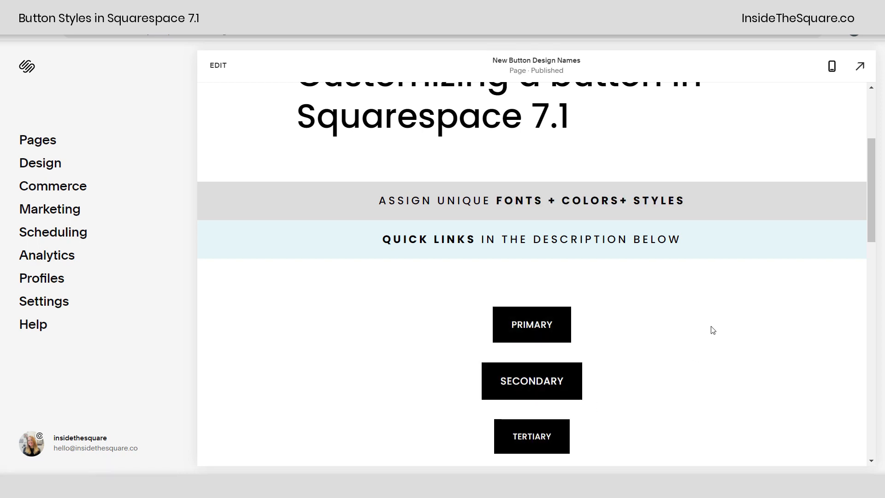
{"action": "mouse_move", "coordinate": [673, 287]}
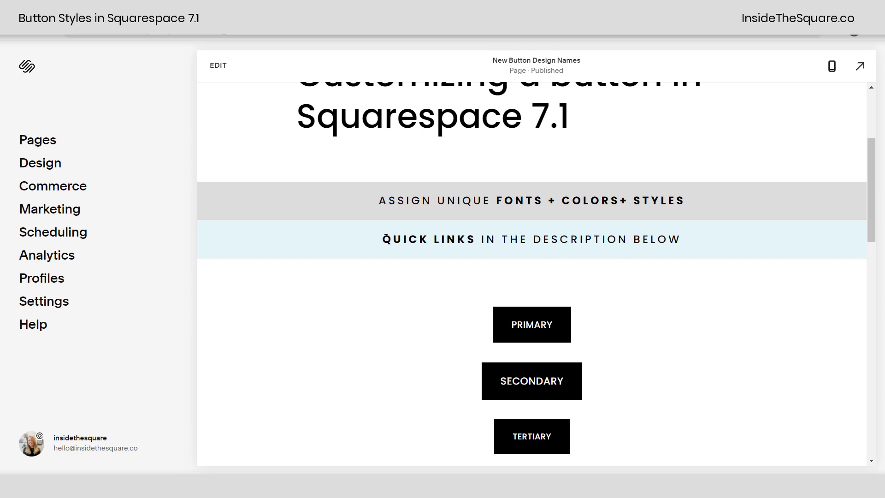
{"action": "mouse_move", "coordinate": [728, 277]}
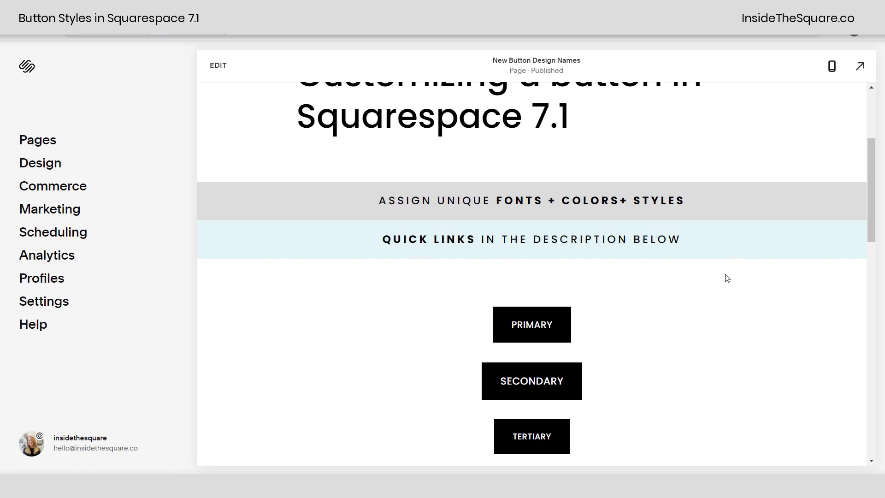
{"action": "mouse_move", "coordinate": [218, 66]}
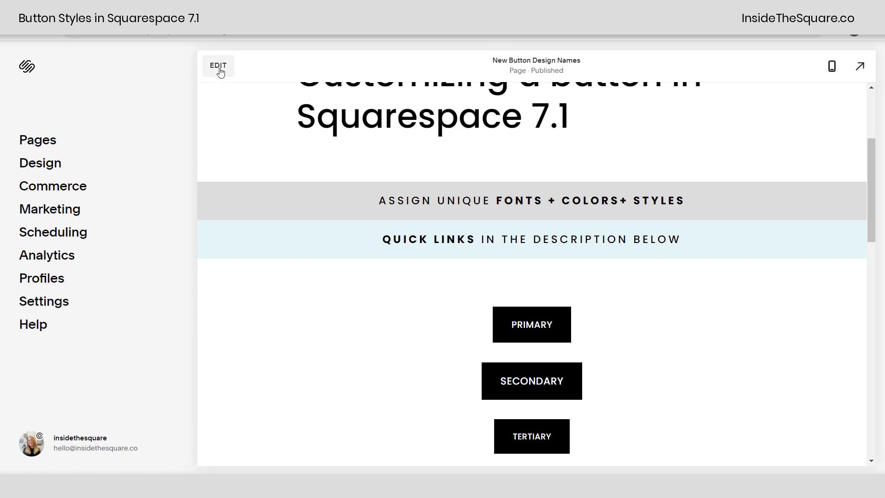
{"action": "left_click", "coordinate": [218, 66]}
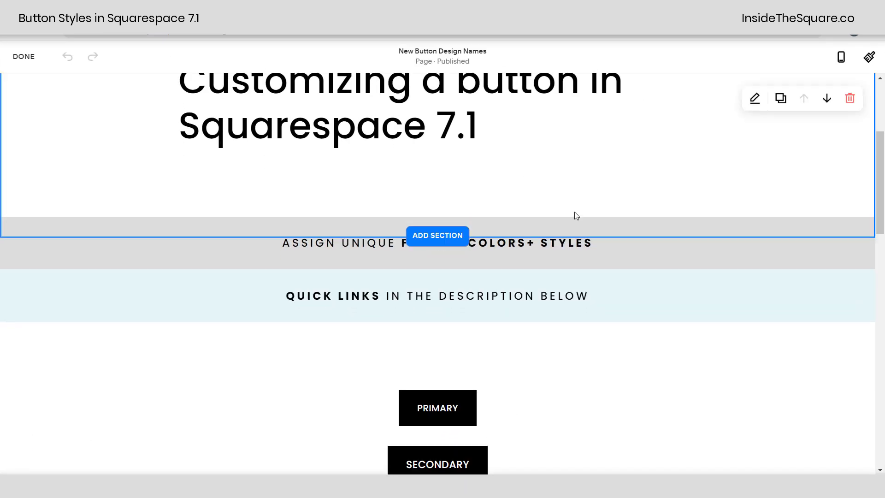
{"action": "scroll", "scroll_direction": "down", "scroll_amount": 3}
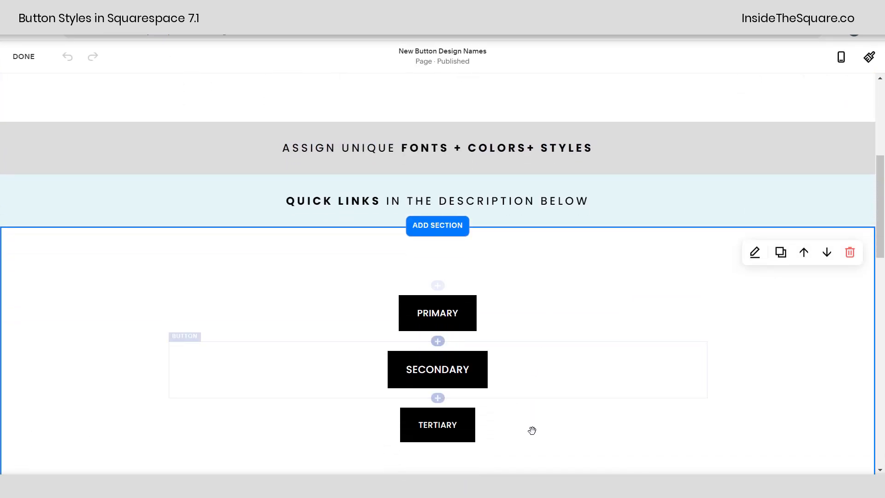
{"action": "mouse_move", "coordinate": [609, 249]}
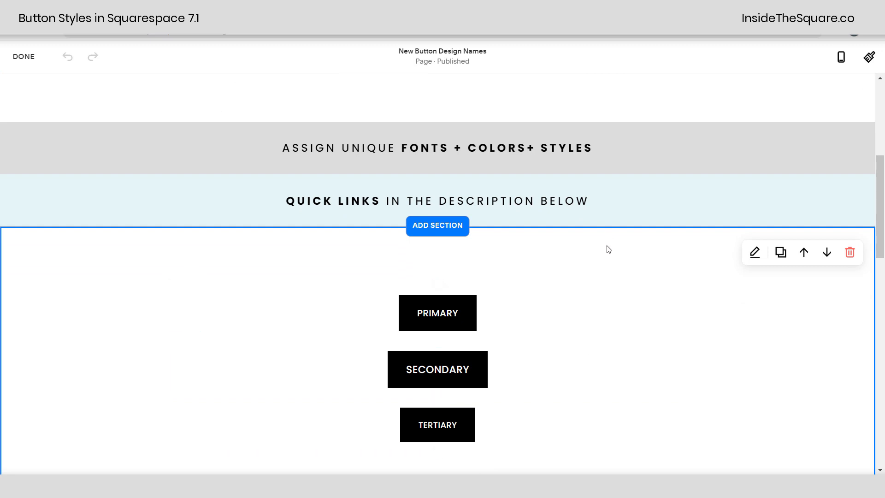
{"action": "left_click", "coordinate": [437, 312]}
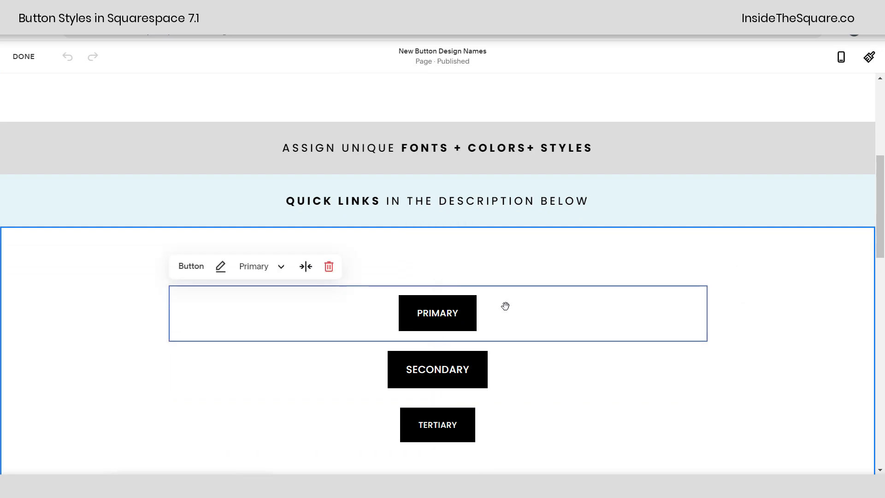
{"action": "mouse_move", "coordinate": [288, 273]}
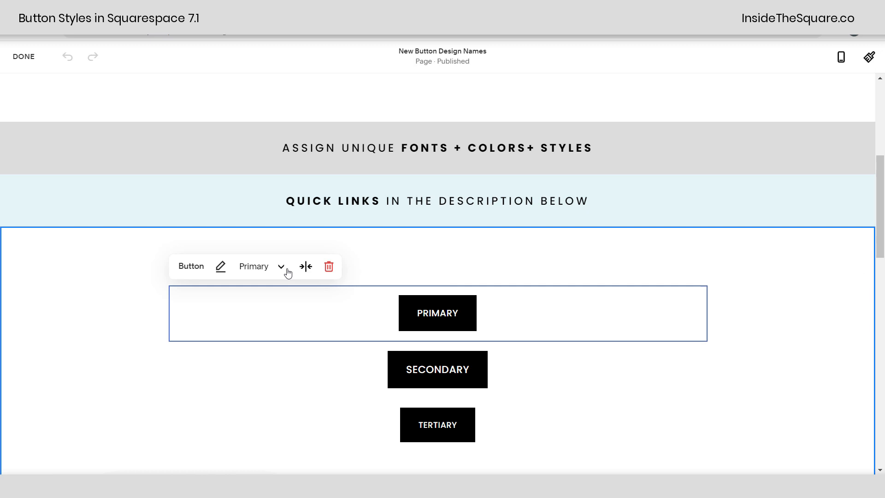
{"action": "left_click", "coordinate": [280, 267]}
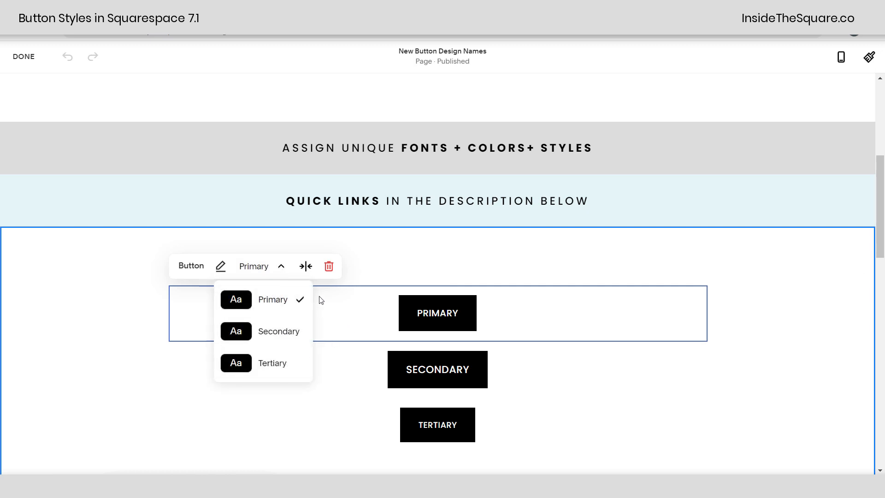
{"action": "mouse_move", "coordinate": [302, 265]}
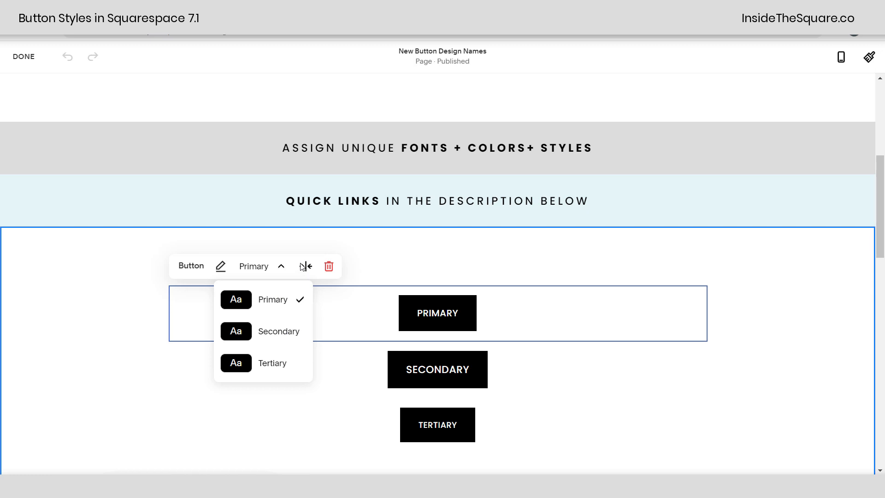
{"action": "left_click", "coordinate": [305, 266]}
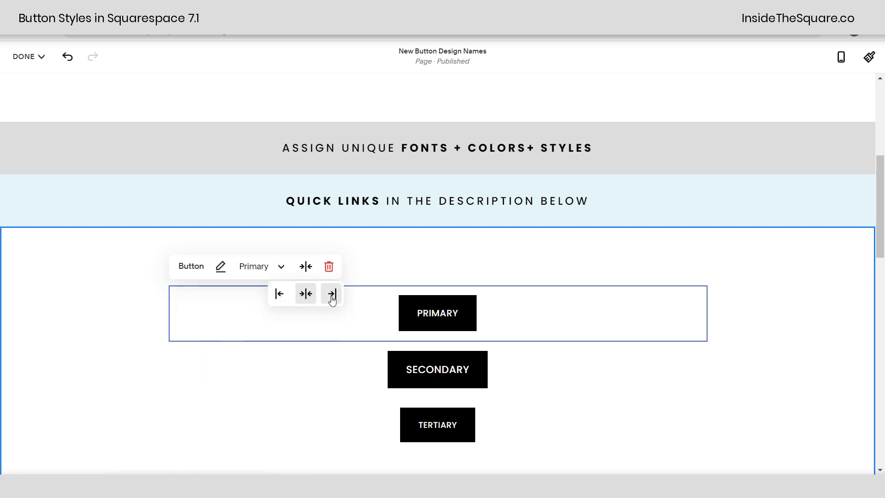
{"action": "mouse_move", "coordinate": [306, 294]}
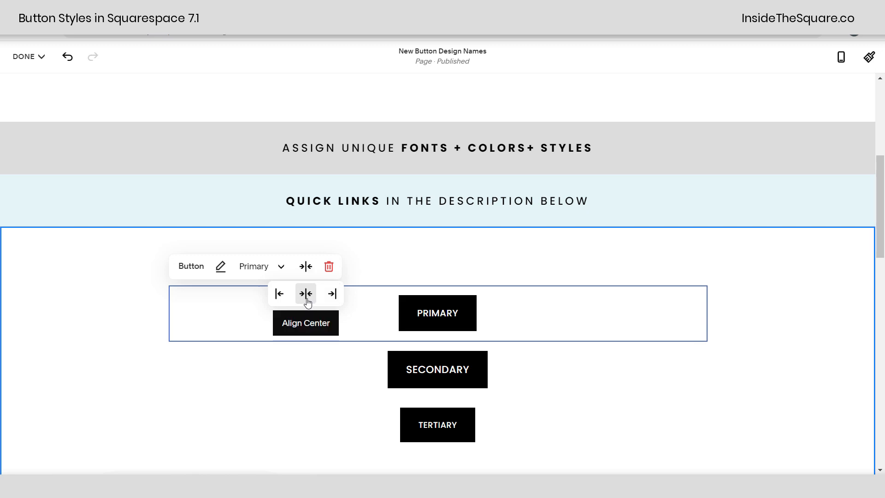
{"action": "mouse_move", "coordinate": [329, 266]}
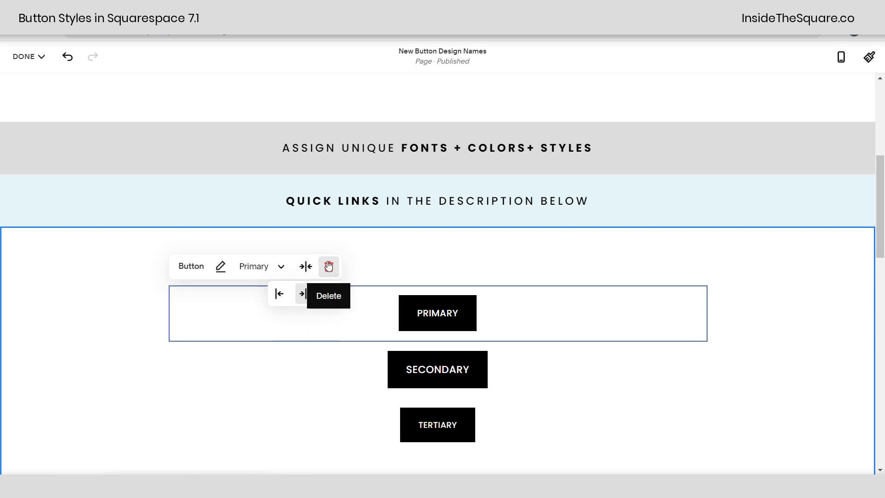
{"action": "mouse_move", "coordinate": [329, 270]}
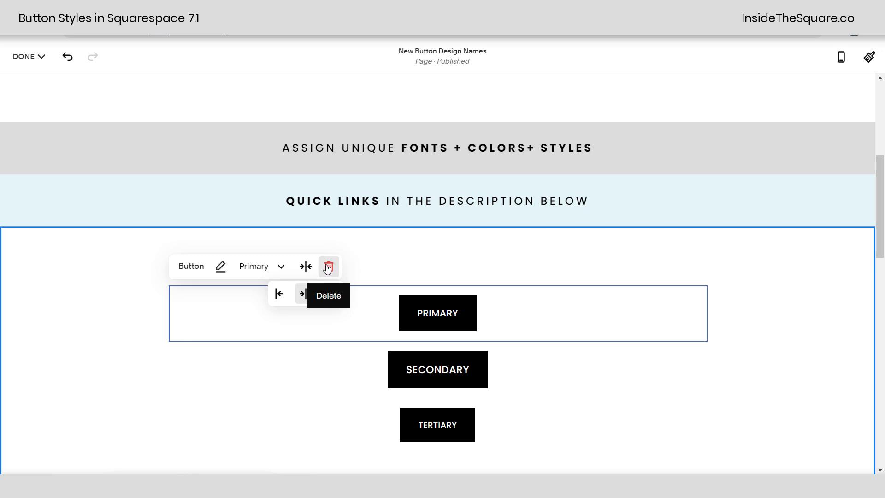
{"action": "mouse_move", "coordinate": [254, 266]}
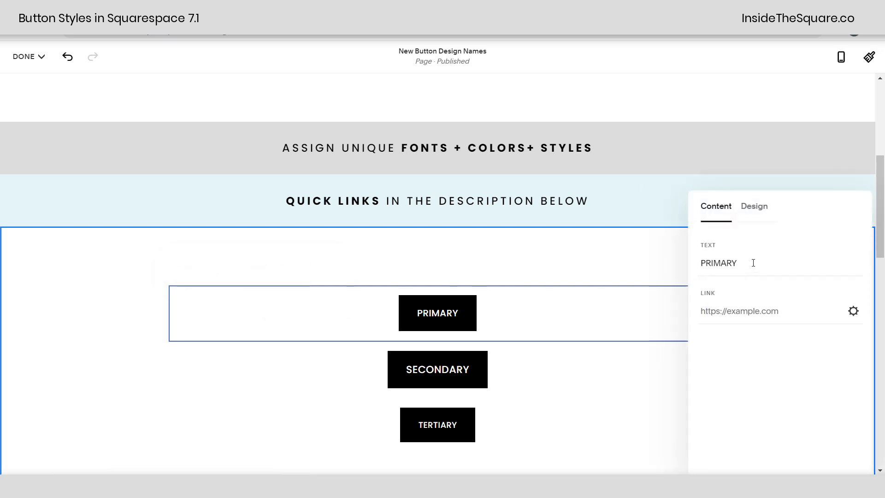
{"action": "mouse_move", "coordinate": [586, 259]}
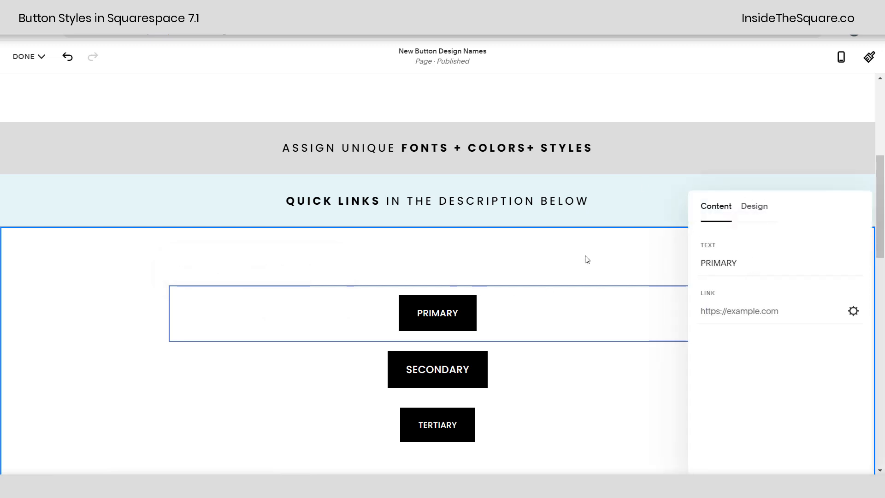
{"action": "mouse_move", "coordinate": [538, 309]}
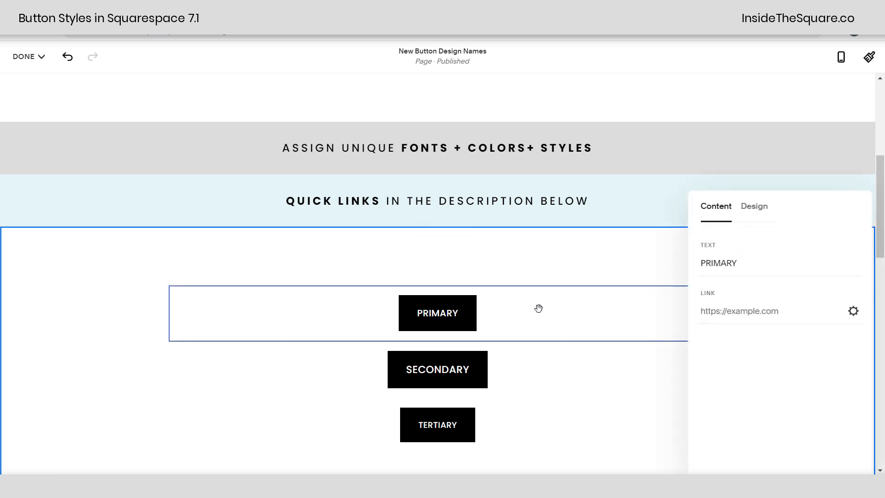
Step: Open the primary button's Link Editor, then close it and the settings panel unchanged
{"action": "double_click", "coordinate": [719, 263]}
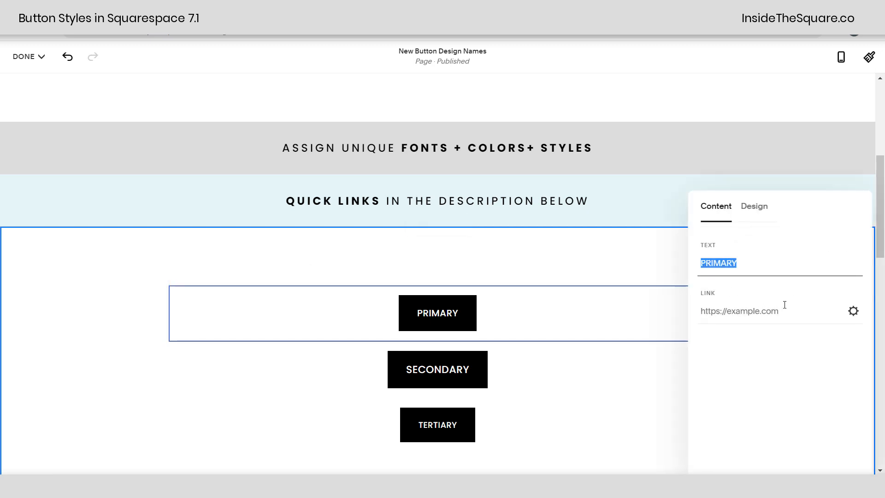
{"action": "left_click", "coordinate": [853, 311]}
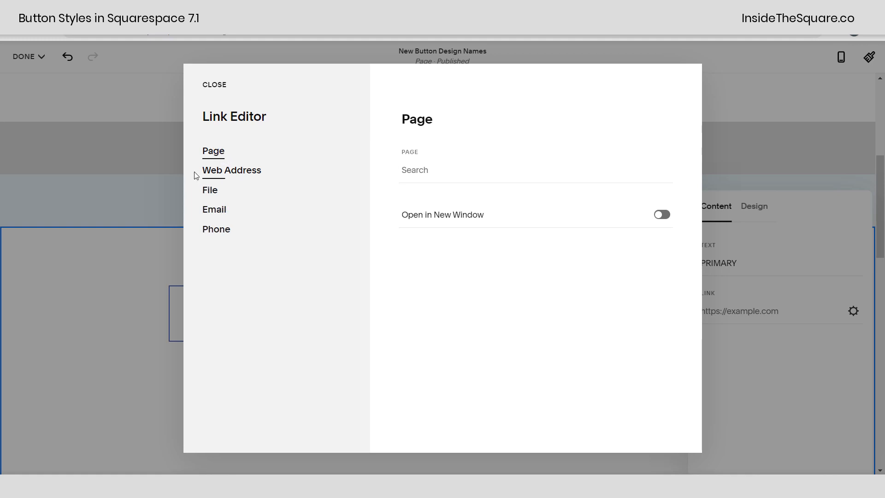
{"action": "mouse_move", "coordinate": [231, 173]}
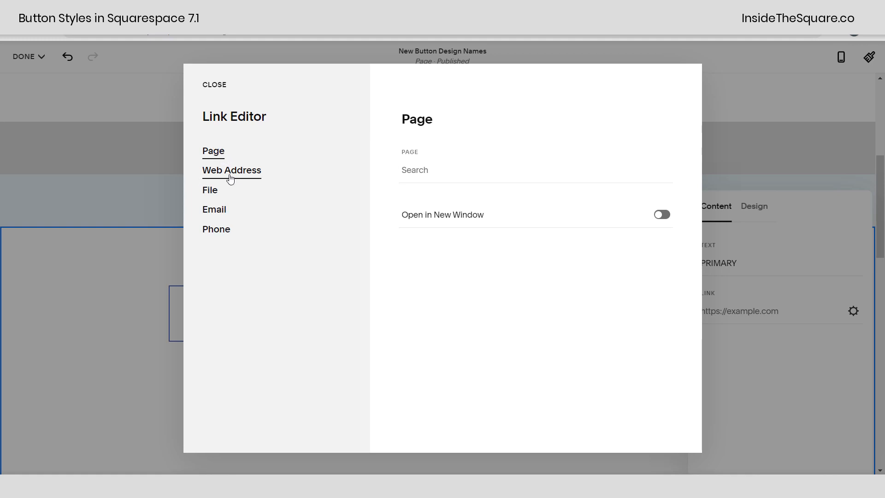
{"action": "mouse_move", "coordinate": [214, 209]}
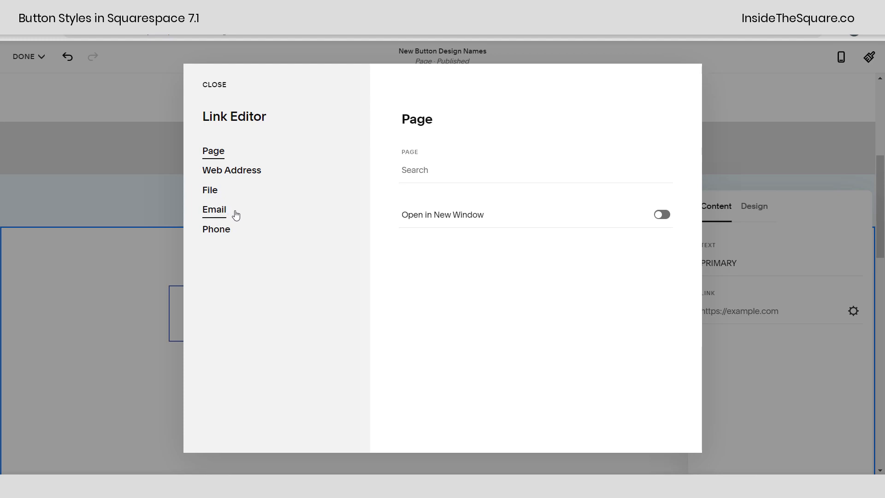
{"action": "mouse_move", "coordinate": [222, 83]}
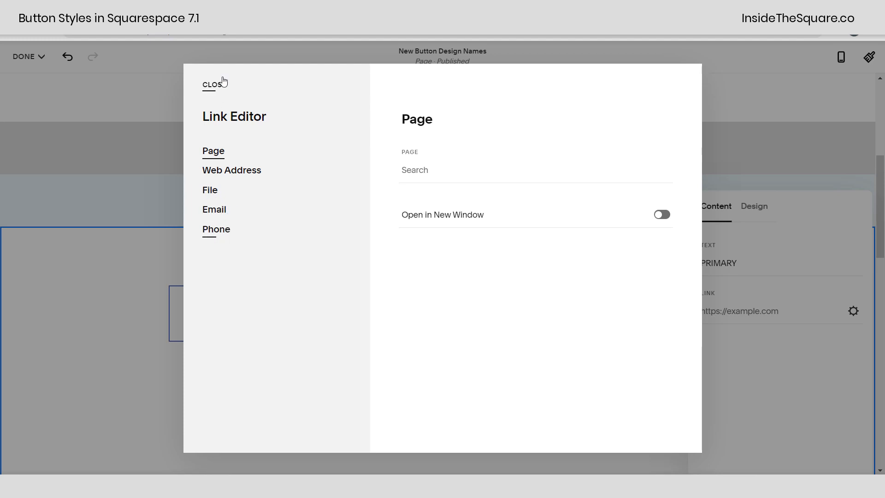
{"action": "left_click", "coordinate": [211, 84]}
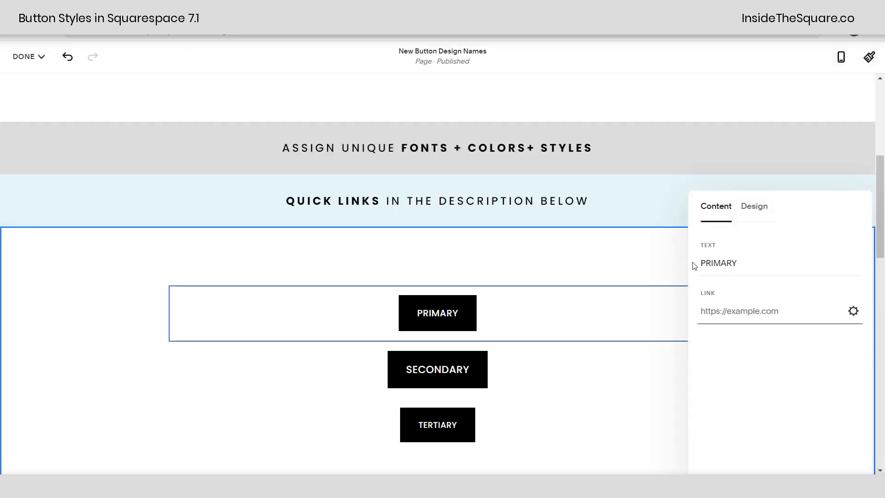
{"action": "left_click", "coordinate": [525, 295]}
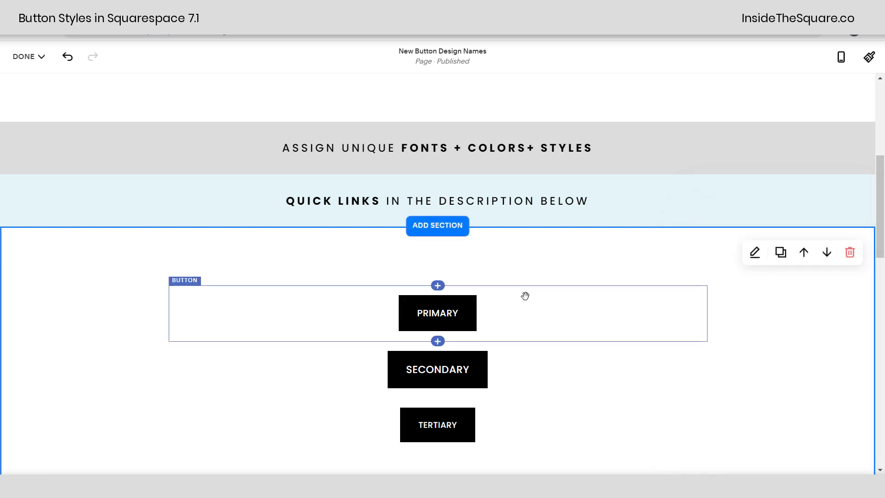
{"action": "left_click", "coordinate": [437, 312]}
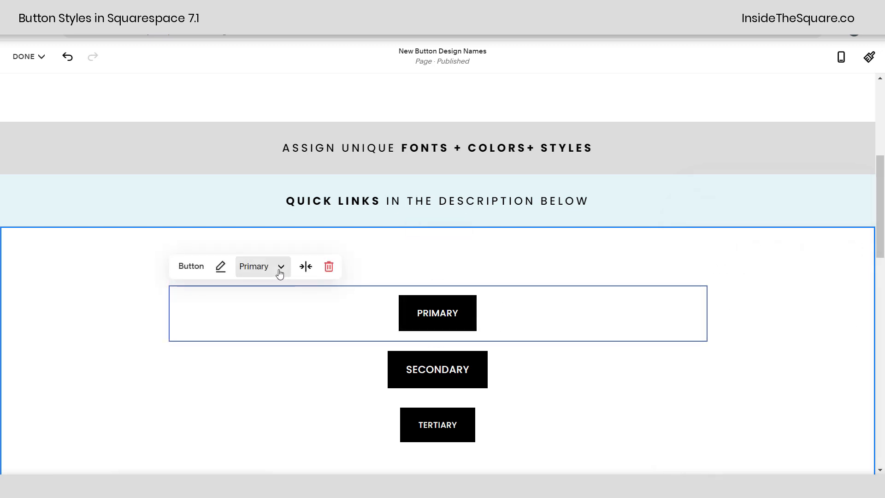
{"action": "left_click", "coordinate": [262, 266]}
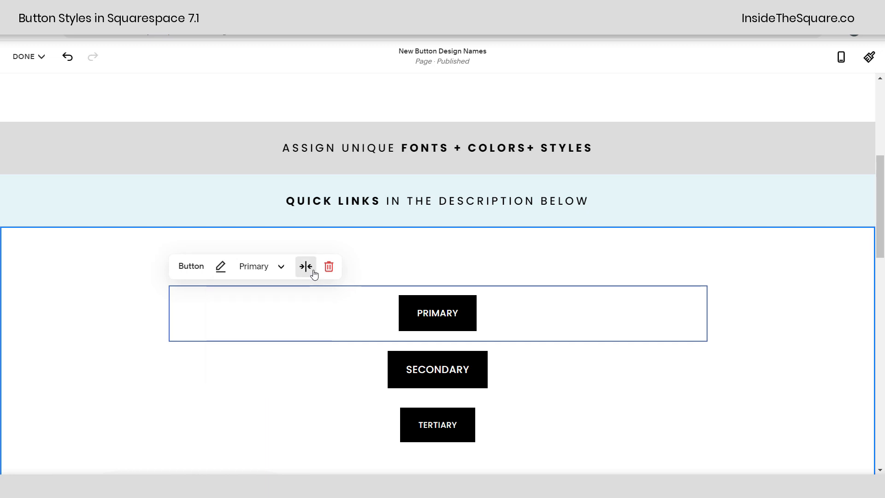
{"action": "left_click", "coordinate": [305, 266]}
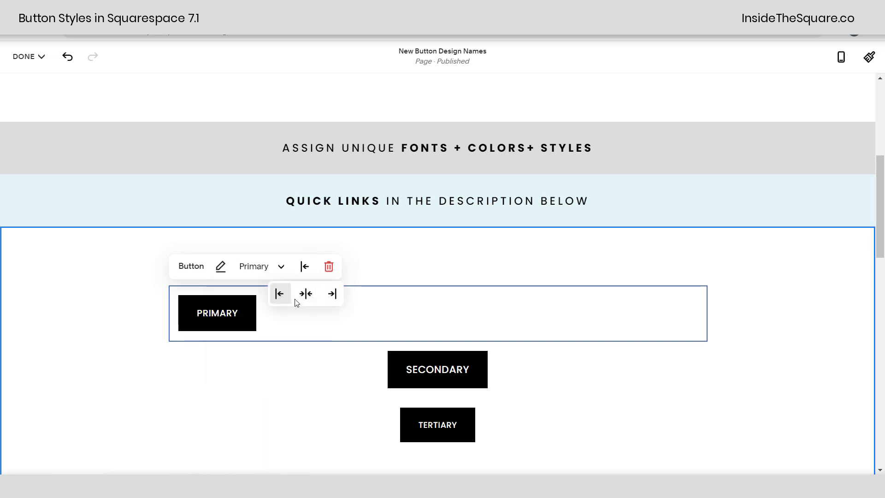
{"action": "left_click", "coordinate": [332, 294]}
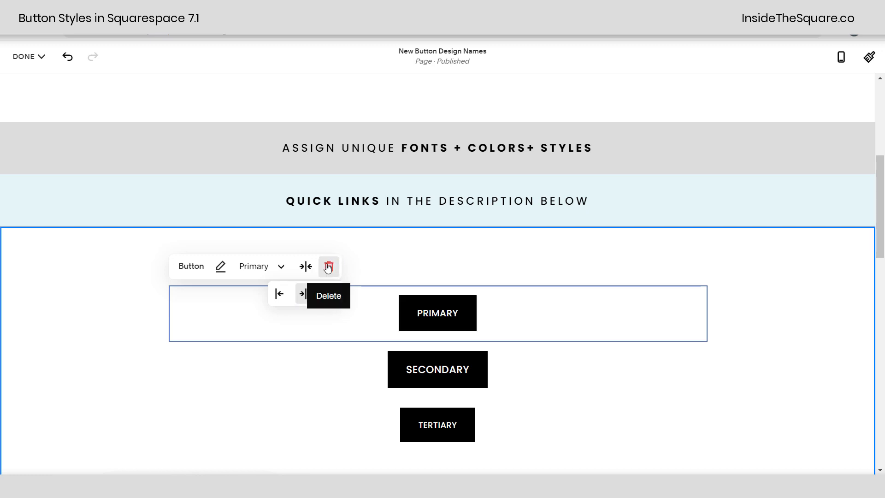
{"action": "mouse_move", "coordinate": [220, 266]}
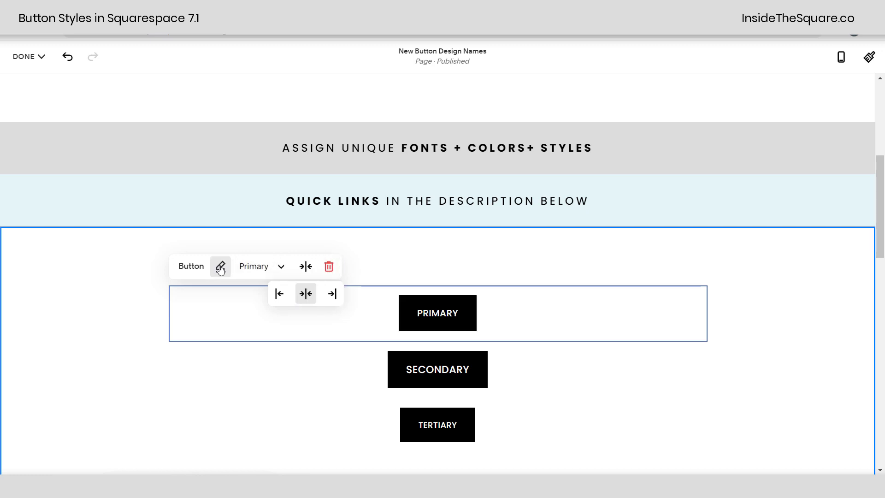
{"action": "left_click", "coordinate": [221, 266]}
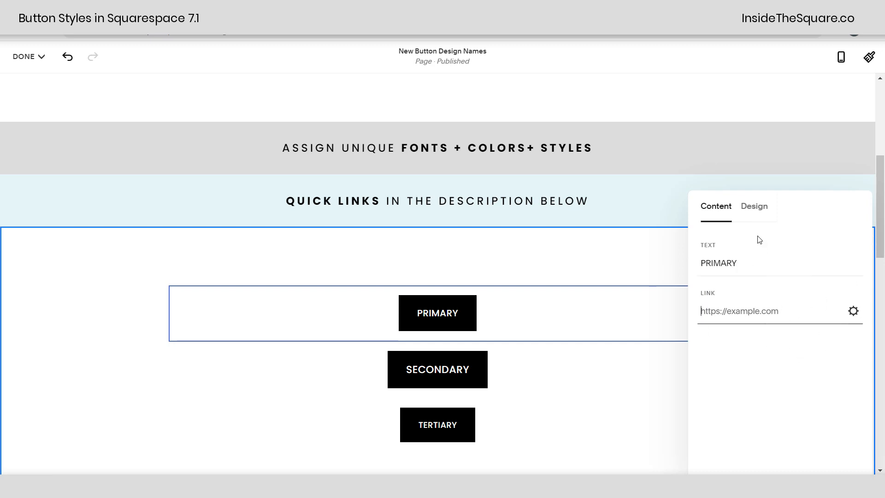
{"action": "left_click", "coordinate": [754, 206]}
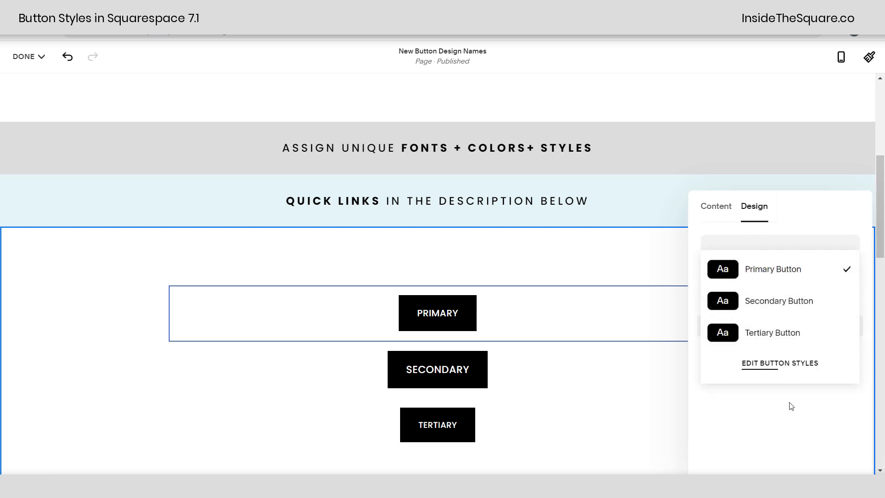
{"action": "left_click", "coordinate": [773, 269]}
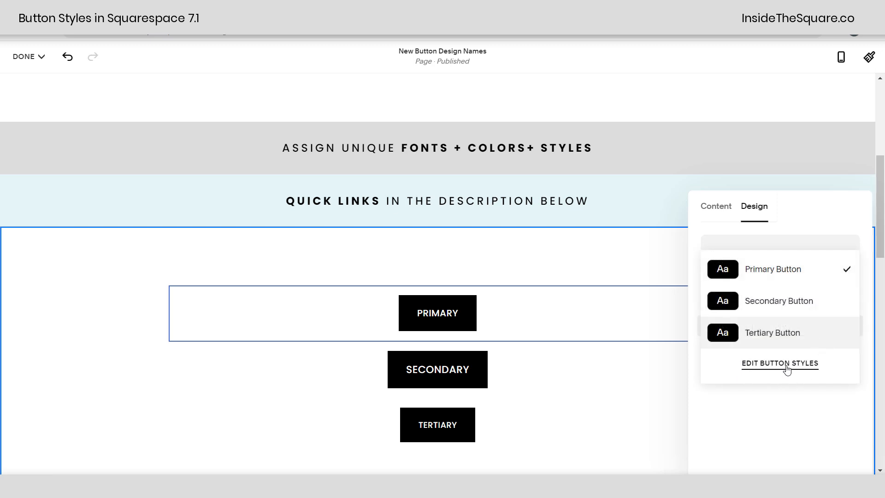
{"action": "mouse_move", "coordinate": [786, 379]}
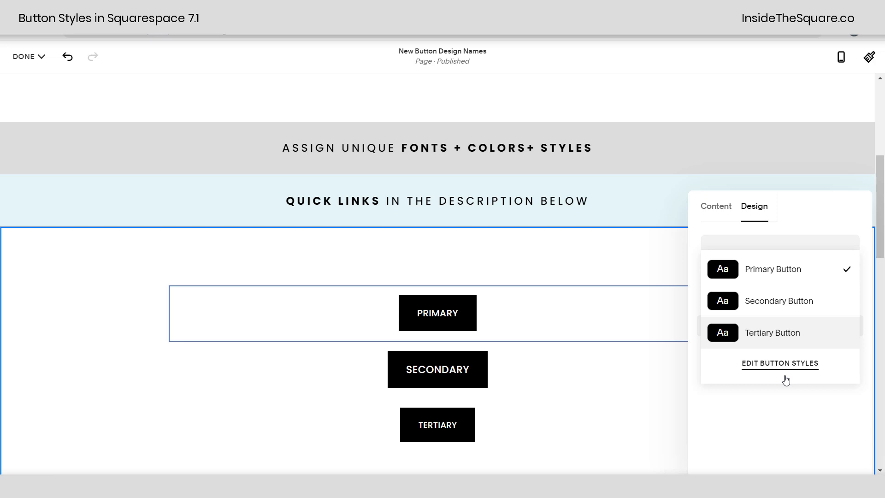
{"action": "left_click", "coordinate": [779, 268]}
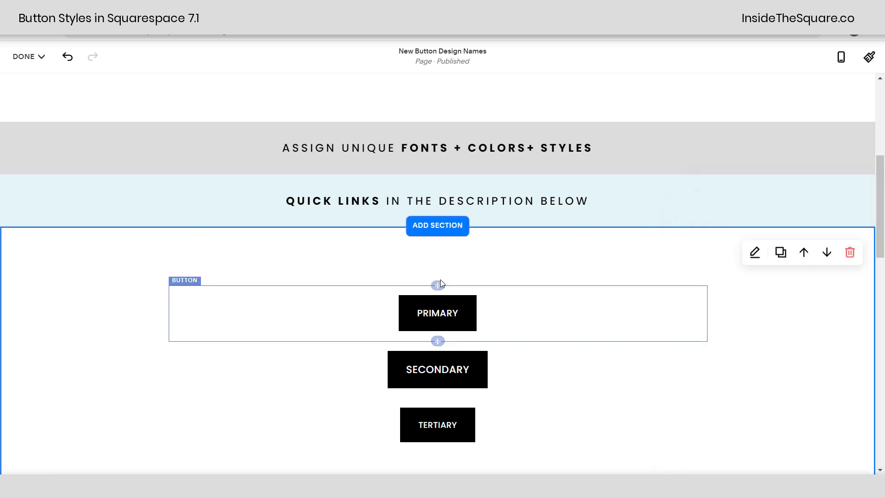
{"action": "left_click", "coordinate": [438, 285]}
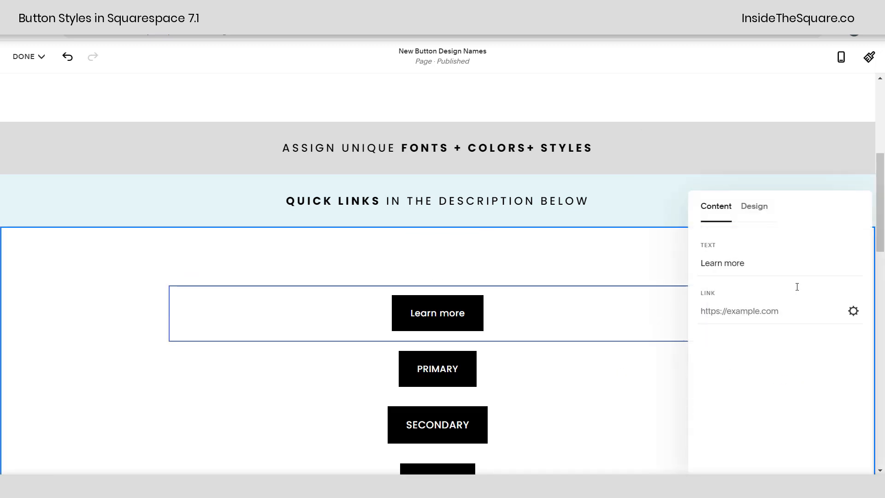
{"action": "mouse_move", "coordinate": [811, 324]}
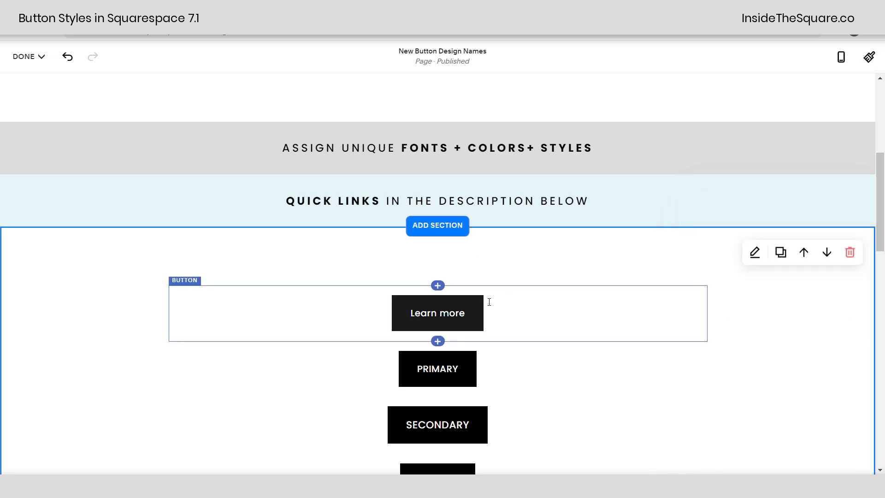
{"action": "left_click", "coordinate": [437, 312]}
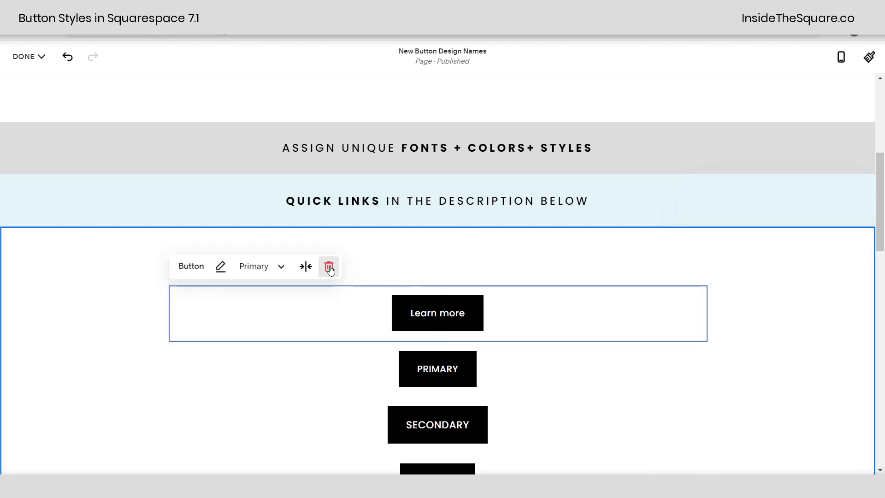
{"action": "left_click", "coordinate": [329, 266]}
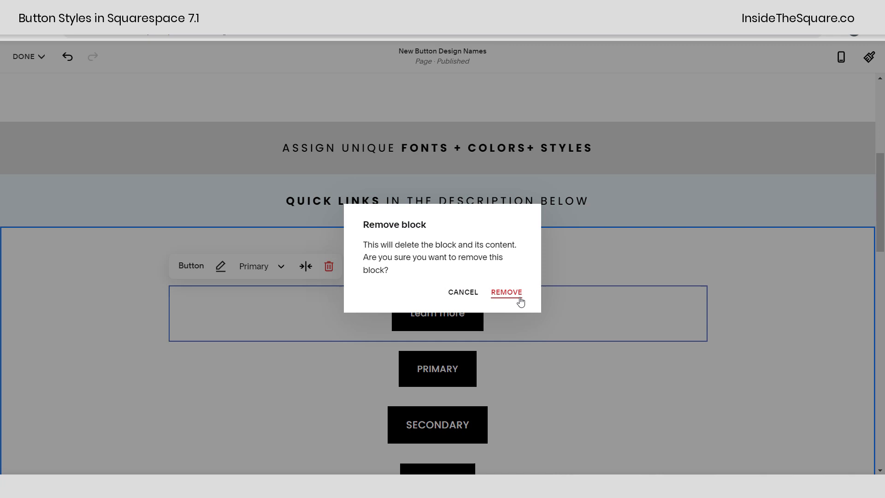
{"action": "left_click", "coordinate": [506, 292]}
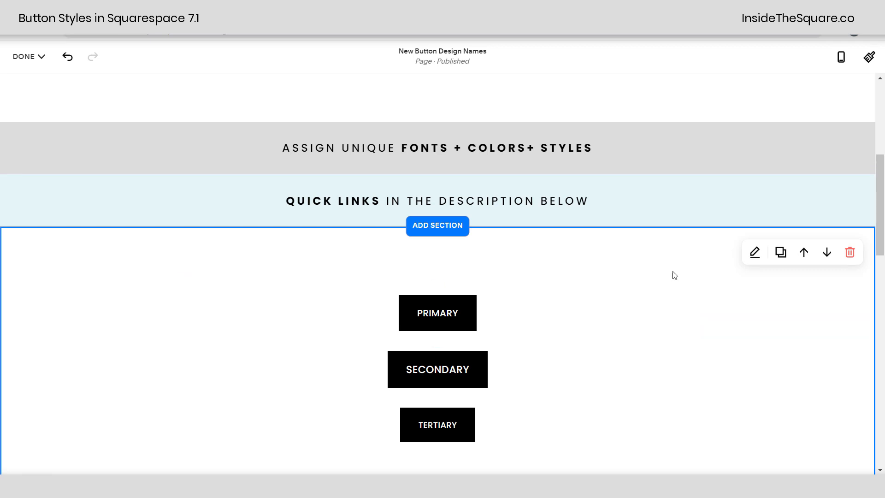
{"action": "mouse_move", "coordinate": [678, 269]}
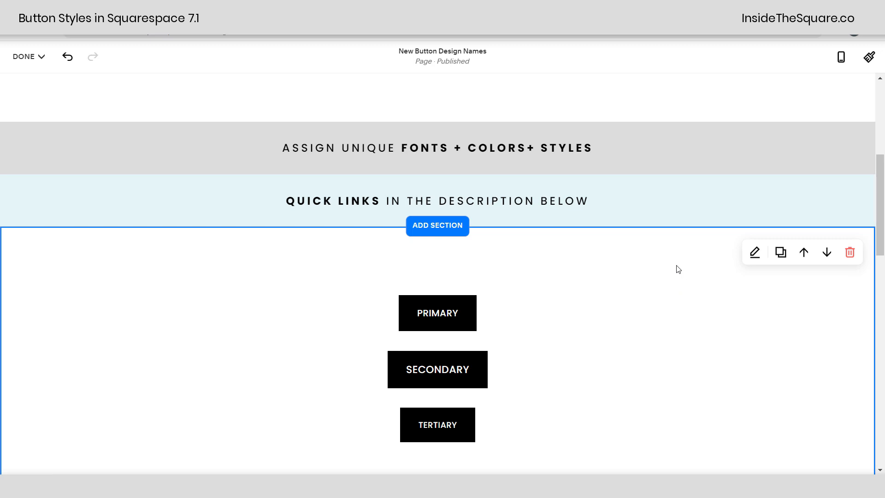
{"action": "mouse_move", "coordinate": [869, 56]}
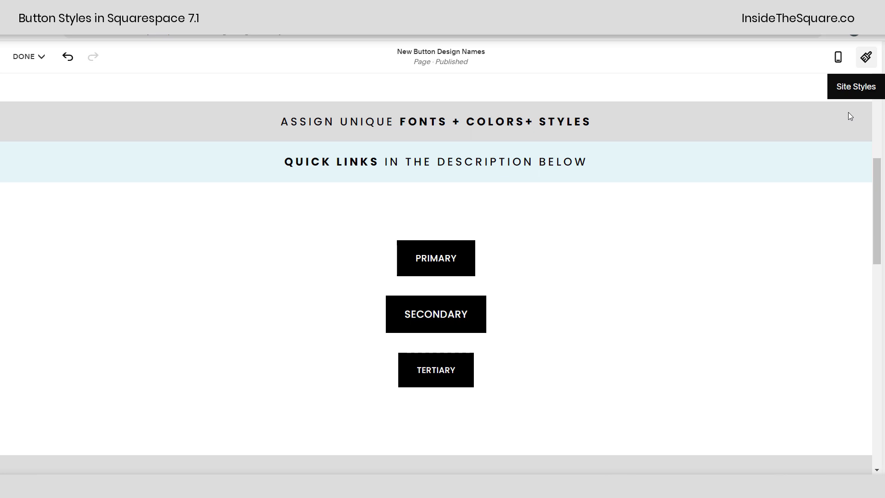
Step: Open Site Styles > Fonts > Buttons, showing Poppins 500 for all three button types
{"action": "left_click", "coordinate": [856, 86]}
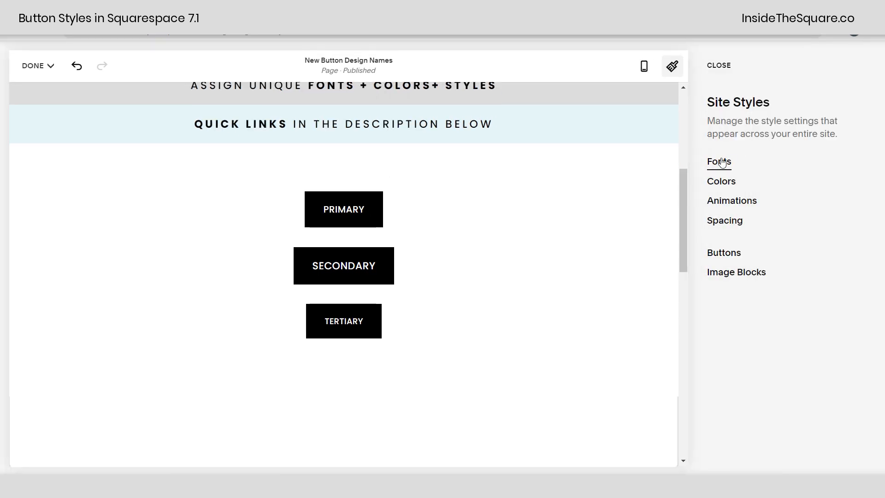
{"action": "left_click", "coordinate": [719, 161]}
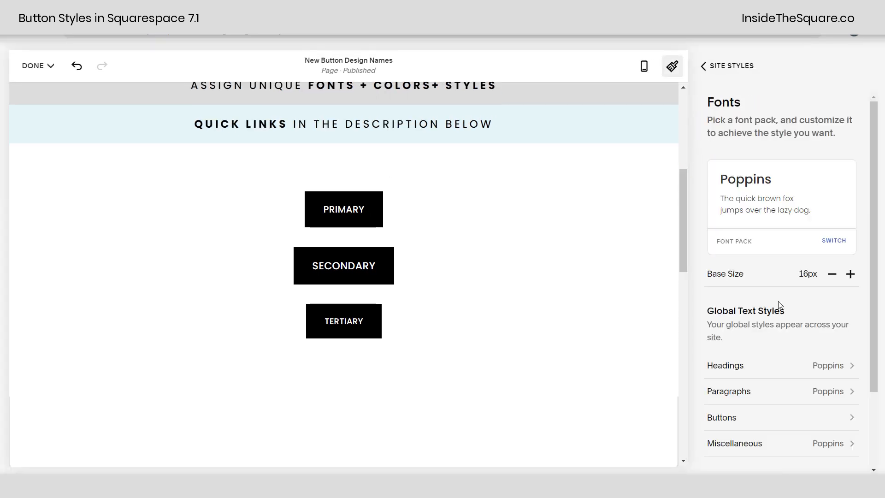
{"action": "scroll", "scroll_direction": "down", "scroll_amount": 3}
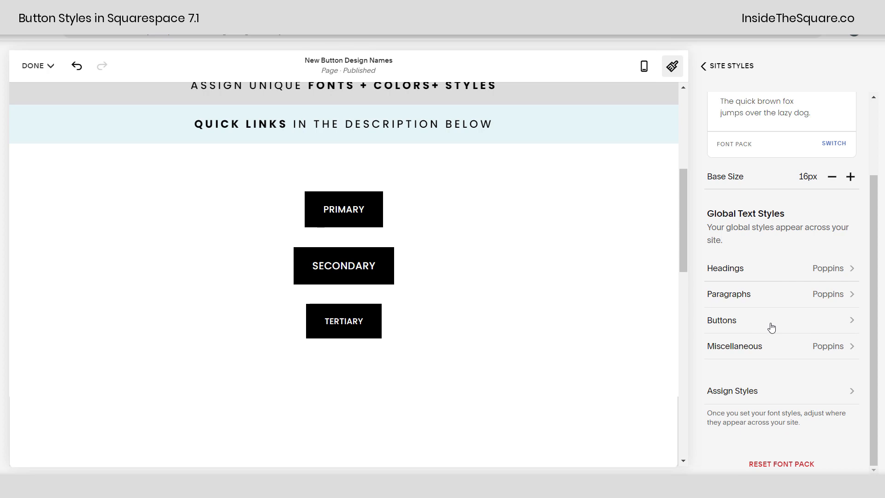
{"action": "left_click", "coordinate": [722, 320]}
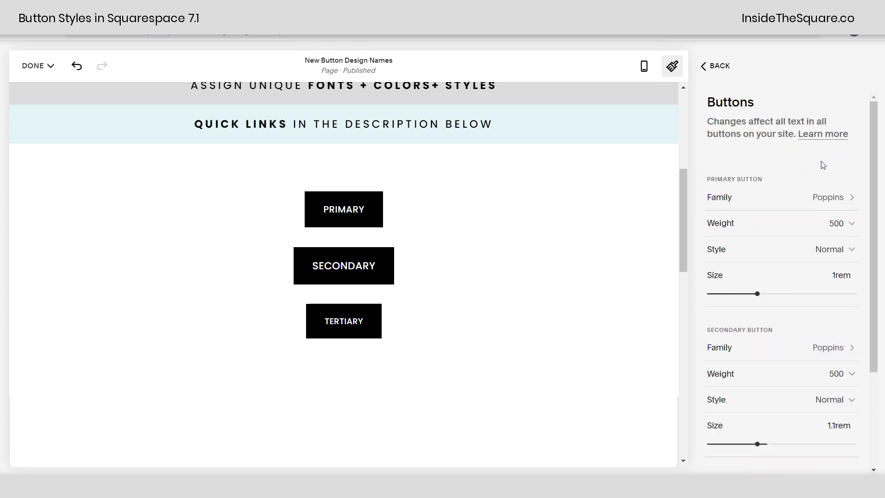
{"action": "scroll", "scroll_direction": "down", "scroll_amount": 3}
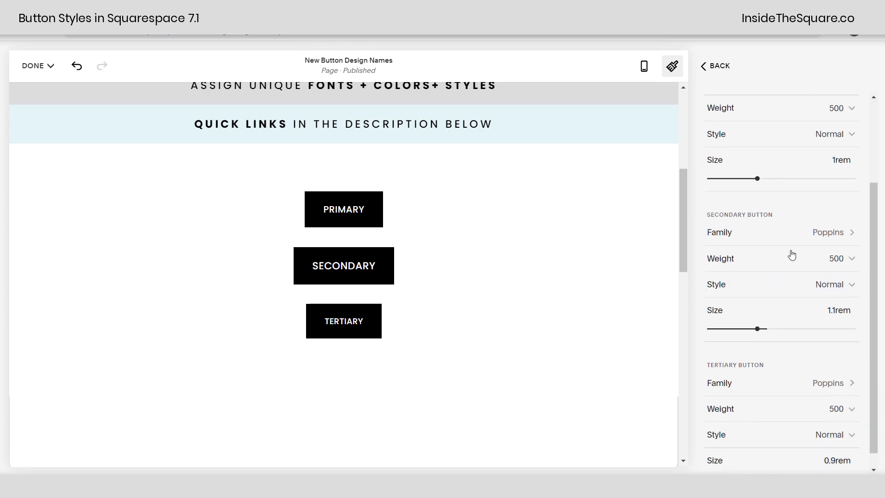
{"action": "scroll", "scroll_direction": "up", "scroll_amount": 3}
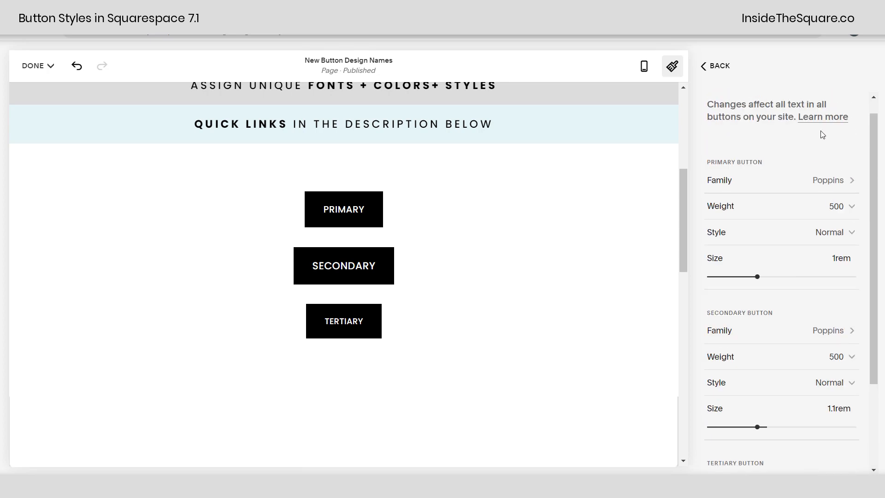
{"action": "mouse_move", "coordinate": [821, 172]}
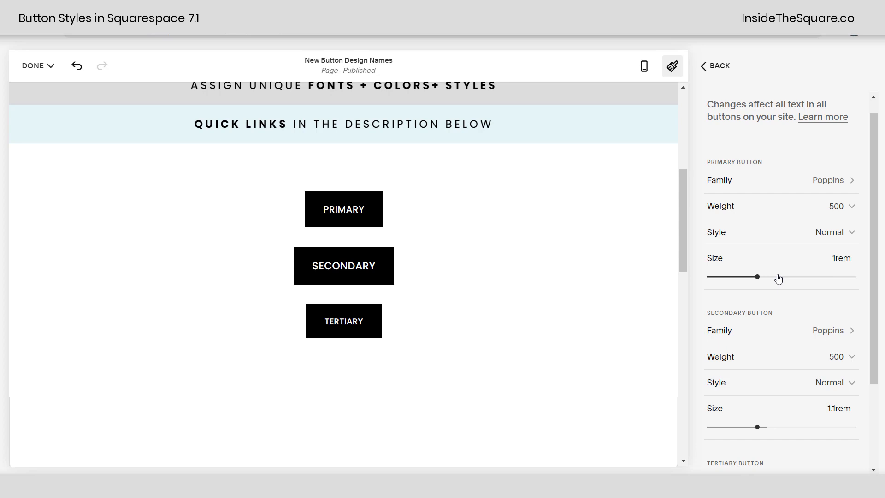
{"action": "scroll", "scroll_direction": "down", "scroll_amount": 3}
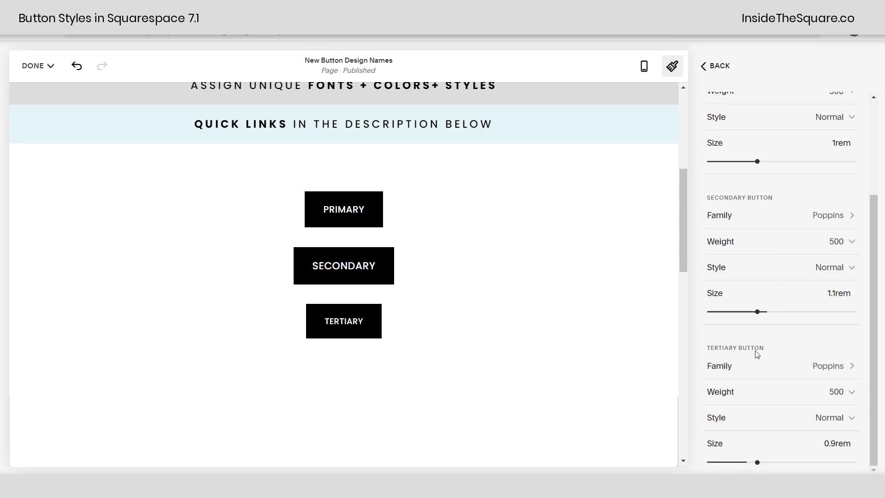
{"action": "mouse_move", "coordinate": [764, 357]}
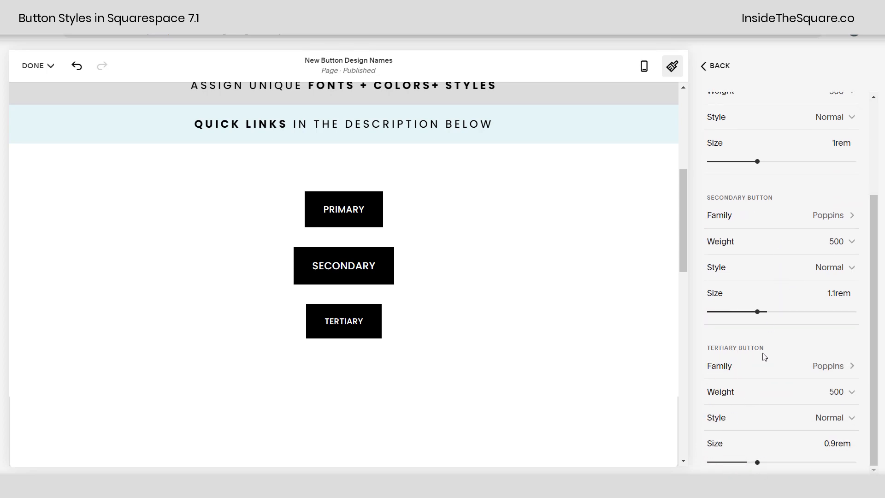
{"action": "mouse_move", "coordinate": [765, 373]}
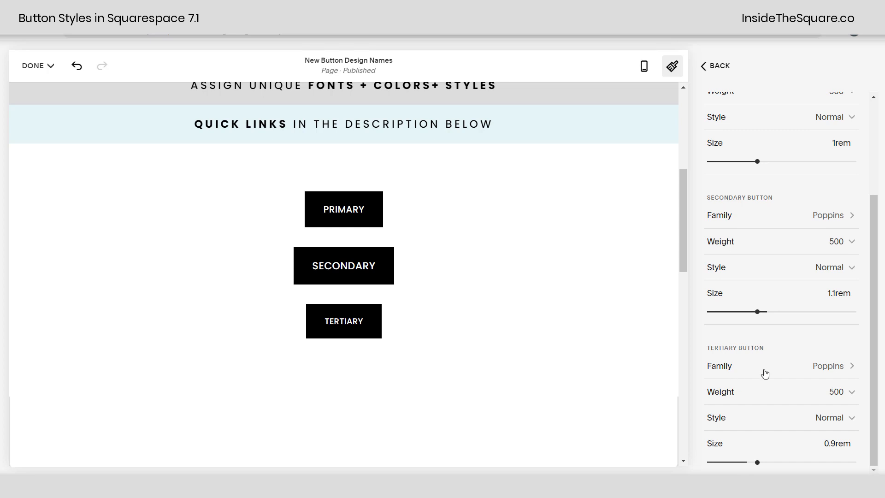
Step: Pick Josefin Slab from the Slab Serif list as the tertiary button font family
{"action": "left_click", "coordinate": [832, 366]}
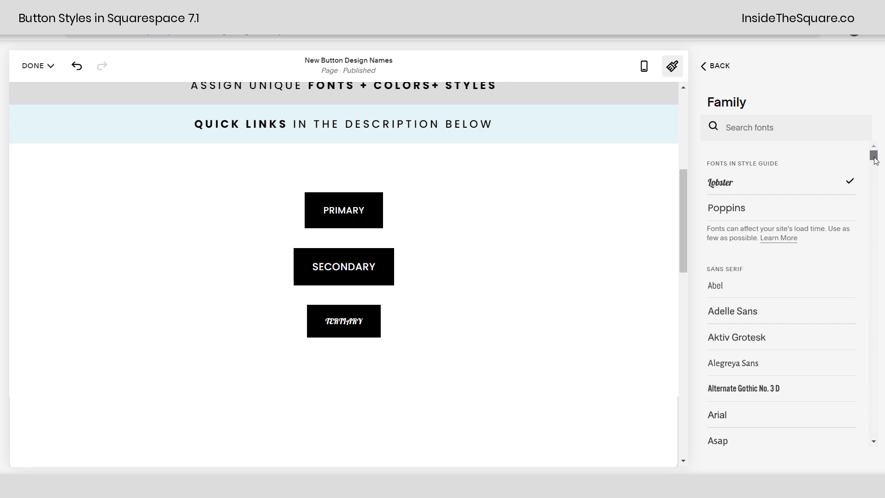
{"action": "scroll", "scroll_direction": "down", "scroll_amount": 3}
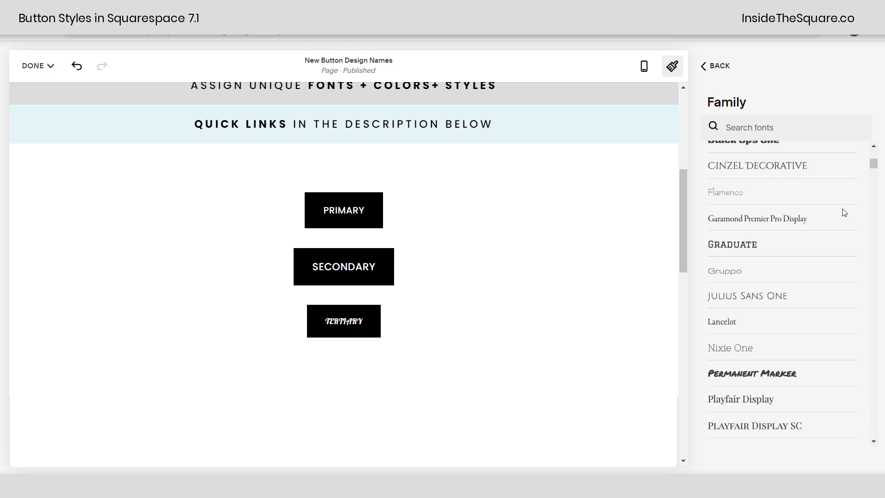
{"action": "scroll", "scroll_direction": "down", "scroll_amount": 3}
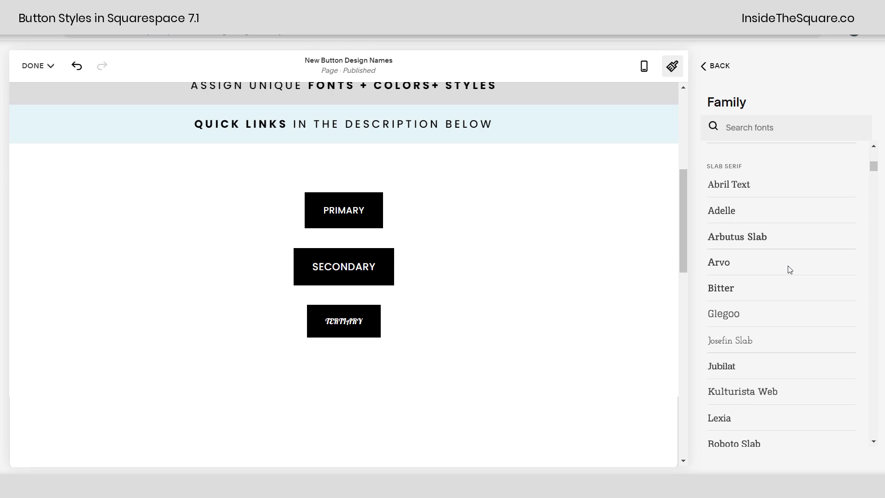
{"action": "mouse_move", "coordinate": [774, 145]}
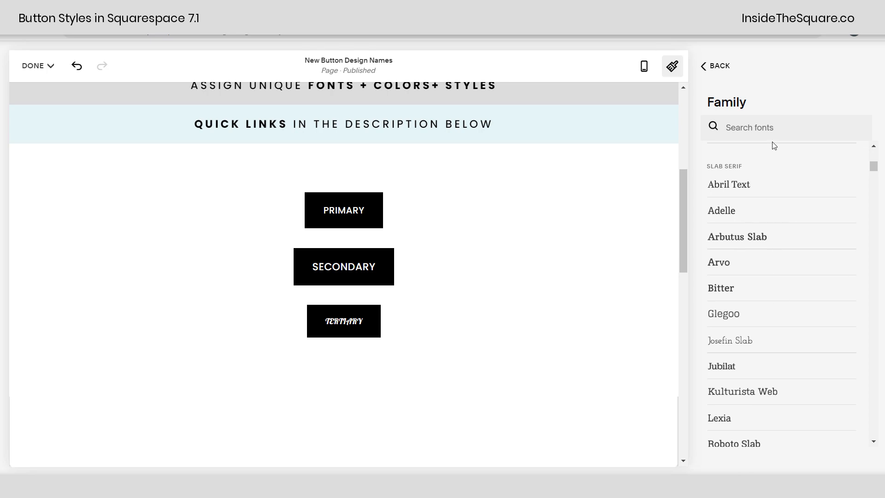
{"action": "mouse_move", "coordinate": [761, 362]}
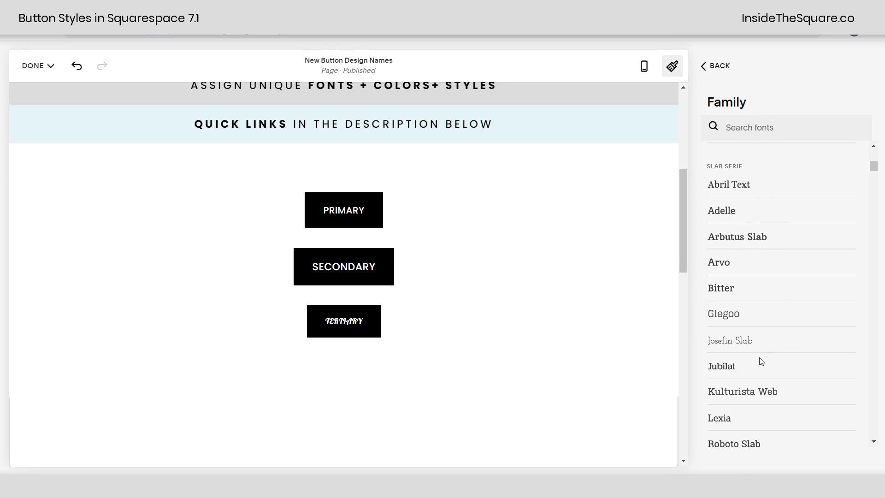
{"action": "left_click", "coordinate": [730, 340]}
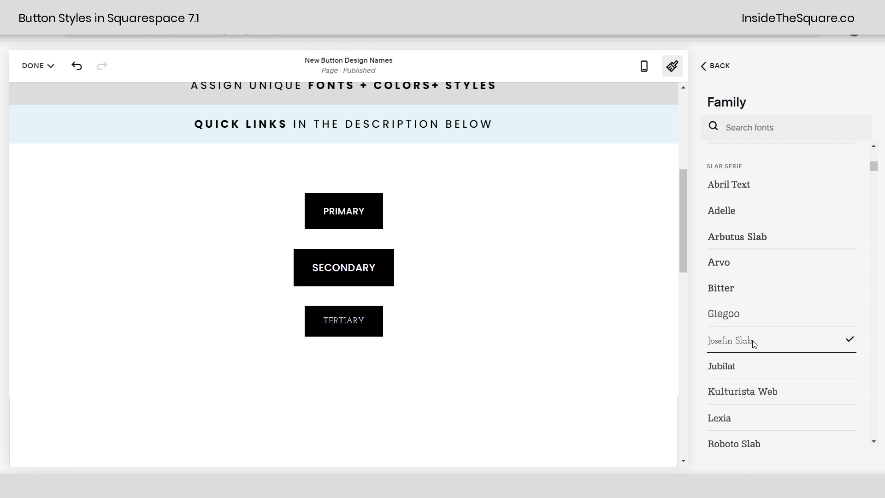
{"action": "mouse_move", "coordinate": [343, 321]}
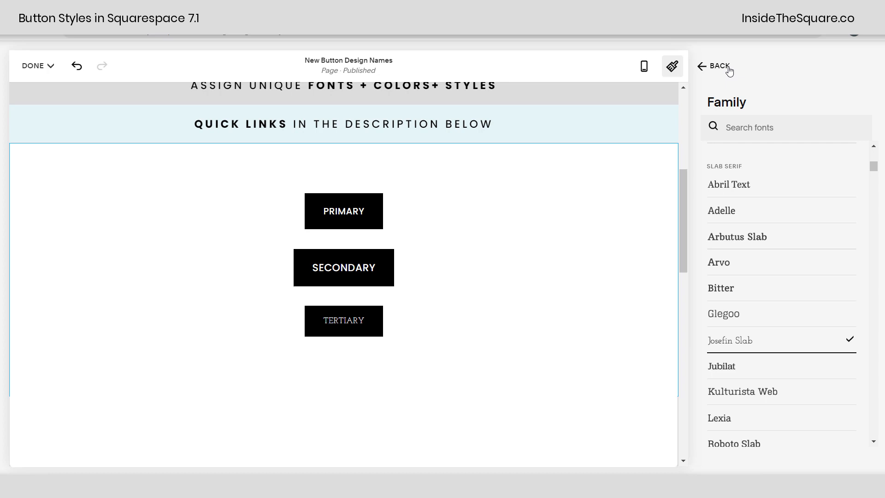
Step: Give the tertiary button text weight 700, Normal style, and size 1.75rem
{"action": "left_click", "coordinate": [712, 66]}
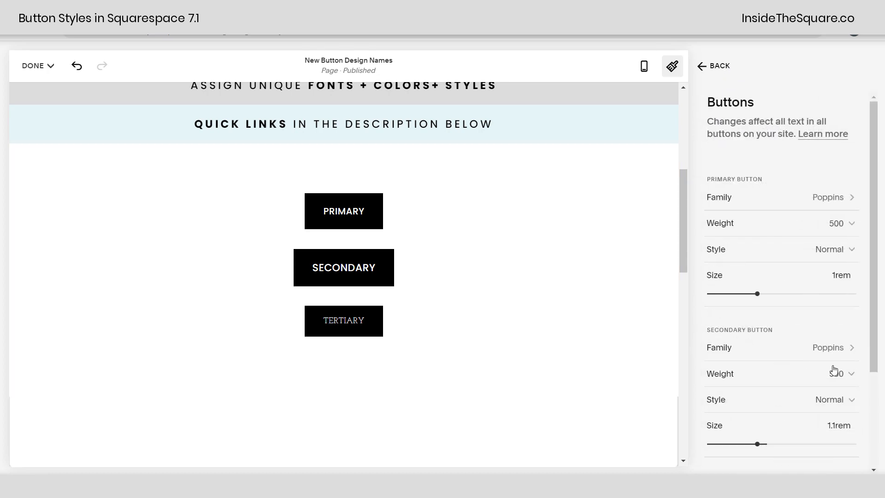
{"action": "scroll", "scroll_direction": "down", "scroll_amount": 3}
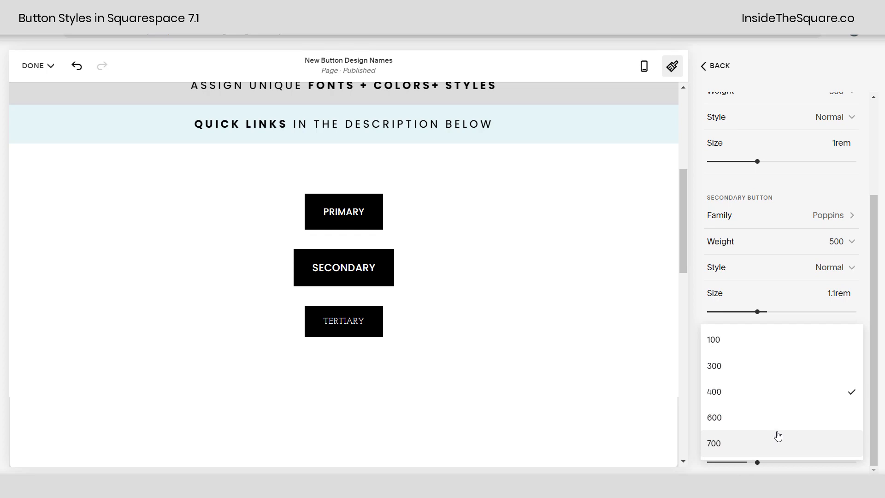
{"action": "left_click", "coordinate": [714, 443]}
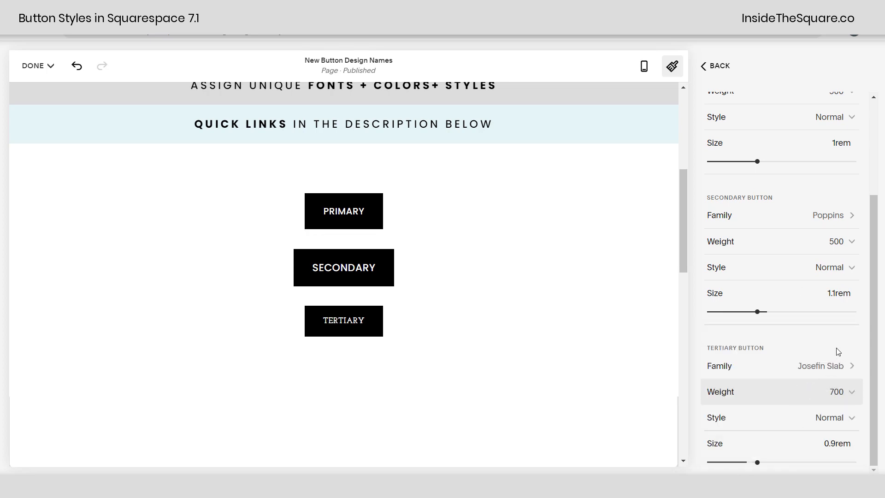
{"action": "left_click", "coordinate": [829, 418]}
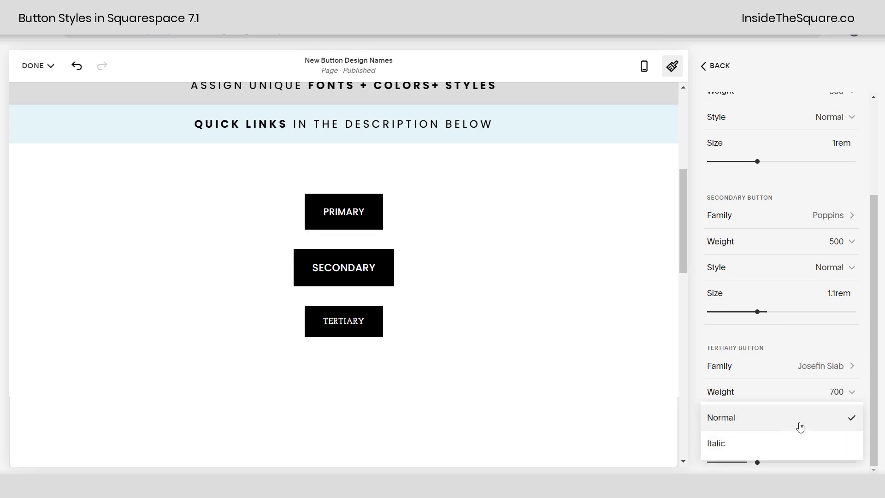
{"action": "left_click", "coordinate": [721, 417]}
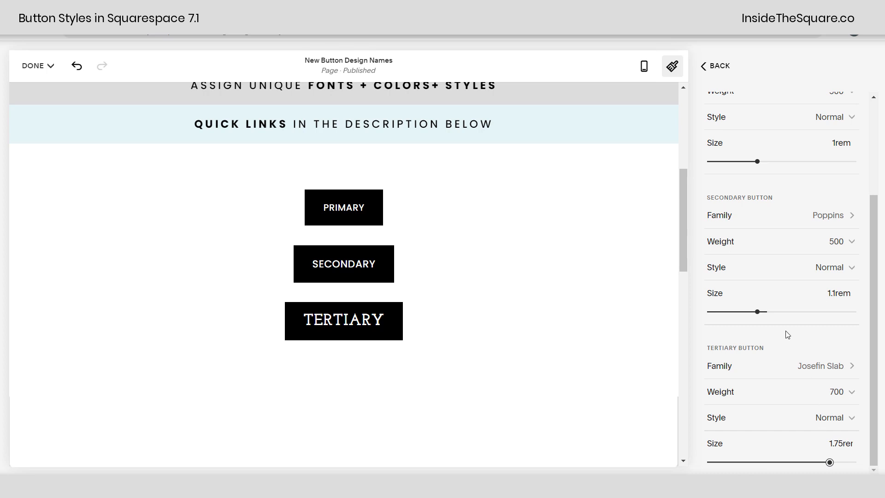
{"action": "scroll", "scroll_direction": "up", "scroll_amount": 3}
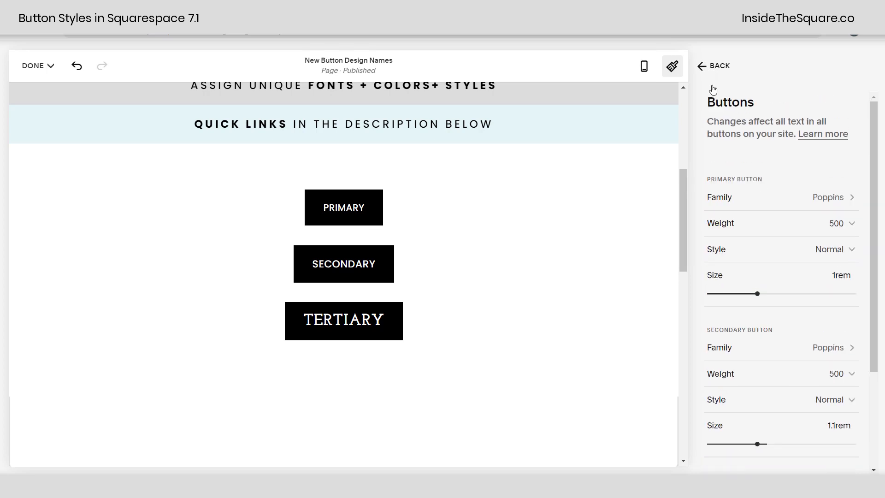
Step: Back out of and close Site Styles, returning to the page content
{"action": "left_click", "coordinate": [719, 65]}
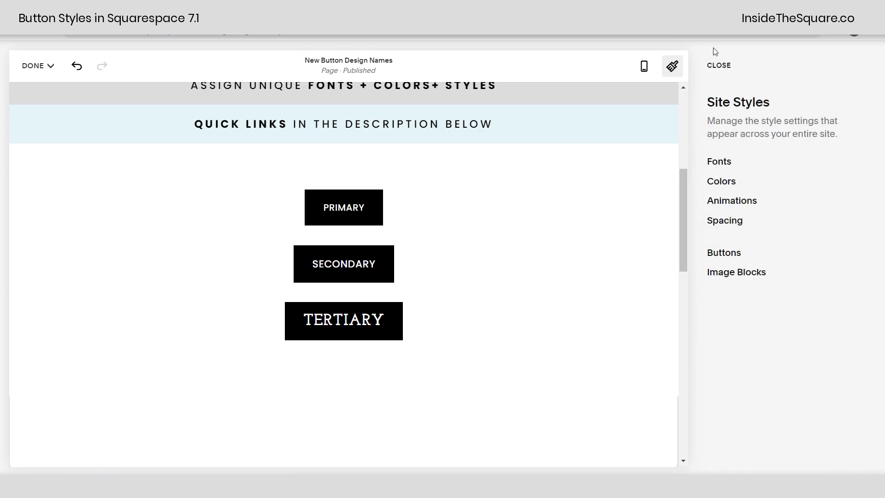
{"action": "left_click", "coordinate": [718, 65]}
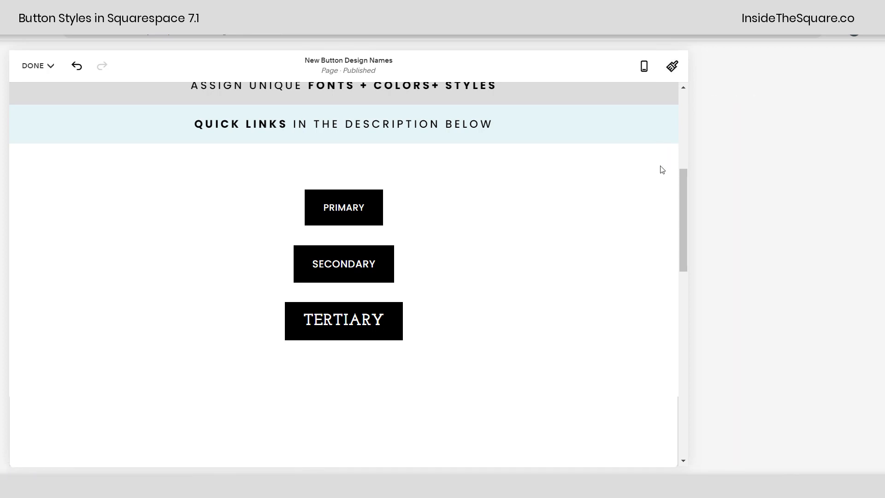
{"action": "left_click", "coordinate": [343, 123]}
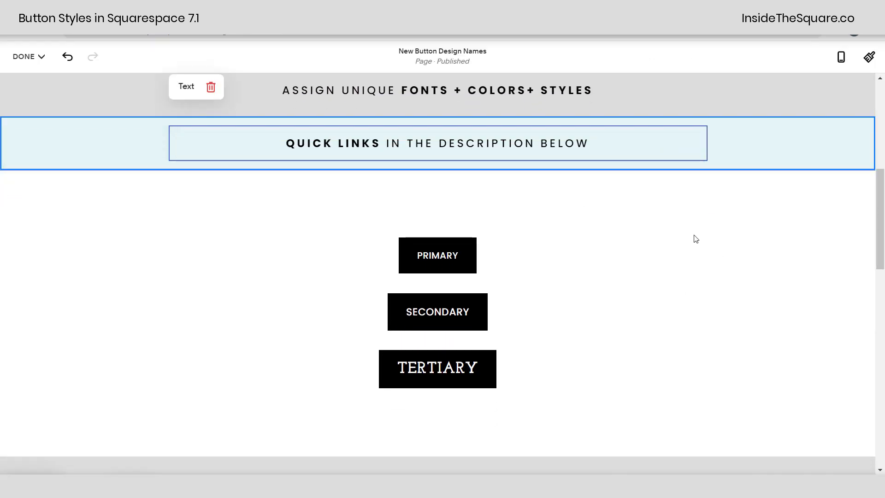
{"action": "mouse_move", "coordinate": [869, 56]}
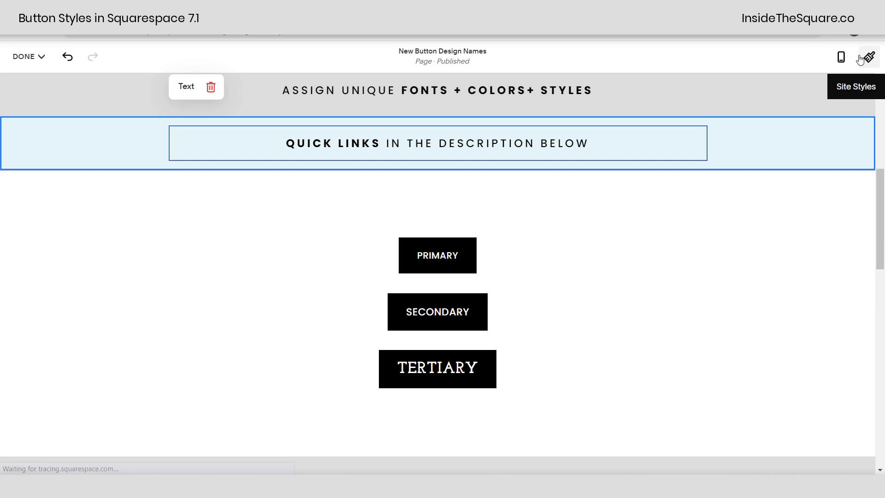
Step: Reopen Site Styles > Fonts > Buttons to review the button fonts, then close it
{"action": "left_click", "coordinate": [868, 58]}
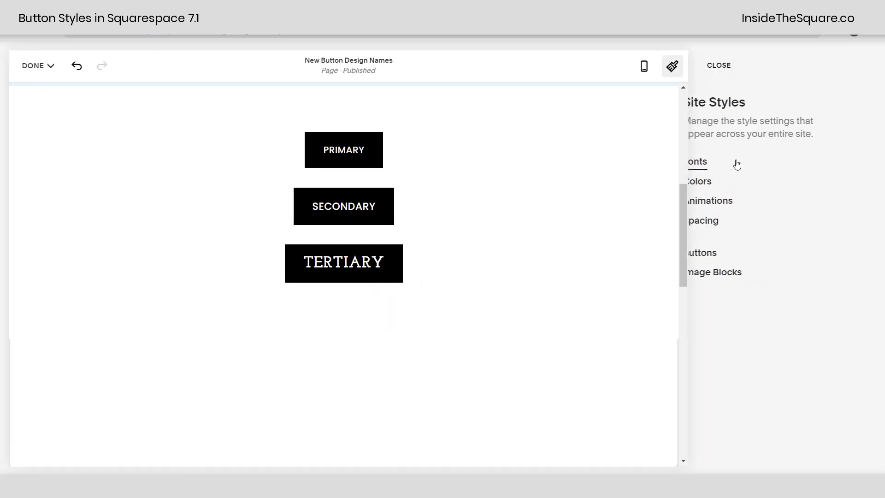
{"action": "left_click", "coordinate": [696, 162]}
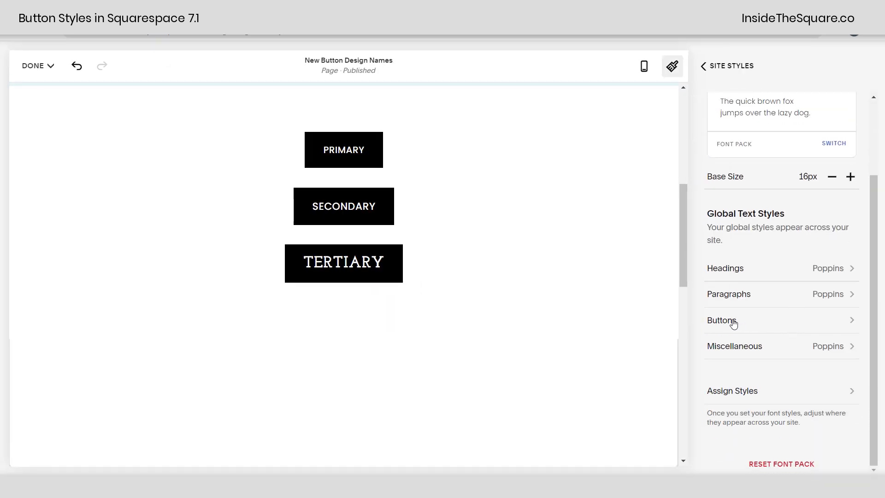
{"action": "left_click", "coordinate": [722, 321]}
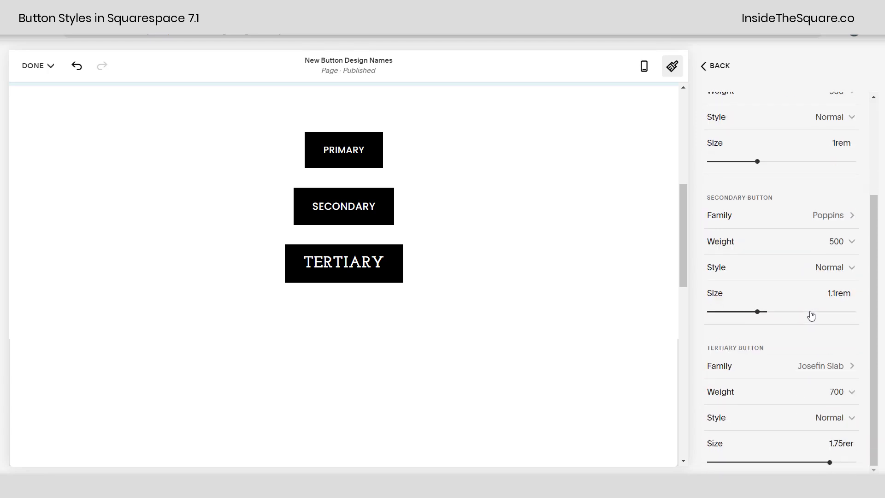
{"action": "scroll", "scroll_direction": "up", "scroll_amount": 3}
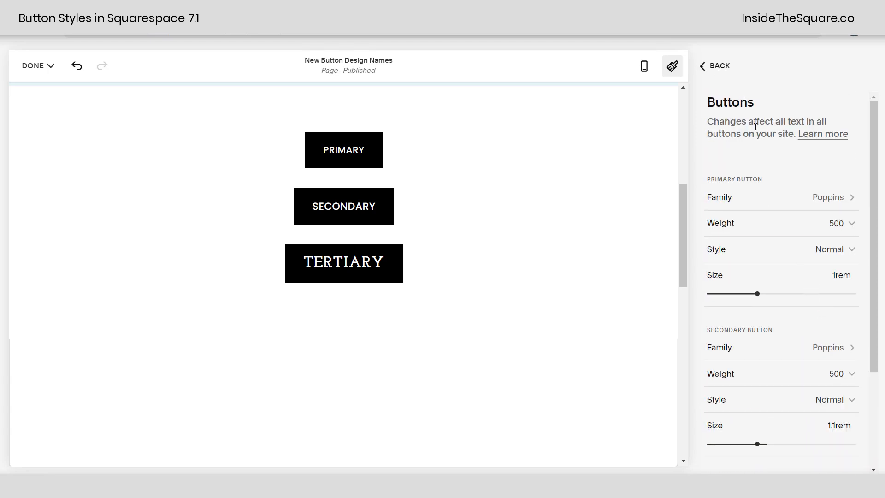
{"action": "left_click", "coordinate": [718, 66]}
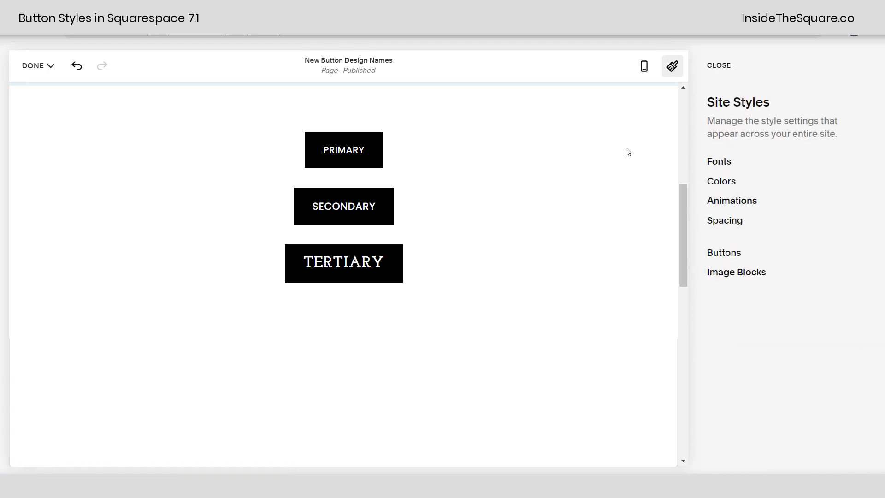
{"action": "left_click", "coordinate": [718, 65]}
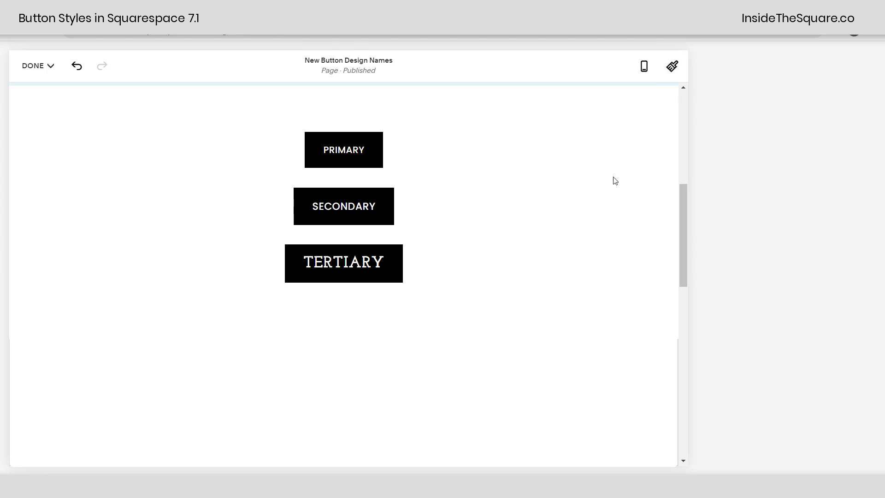
Step: Save the edits, exit to the dashboard, and open Design > Site Styles
{"action": "left_click", "coordinate": [32, 66]}
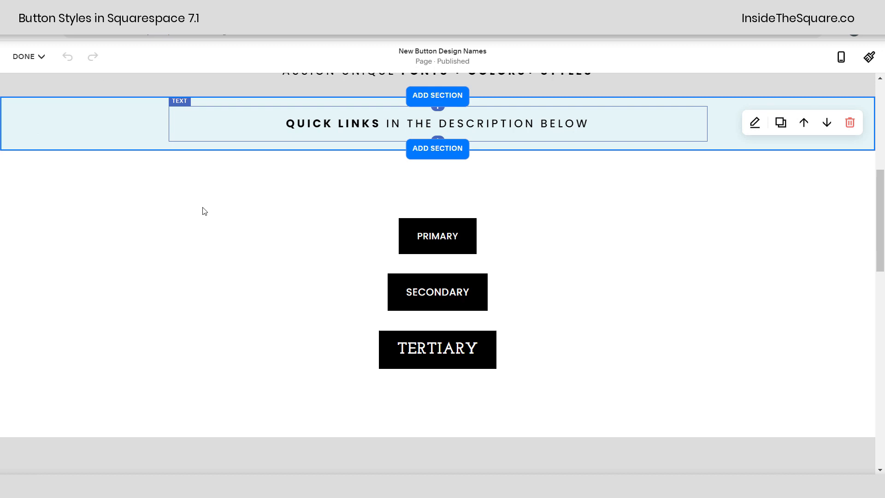
{"action": "left_click", "coordinate": [24, 56]}
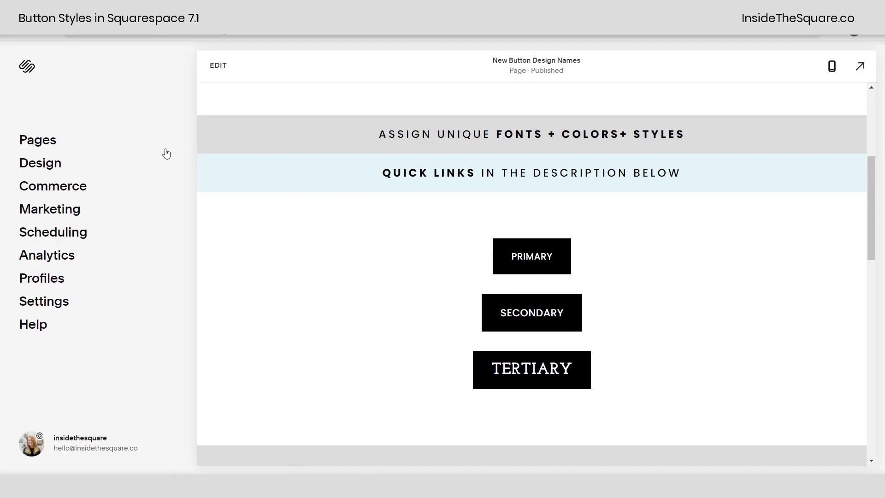
{"action": "left_click", "coordinate": [40, 162]}
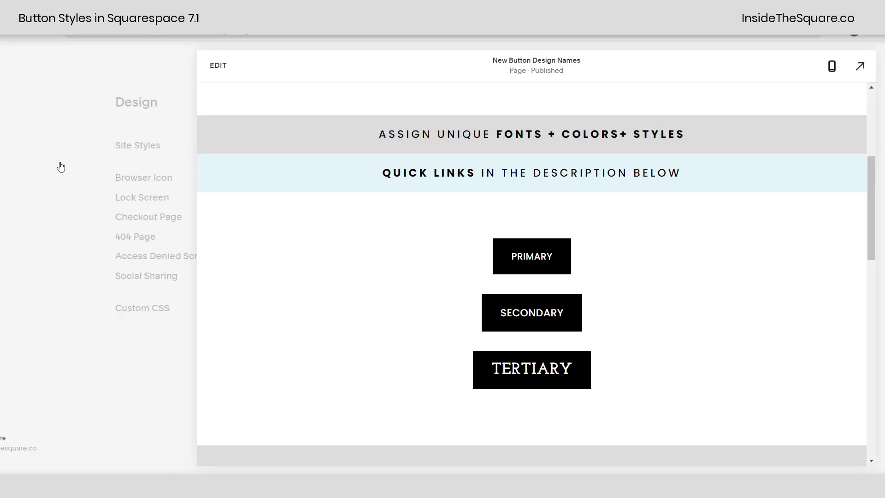
{"action": "left_click", "coordinate": [138, 145]}
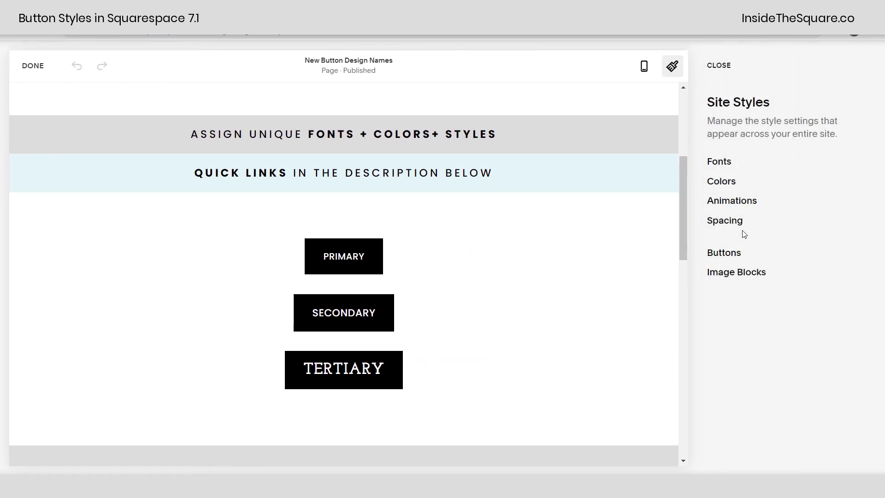
{"action": "mouse_move", "coordinate": [774, 146]}
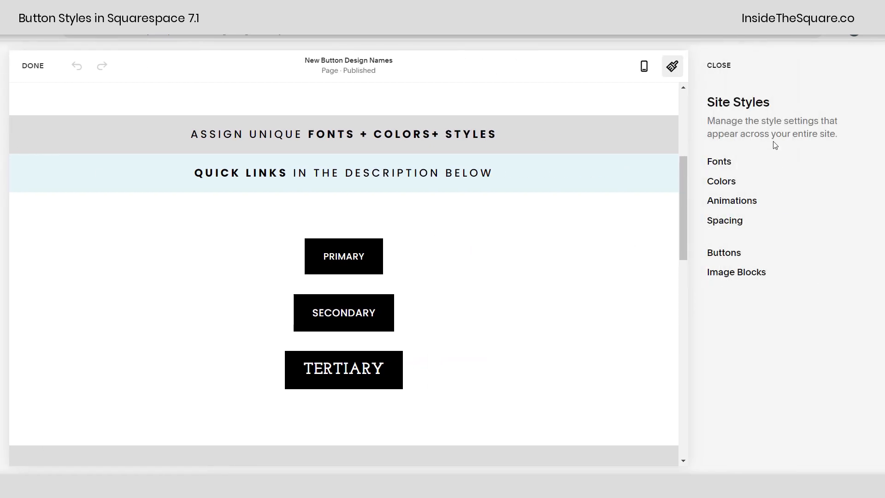
{"action": "mouse_move", "coordinate": [374, 134]}
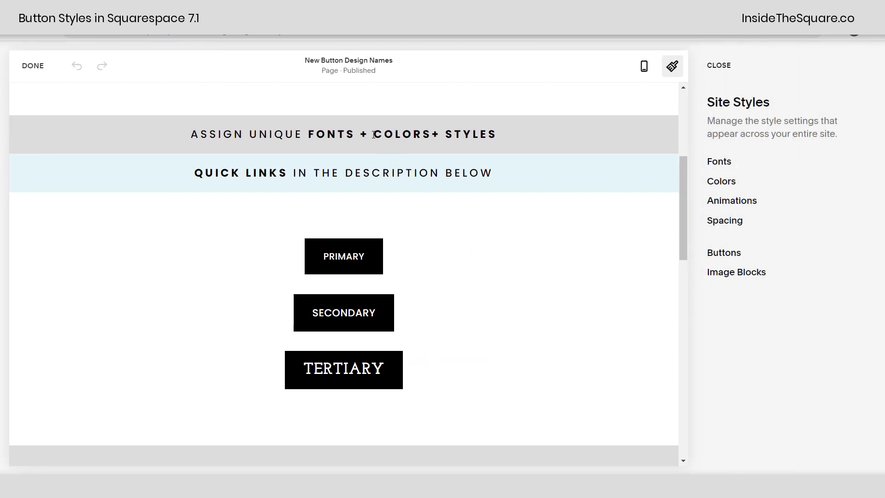
Step: Open the Colors settings showing the site palette and section color themes
{"action": "left_click", "coordinate": [721, 181]}
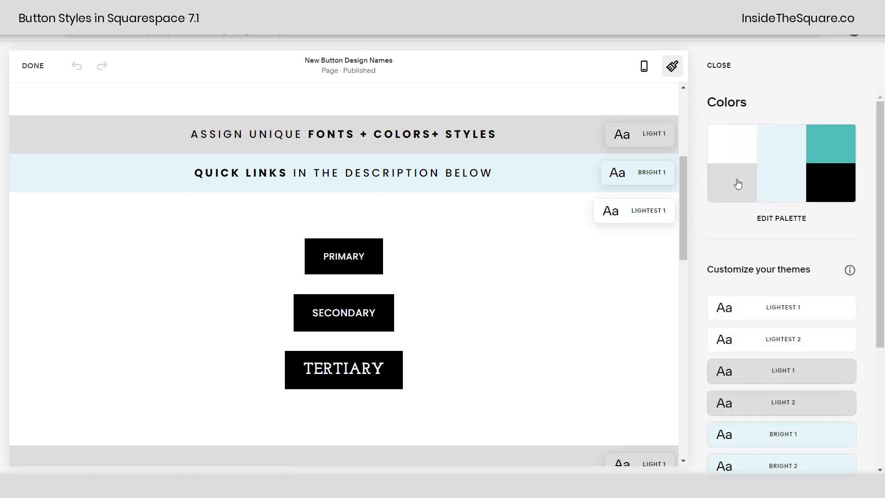
{"action": "left_click", "coordinate": [719, 65]}
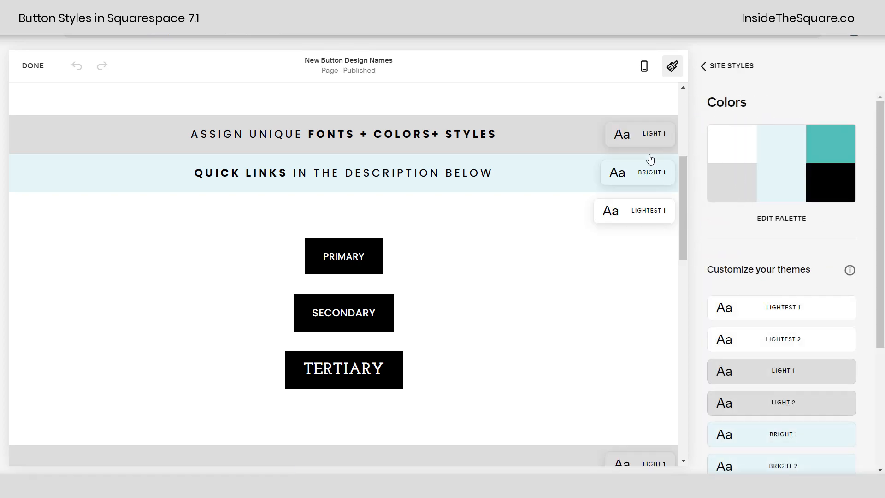
{"action": "mouse_move", "coordinate": [644, 163]}
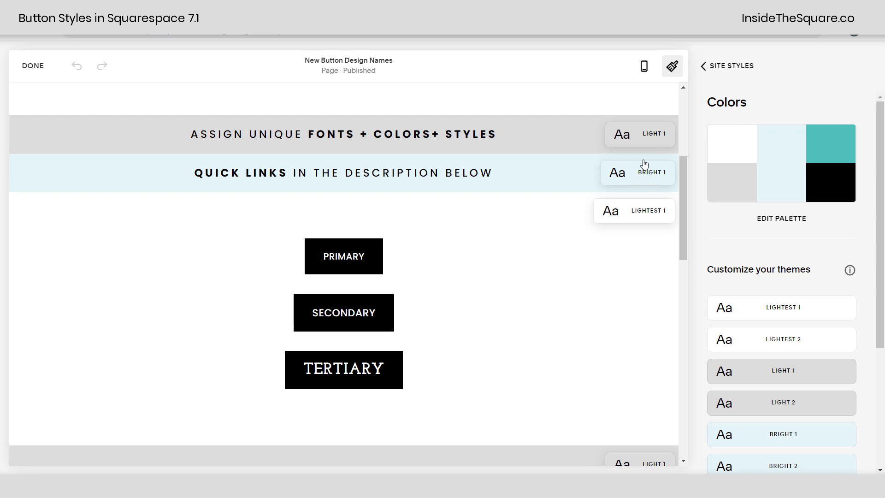
{"action": "mouse_move", "coordinate": [641, 145]}
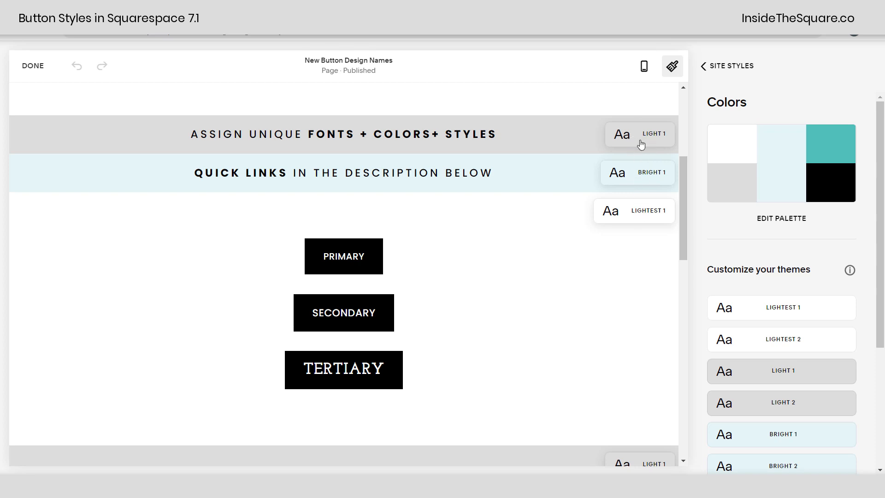
{"action": "mouse_move", "coordinate": [317, 247]}
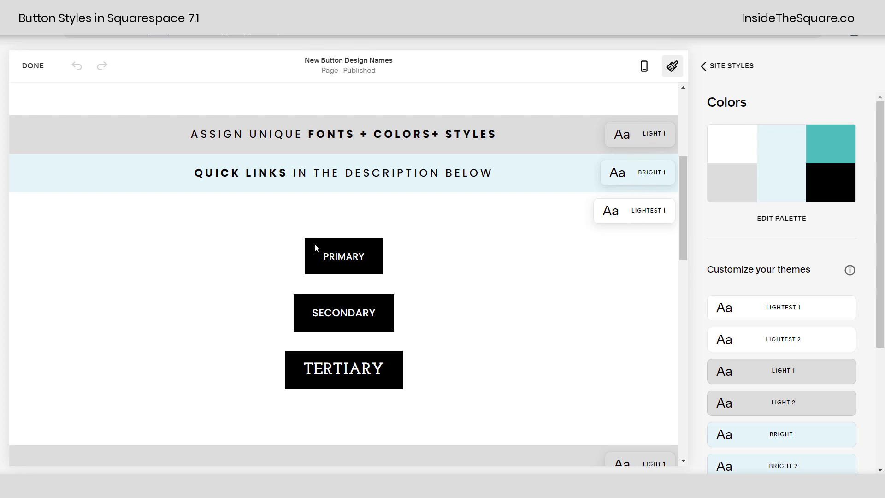
{"action": "mouse_move", "coordinate": [642, 217]}
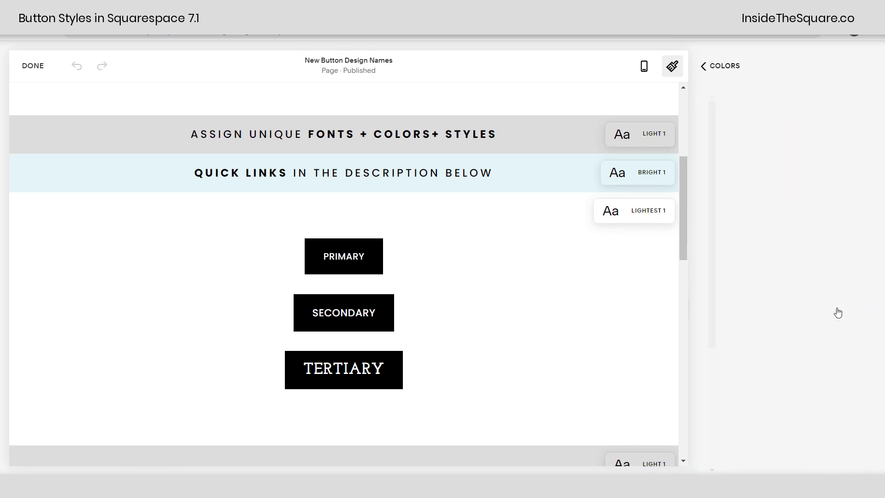
Step: In the Lightest 1 theme, set the tertiary button background to bright green
{"action": "left_click", "coordinate": [634, 211]}
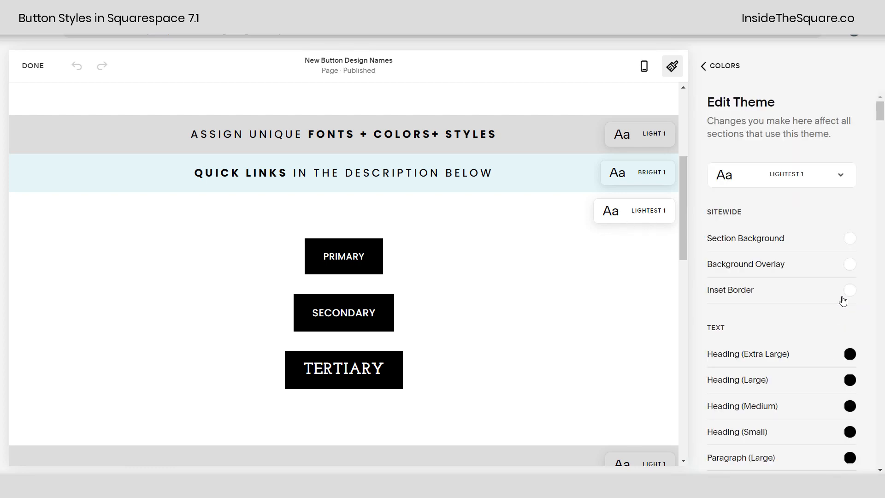
{"action": "scroll", "scroll_direction": "down", "scroll_amount": 3}
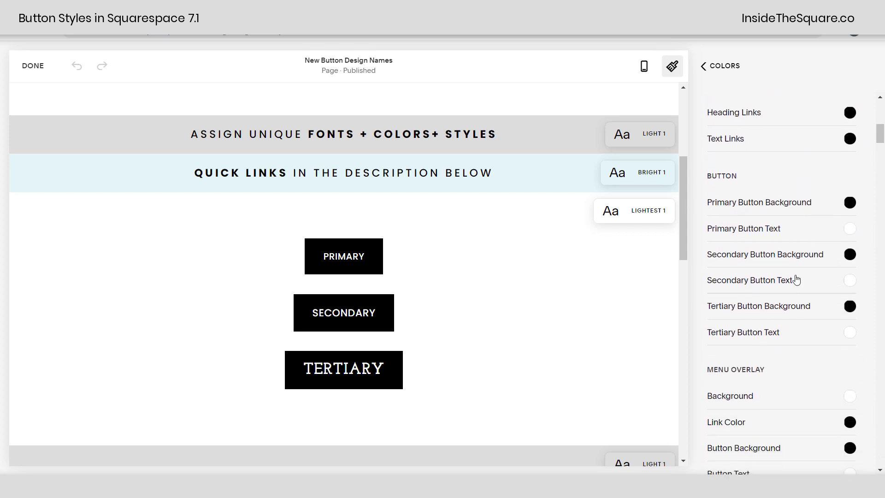
{"action": "mouse_move", "coordinate": [717, 209]}
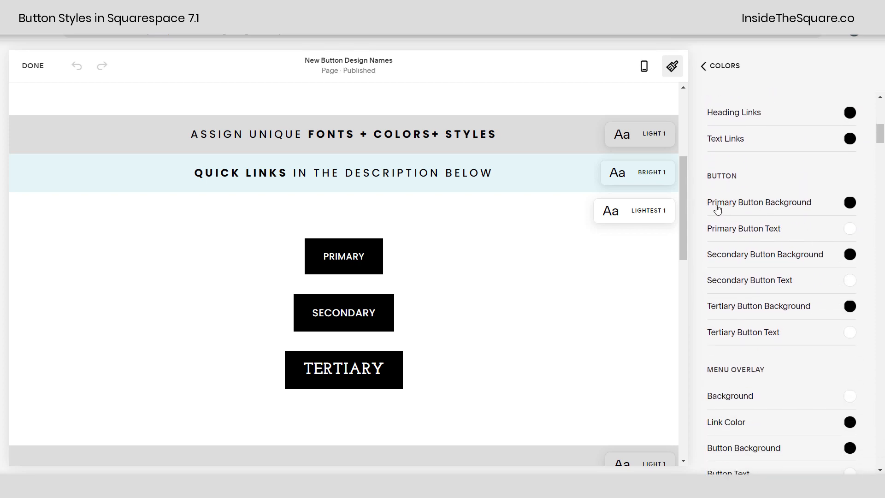
{"action": "mouse_move", "coordinate": [792, 224]}
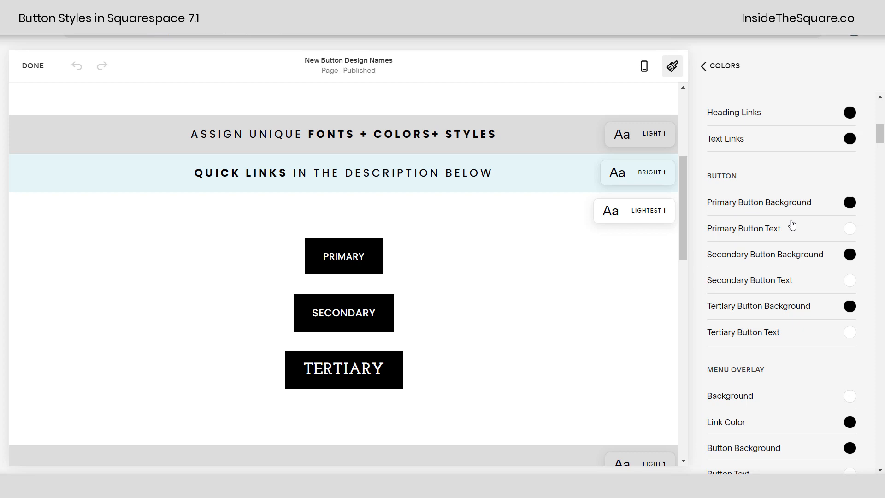
{"action": "mouse_move", "coordinate": [782, 332]}
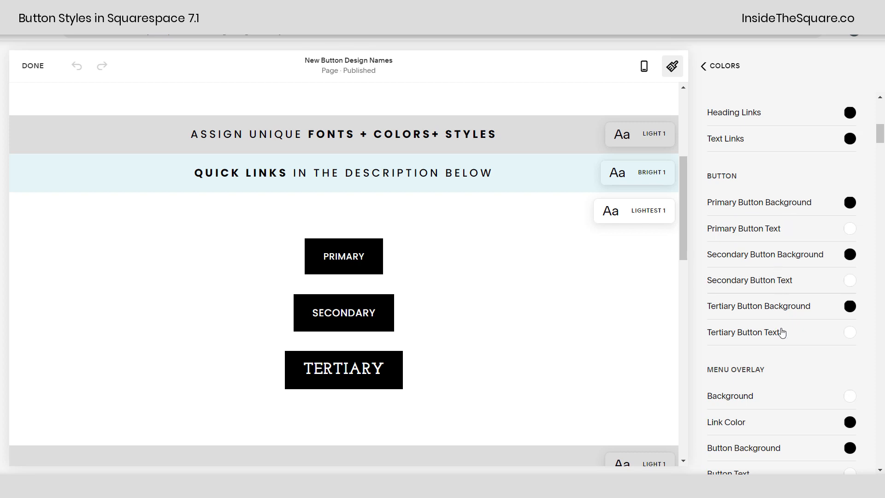
{"action": "mouse_move", "coordinate": [753, 330]}
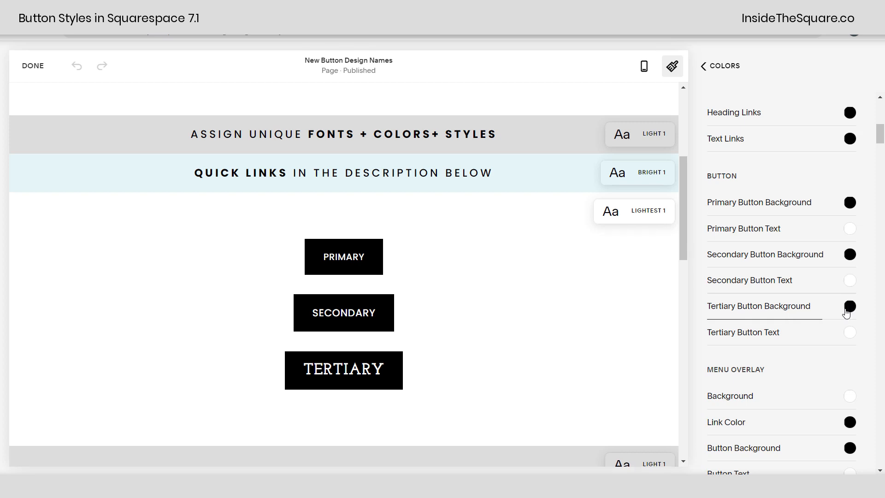
{"action": "left_click", "coordinate": [849, 306]}
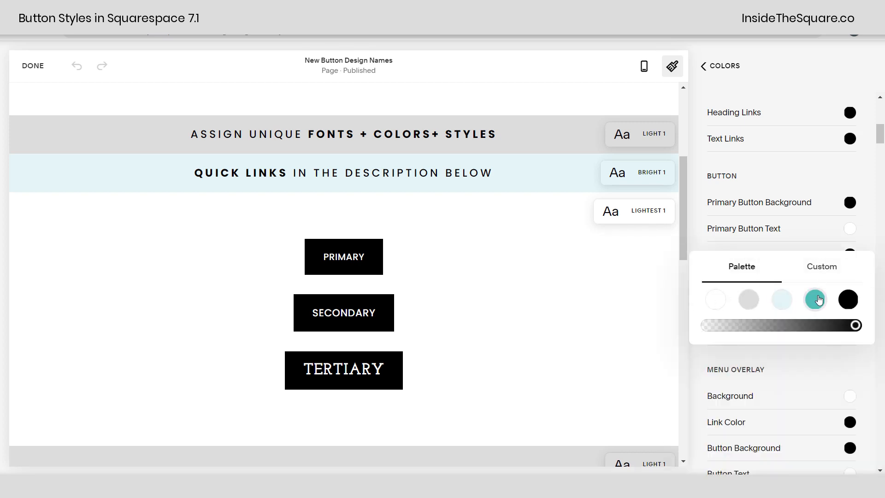
{"action": "left_click", "coordinate": [821, 266]}
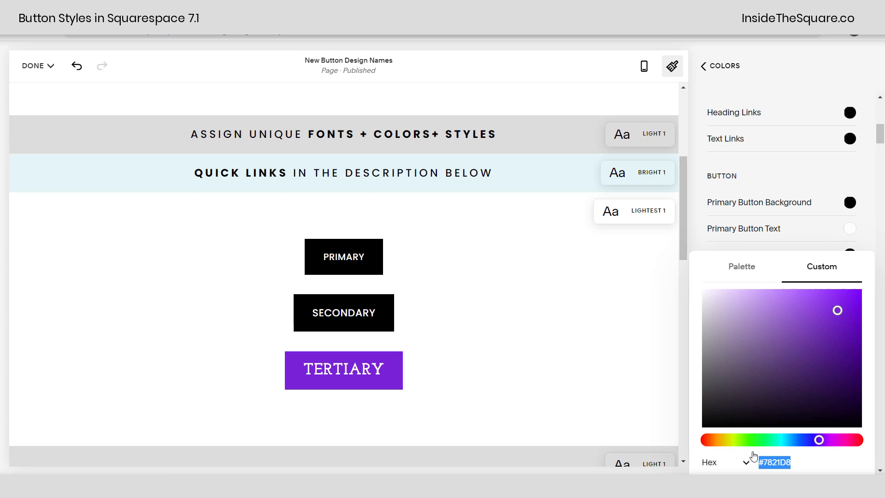
{"action": "mouse_move", "coordinate": [830, 457]}
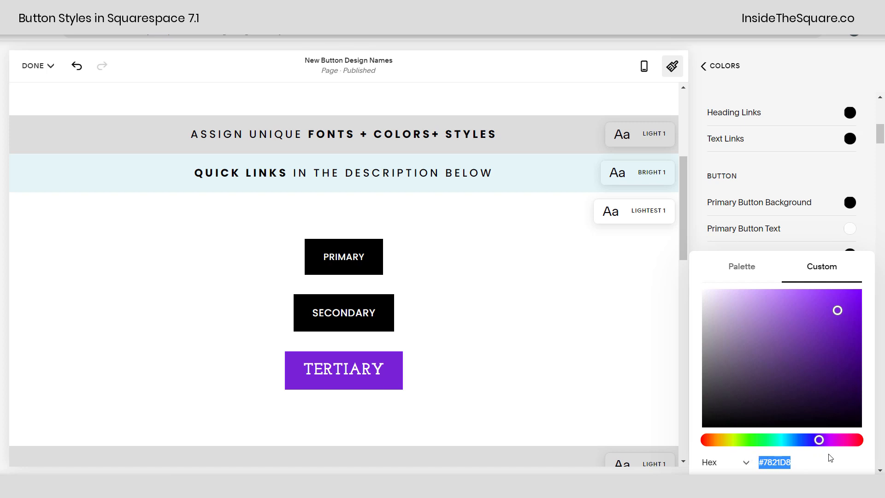
{"action": "left_click", "coordinate": [742, 266]}
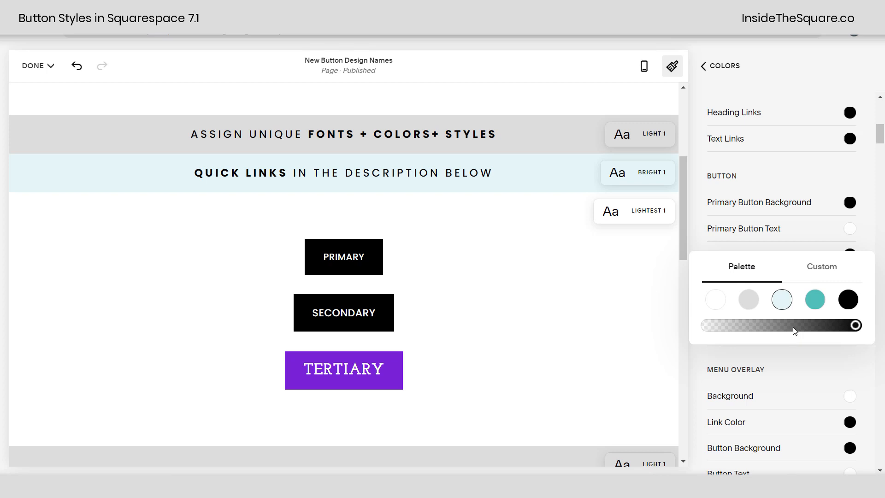
{"action": "left_click", "coordinate": [821, 267]}
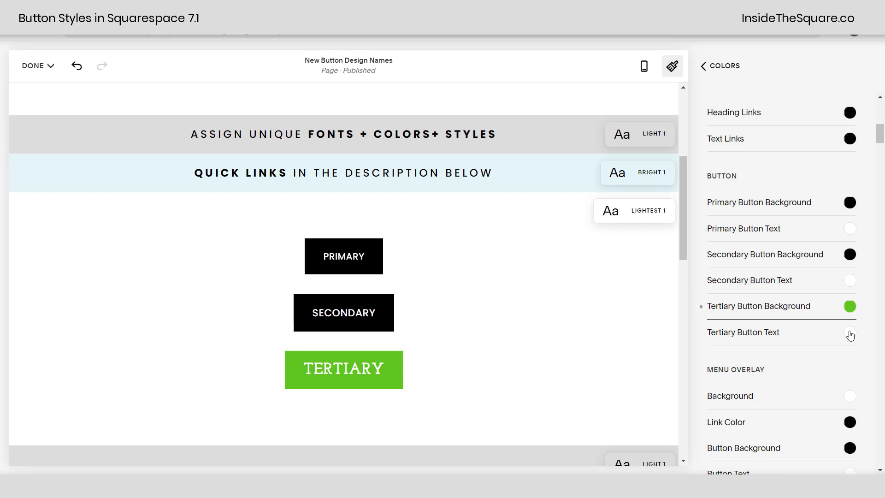
Step: Set tertiary button text to white and background to the teal swatch, then go back to Colors
{"action": "left_click", "coordinate": [850, 332]}
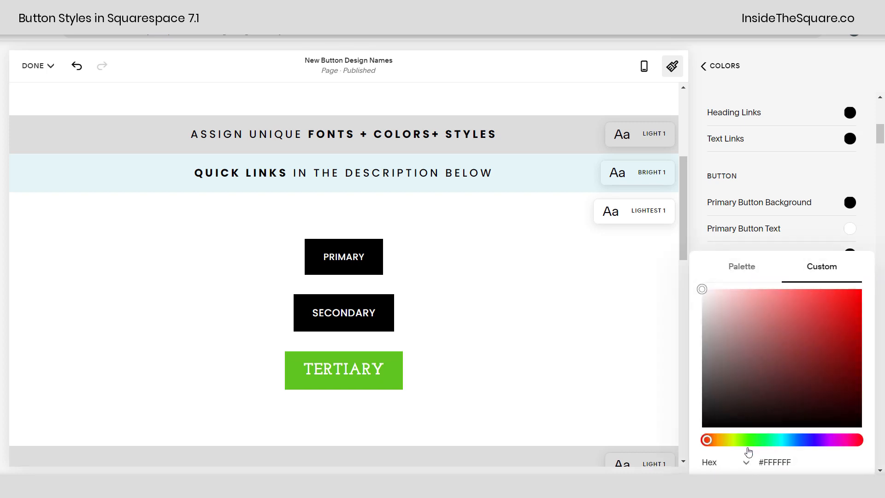
{"action": "mouse_move", "coordinate": [832, 440]}
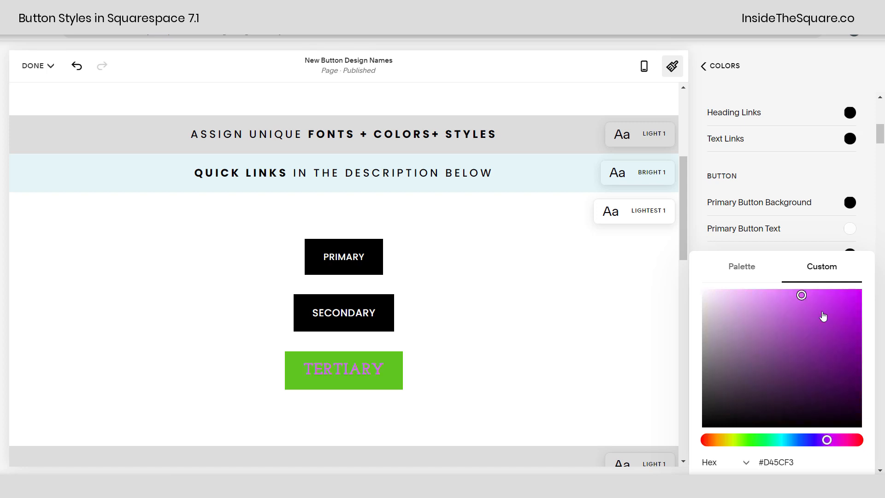
{"action": "left_click", "coordinate": [741, 266]}
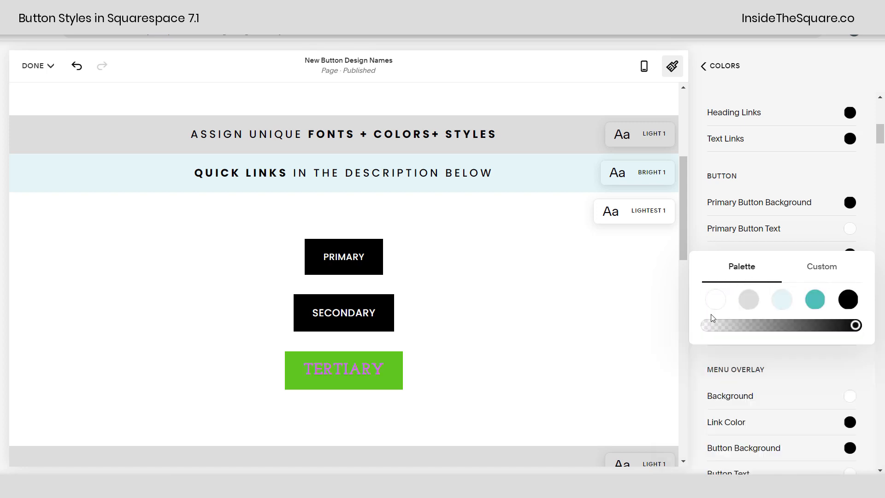
{"action": "left_click", "coordinate": [715, 299]}
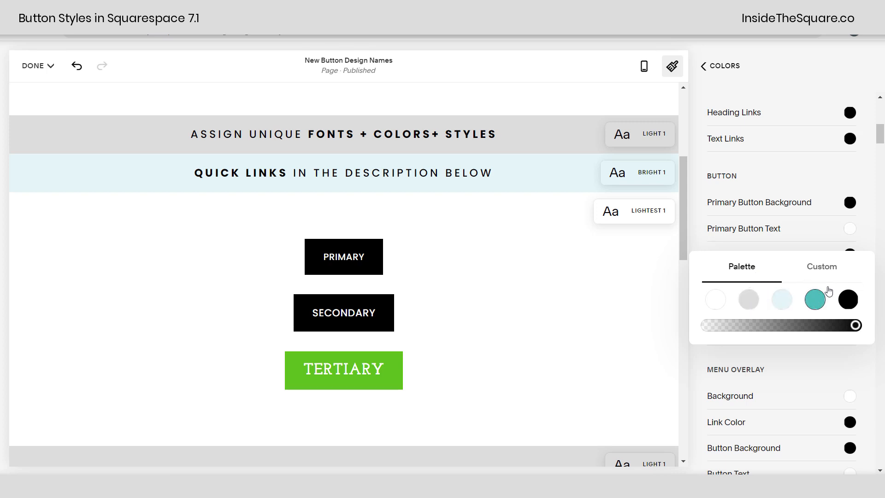
{"action": "left_click", "coordinate": [814, 300]}
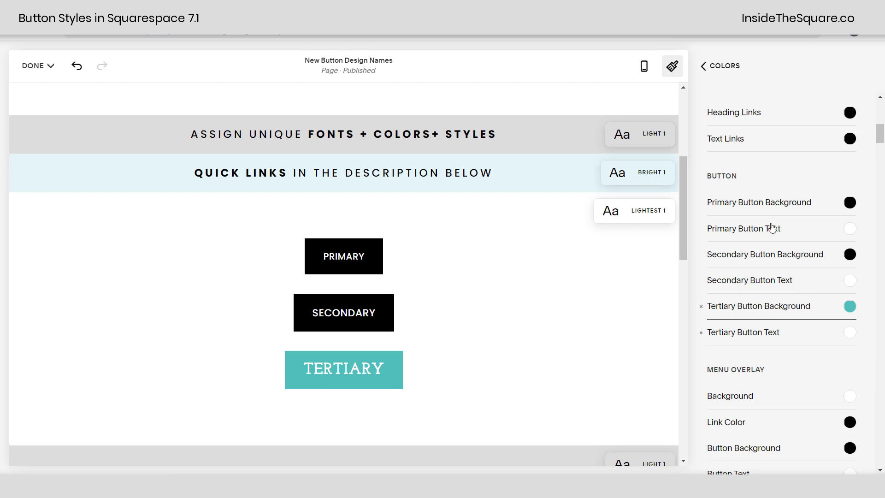
{"action": "left_click", "coordinate": [703, 66]}
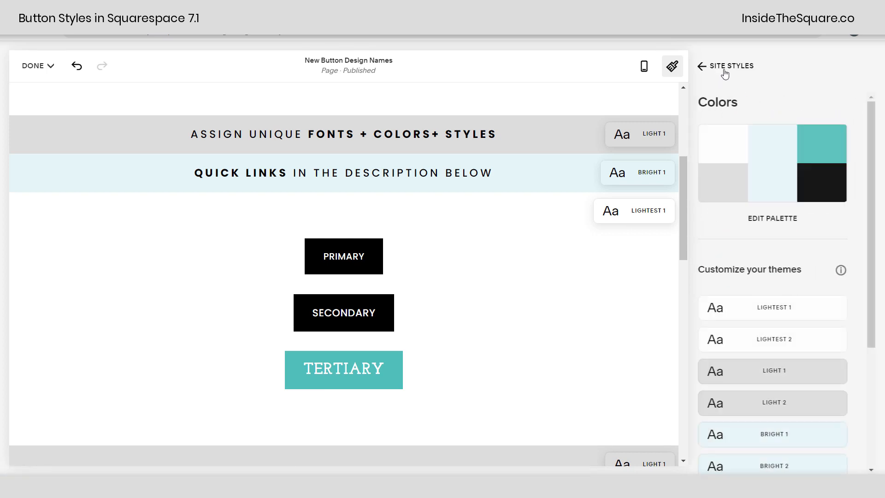
{"action": "left_click", "coordinate": [701, 66]}
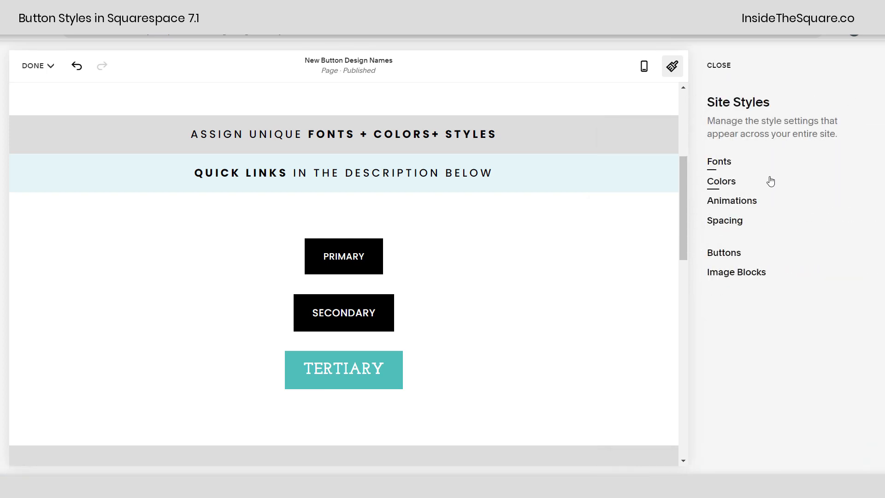
{"action": "left_click", "coordinate": [721, 181]}
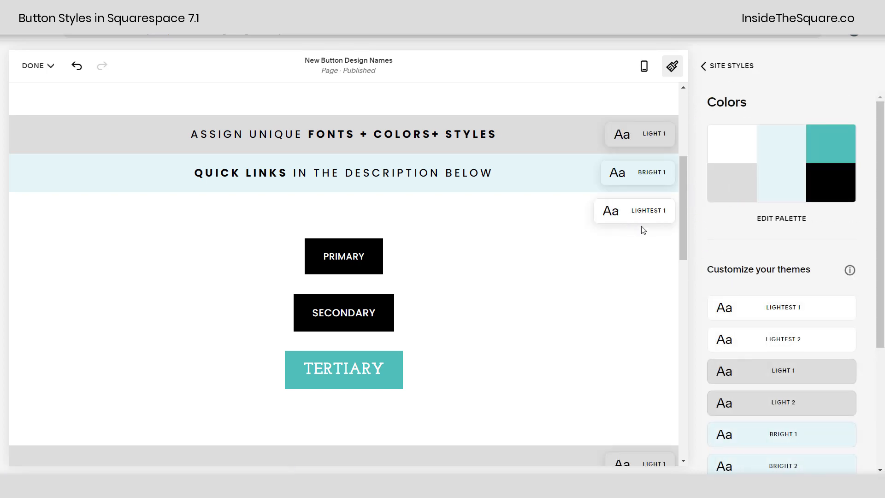
{"action": "mouse_move", "coordinate": [629, 219]}
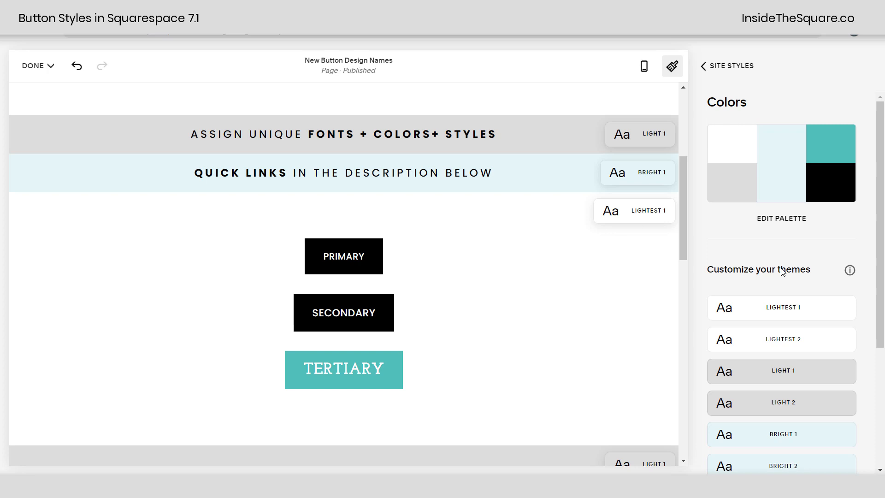
{"action": "left_click", "coordinate": [727, 65]}
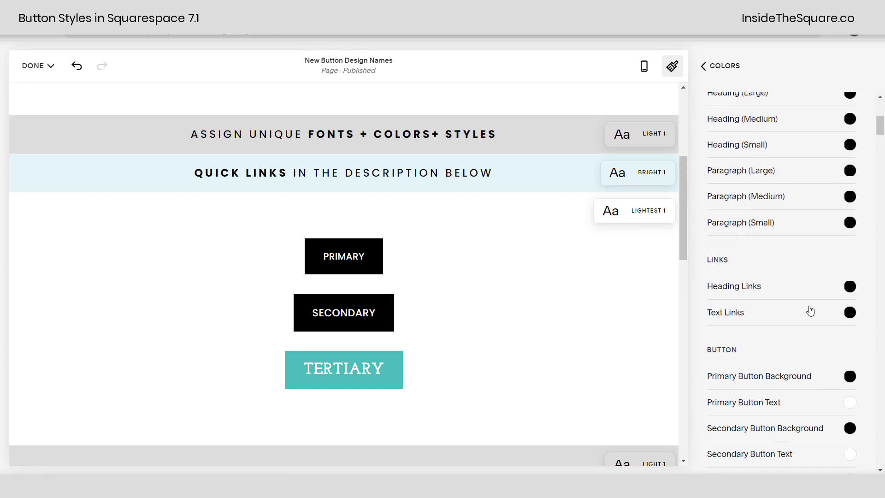
{"action": "scroll", "scroll_direction": "down", "scroll_amount": 3}
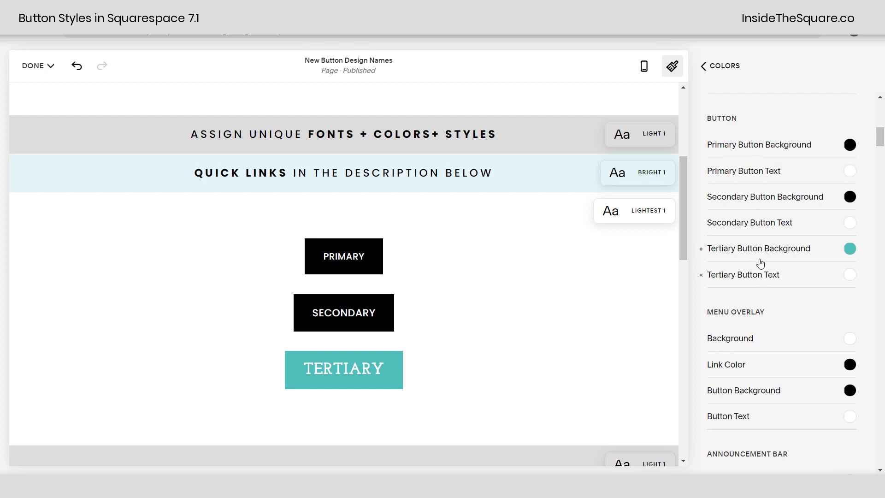
{"action": "mouse_move", "coordinate": [747, 188]}
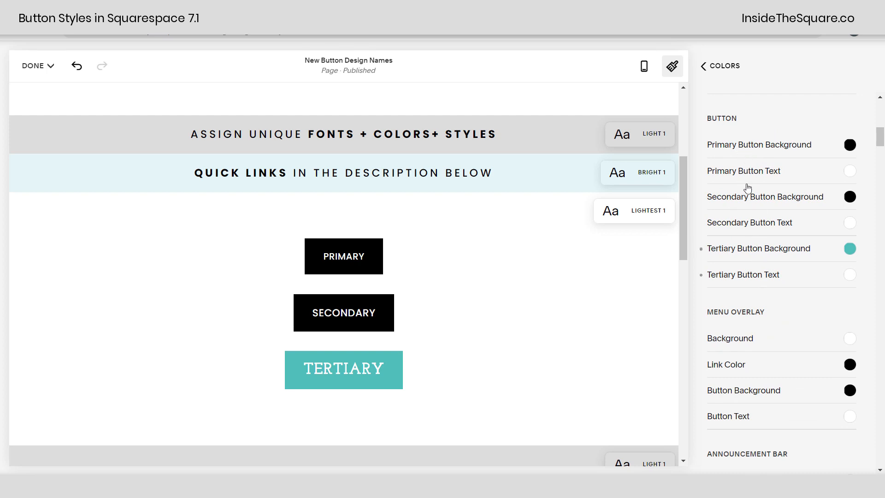
{"action": "mouse_move", "coordinate": [854, 249]}
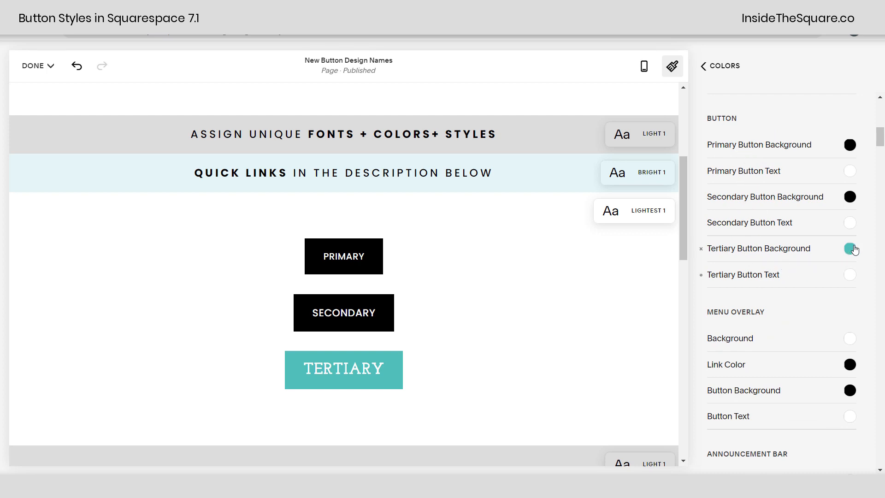
{"action": "left_click", "coordinate": [850, 248]}
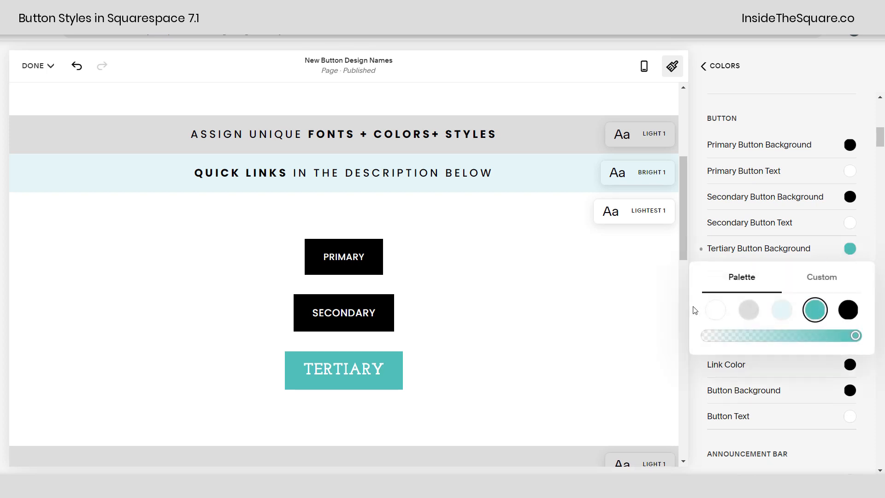
{"action": "left_click", "coordinate": [822, 277]}
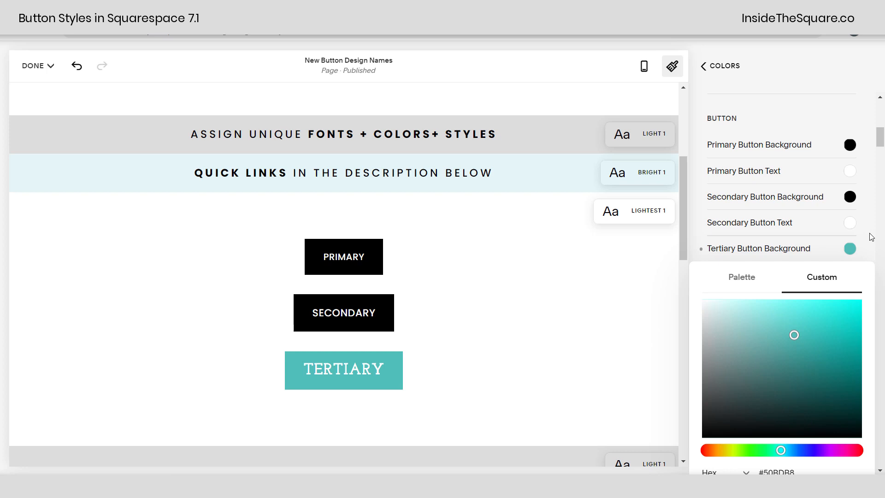
{"action": "left_click", "coordinate": [702, 65]}
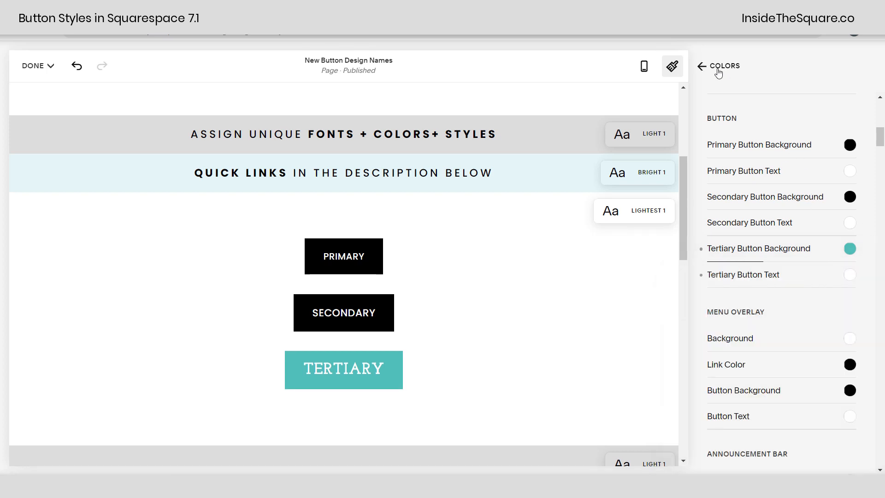
{"action": "left_click", "coordinate": [701, 66]}
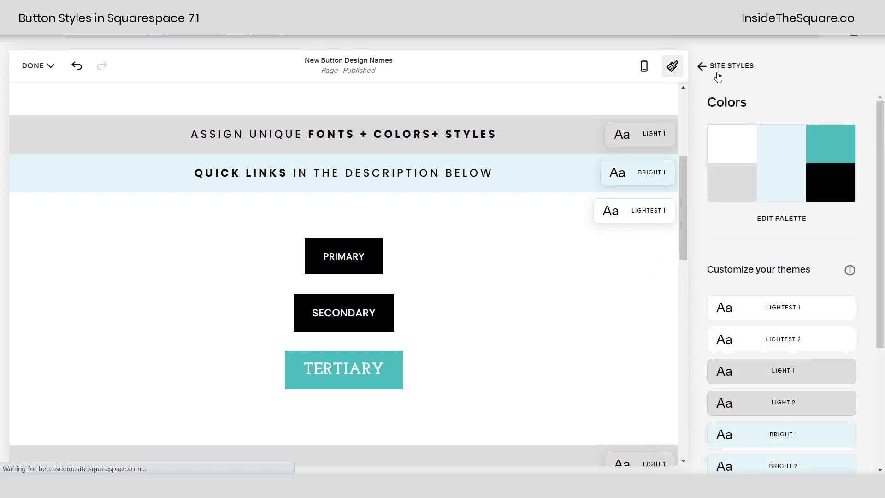
Step: Open Site Styles > Buttons to view the Primary button's Poppins text, square shape and 0px outline
{"action": "left_click", "coordinate": [701, 65]}
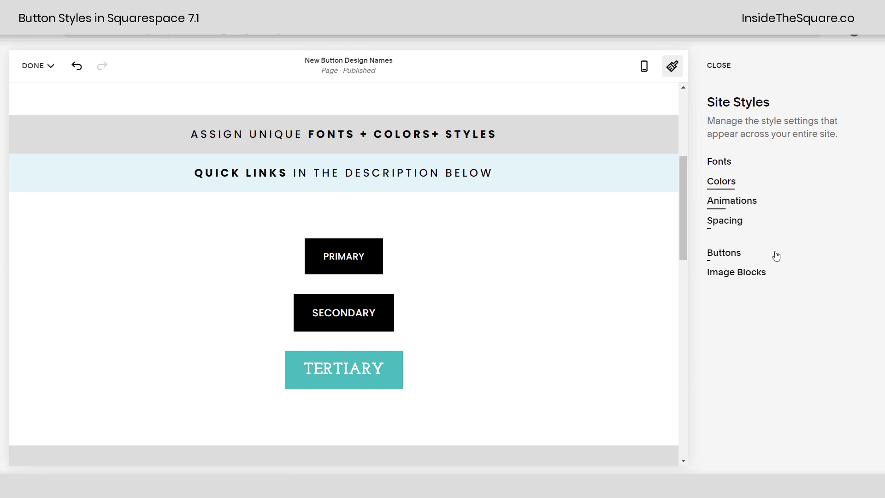
{"action": "mouse_move", "coordinate": [724, 253]}
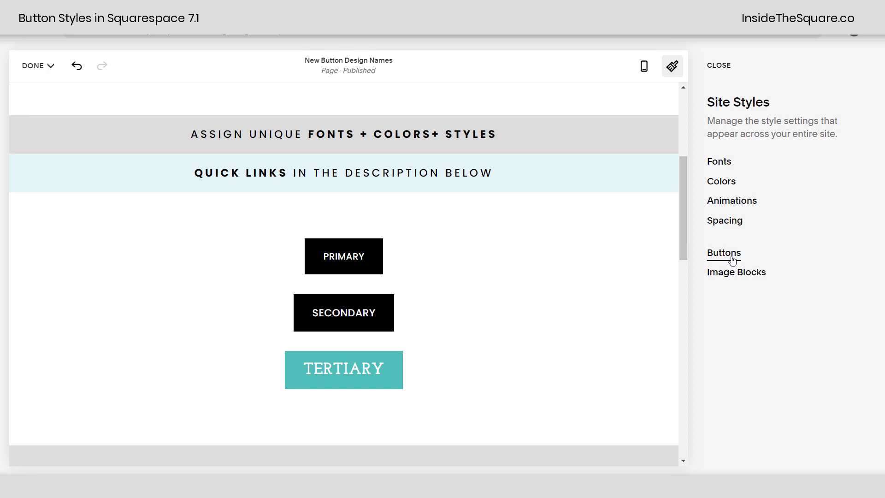
{"action": "left_click", "coordinate": [724, 253]}
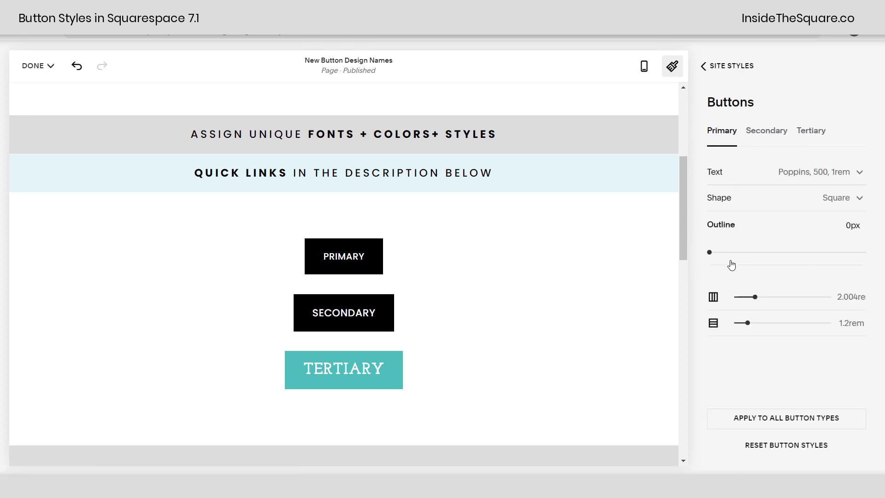
{"action": "mouse_move", "coordinate": [782, 237]}
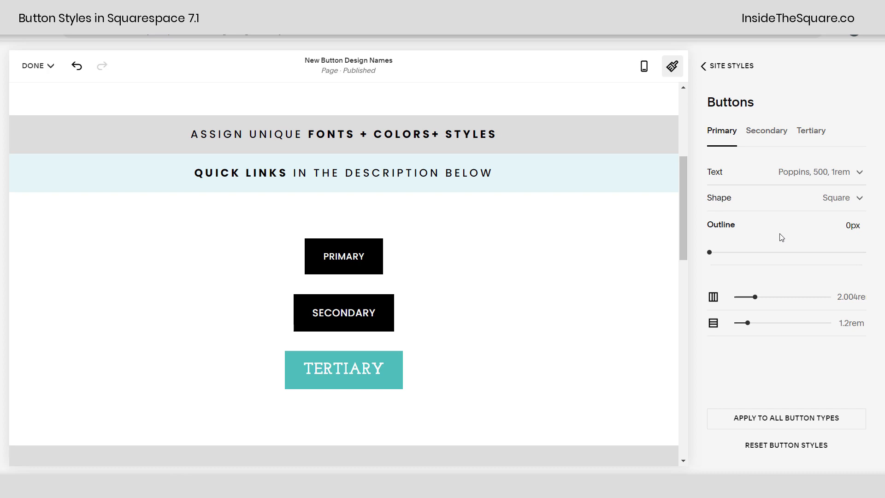
{"action": "mouse_move", "coordinate": [793, 203]}
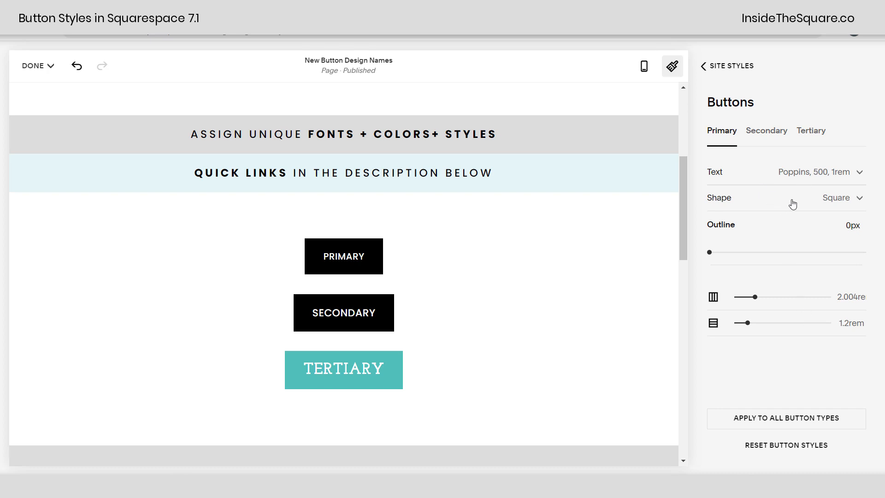
{"action": "mouse_move", "coordinate": [792, 176]}
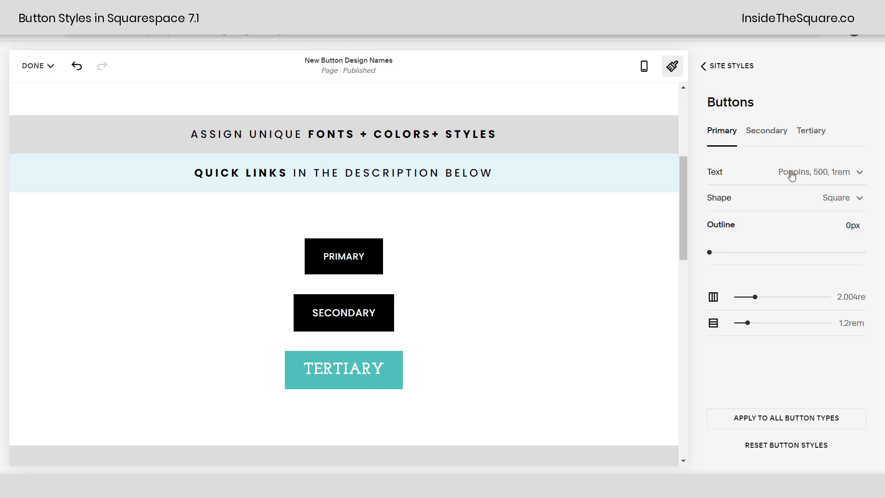
{"action": "left_click", "coordinate": [823, 171]}
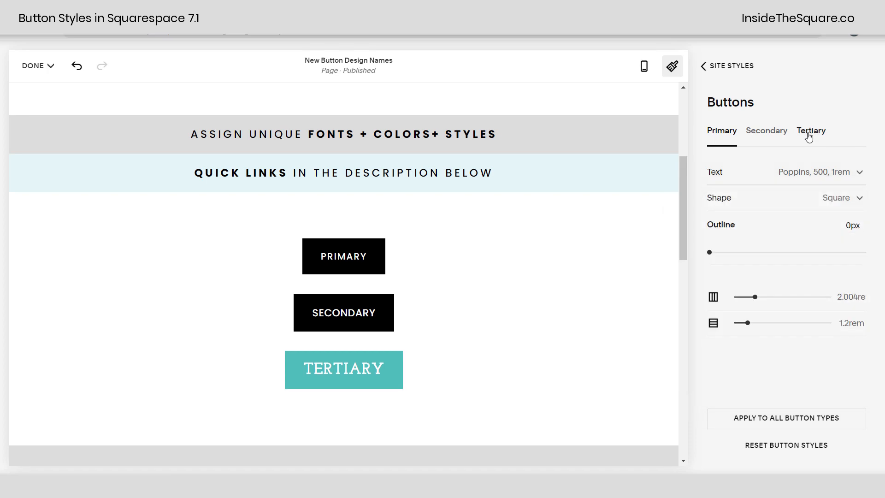
Step: On the Tertiary tab, try underline, square, rounded, pill and petal shapes and no fill
{"action": "left_click", "coordinate": [811, 131]}
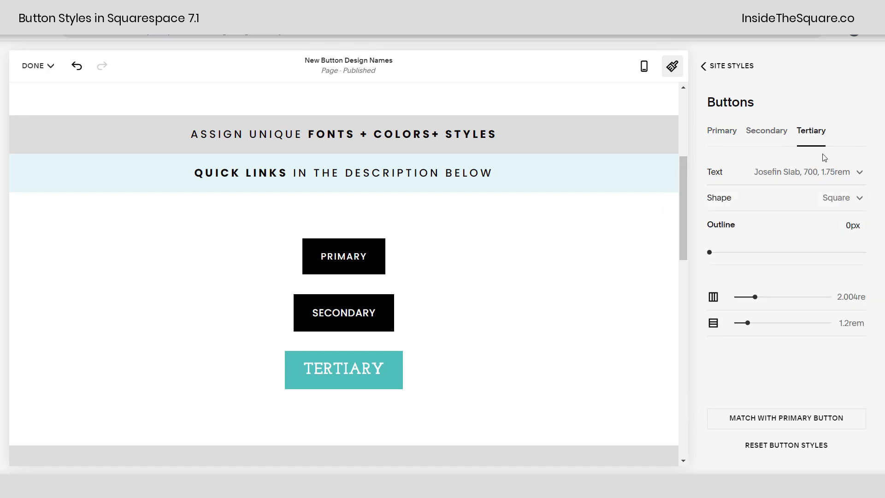
{"action": "mouse_move", "coordinate": [744, 209]}
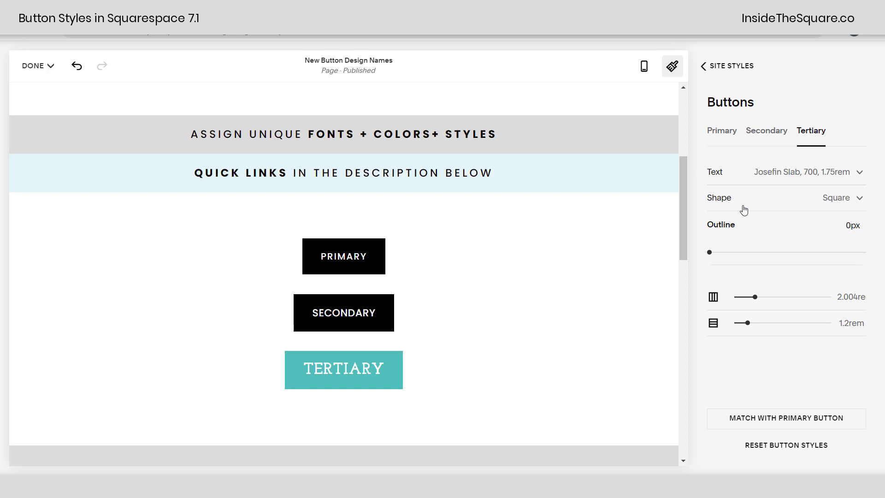
{"action": "left_click", "coordinate": [842, 197]}
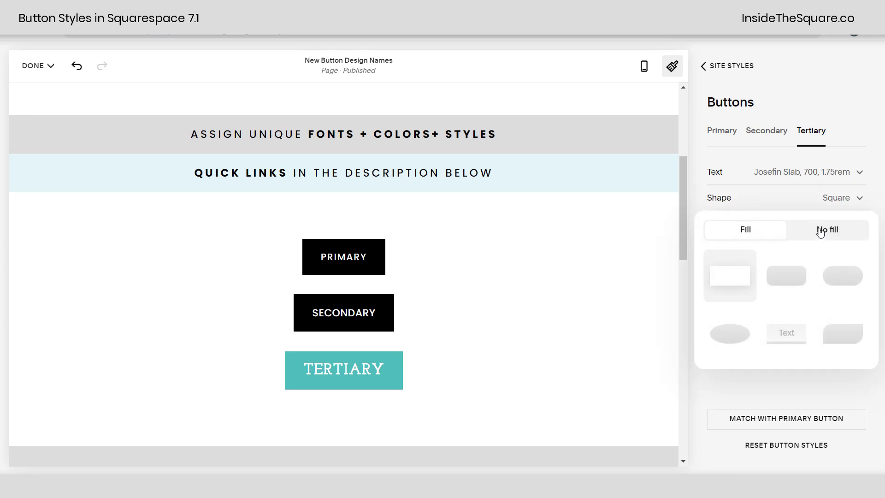
{"action": "mouse_move", "coordinate": [842, 337]}
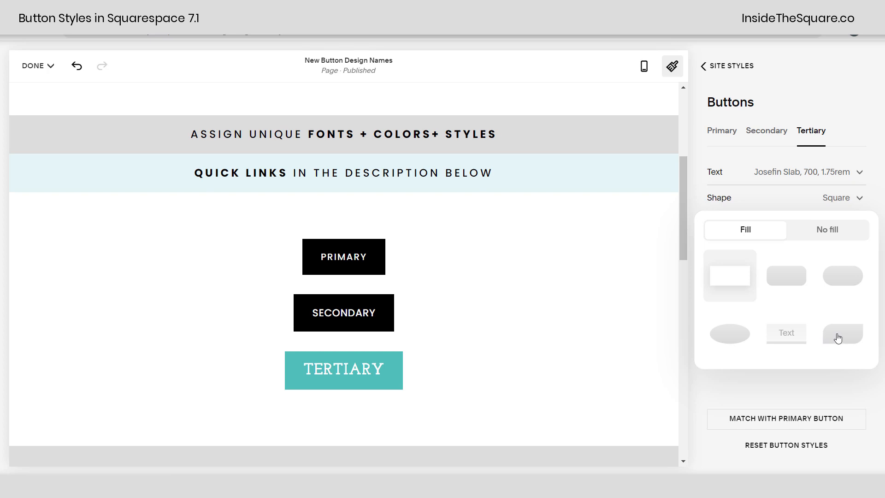
{"action": "left_click", "coordinate": [785, 332]}
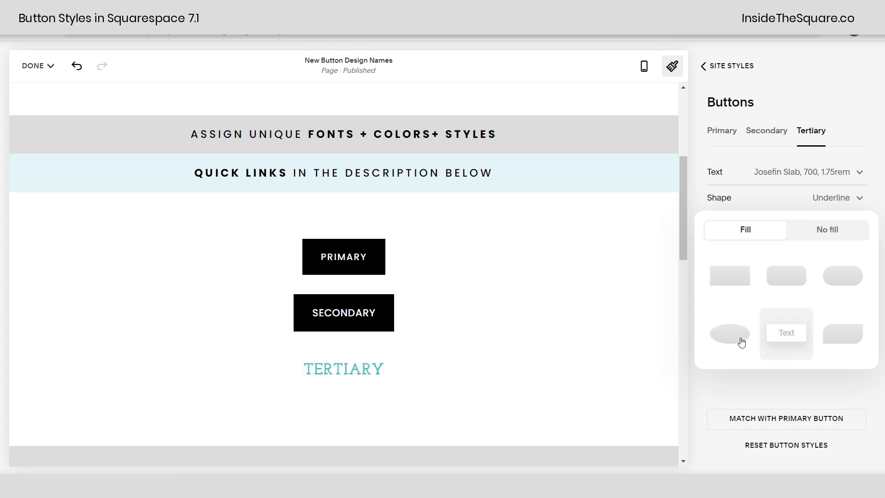
{"action": "left_click", "coordinate": [729, 275]}
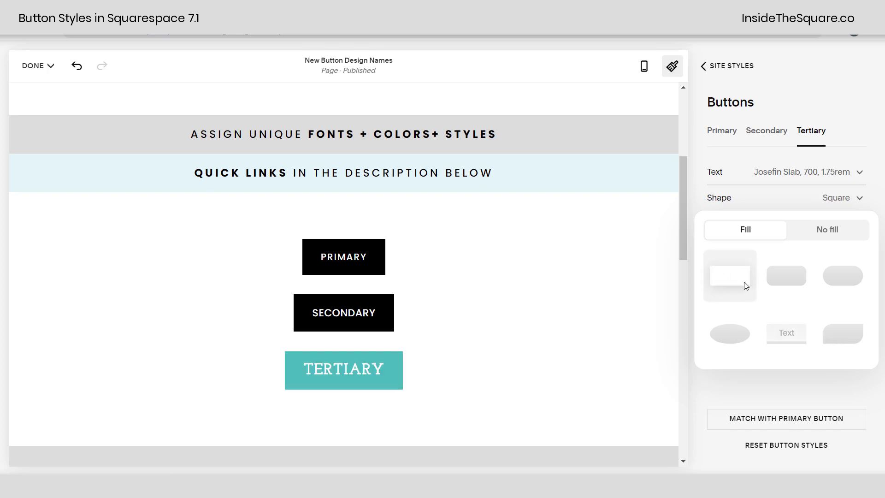
{"action": "left_click", "coordinate": [786, 275]}
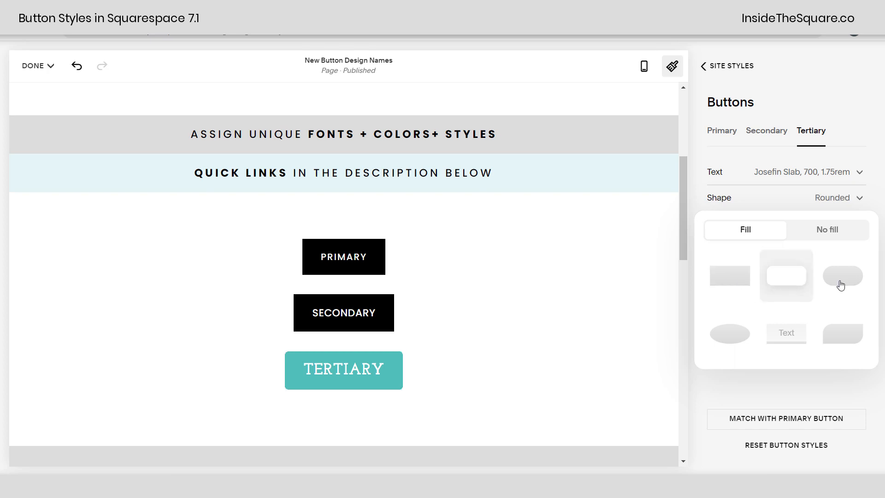
{"action": "left_click", "coordinate": [842, 276]}
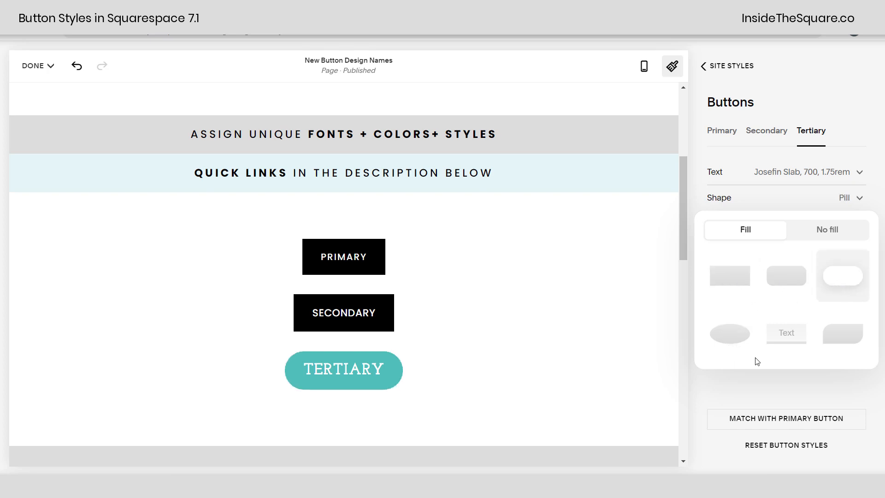
{"action": "left_click", "coordinate": [842, 333]}
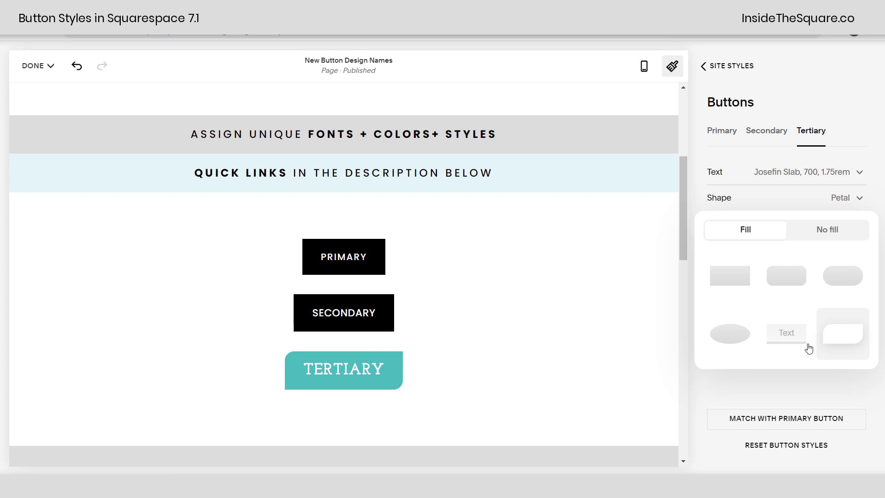
{"action": "left_click", "coordinate": [827, 230]}
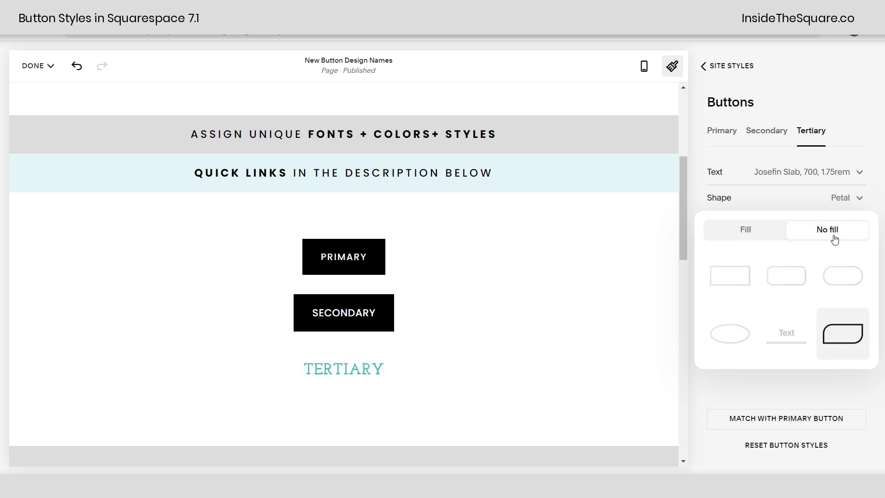
{"action": "mouse_move", "coordinate": [822, 305]}
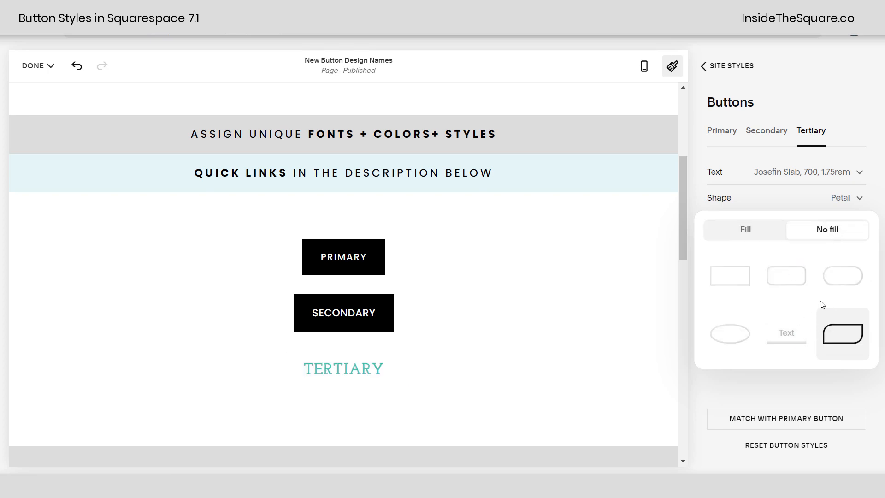
{"action": "left_click", "coordinate": [786, 333]}
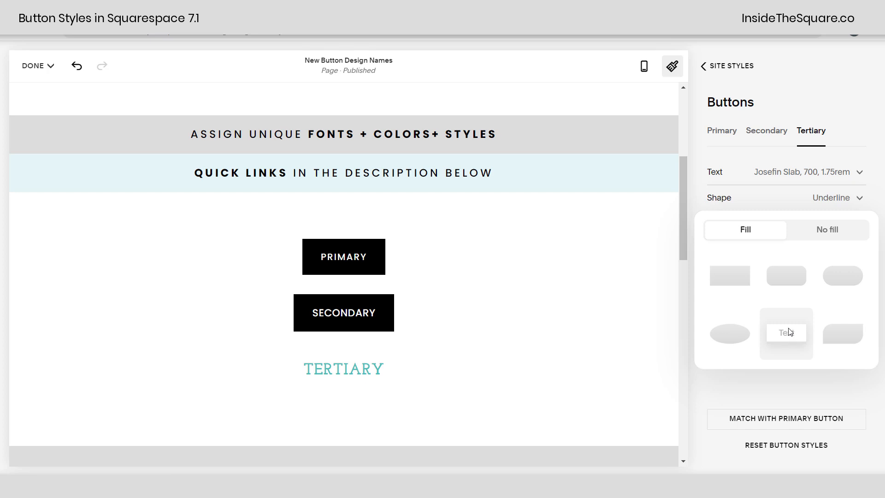
{"action": "mouse_move", "coordinate": [875, 204]}
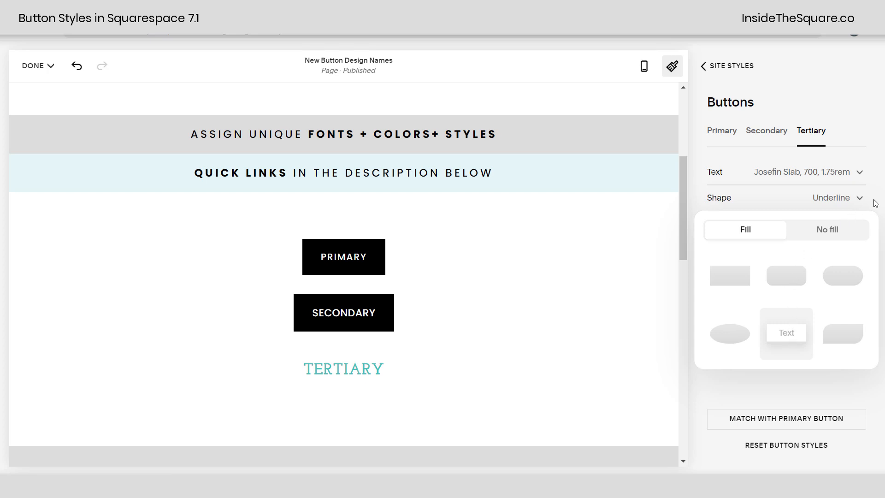
{"action": "left_click", "coordinate": [837, 198]}
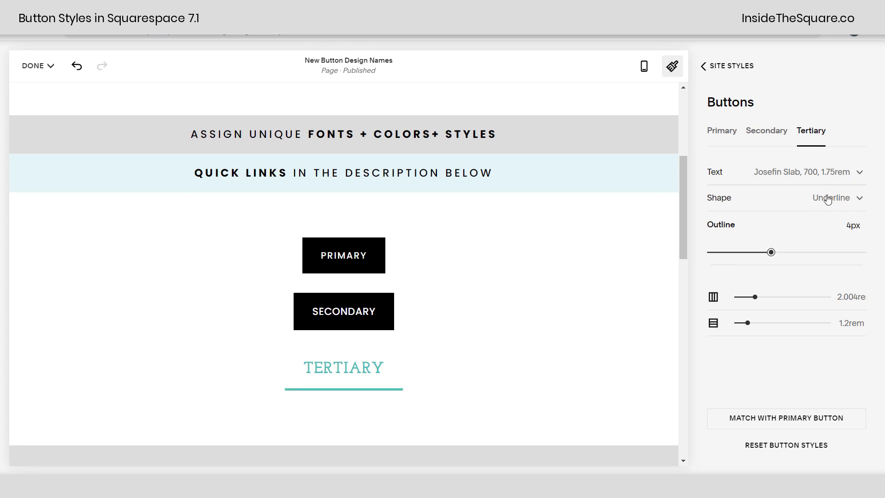
Step: Cycle through the shapes again, settling on an unfilled square with a teal outline
{"action": "left_click", "coordinate": [840, 198]}
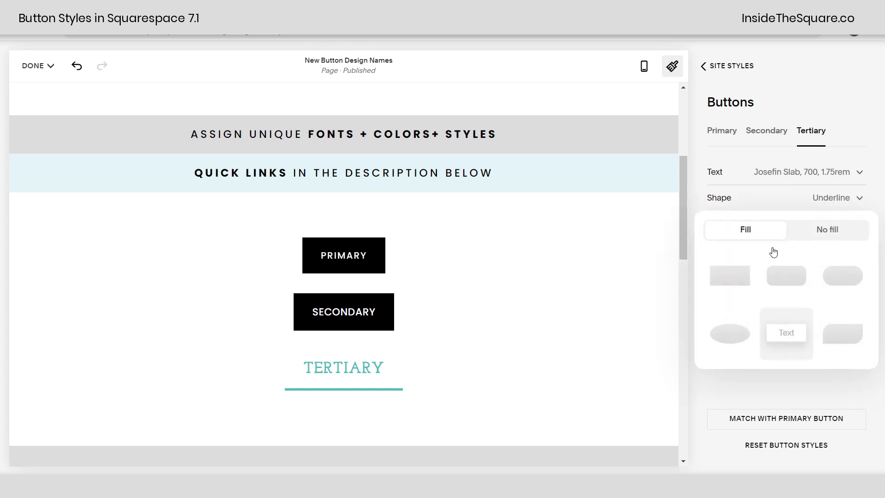
{"action": "left_click", "coordinate": [729, 275]}
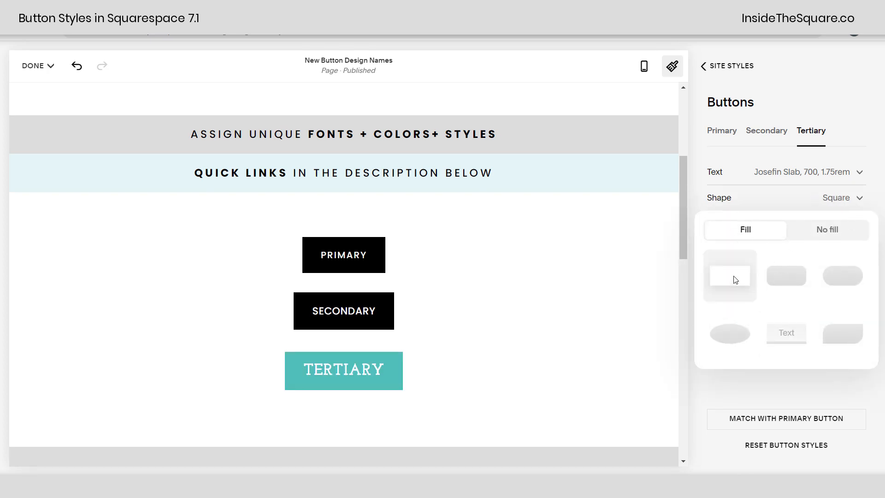
{"action": "left_click", "coordinate": [785, 276]}
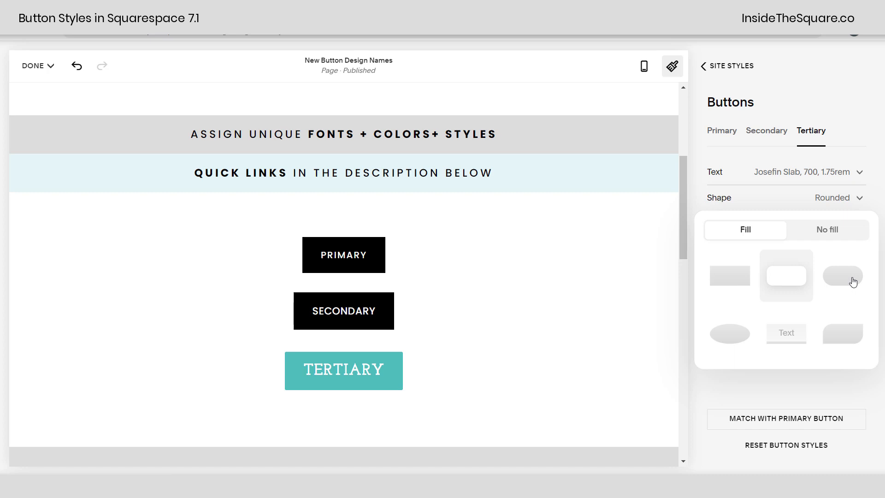
{"action": "left_click", "coordinate": [842, 276]}
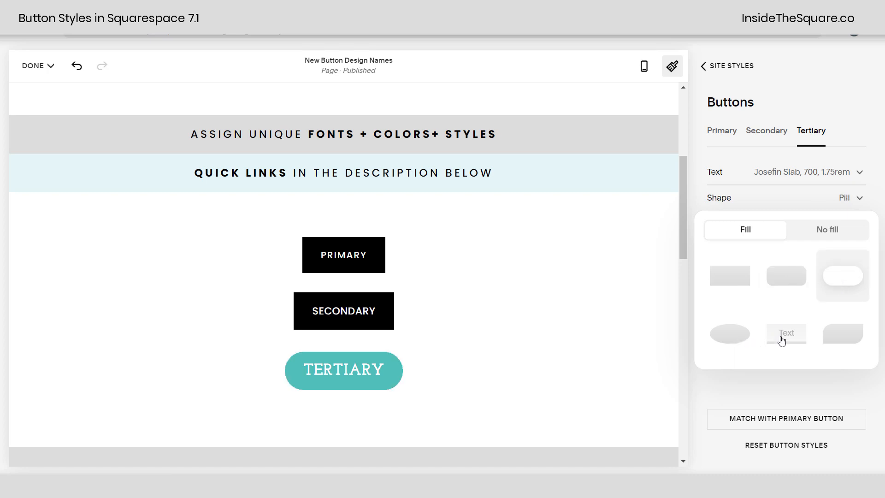
{"action": "left_click", "coordinate": [786, 332]}
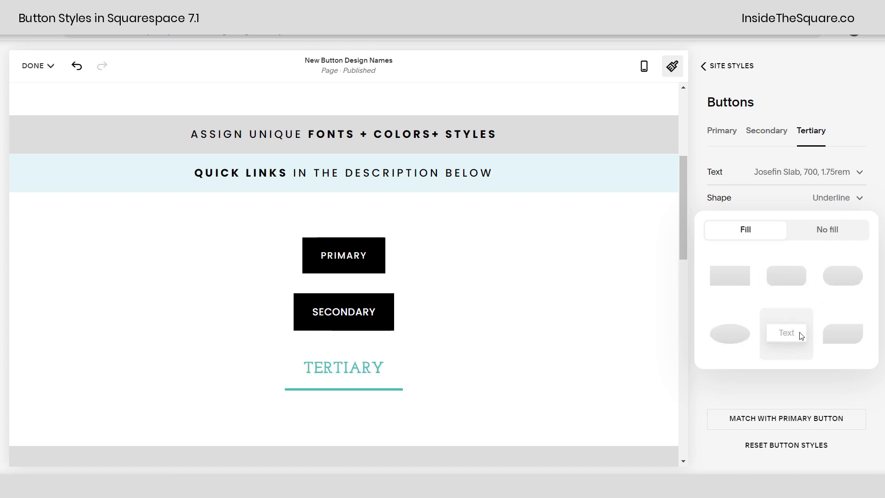
{"action": "left_click", "coordinate": [842, 333]}
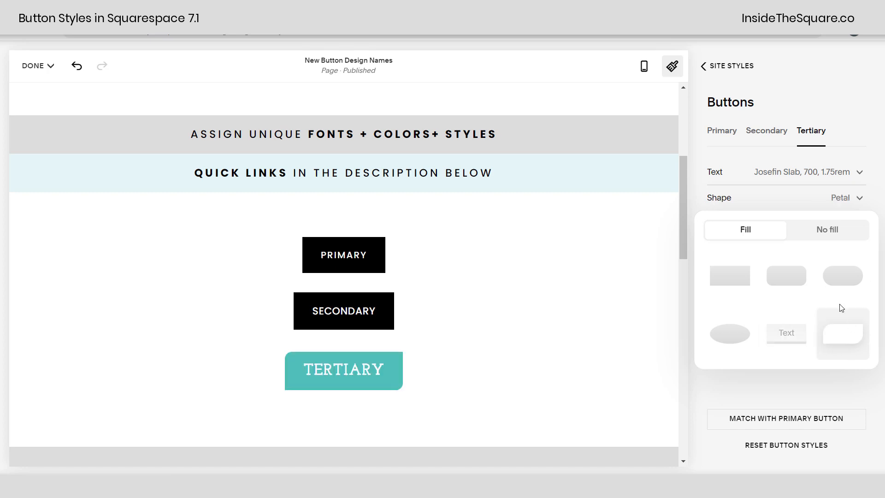
{"action": "mouse_move", "coordinate": [827, 229]}
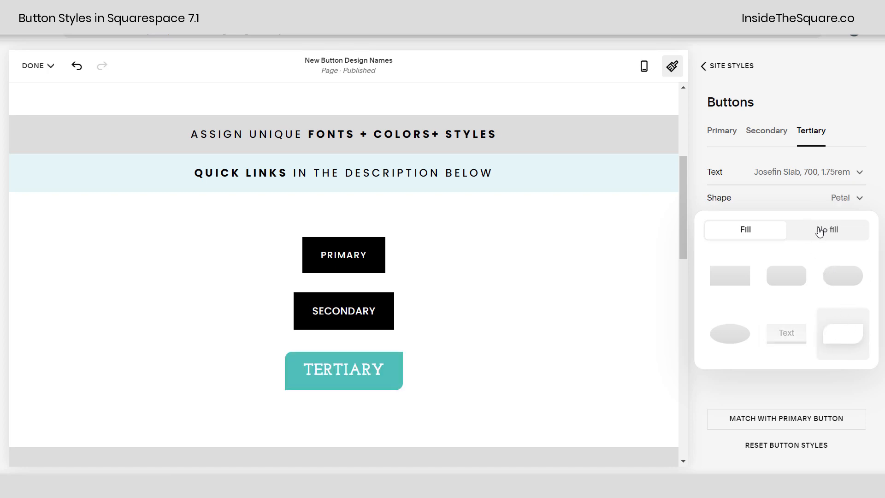
{"action": "left_click", "coordinate": [826, 230]}
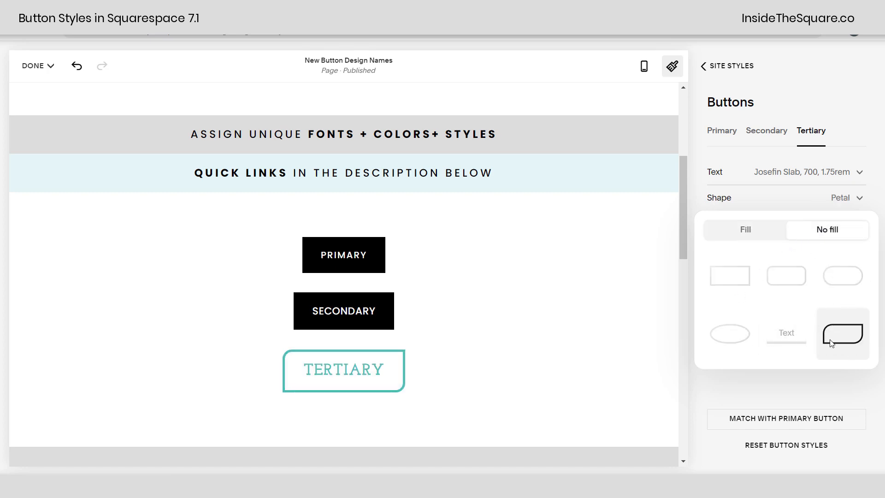
{"action": "left_click", "coordinate": [785, 332]}
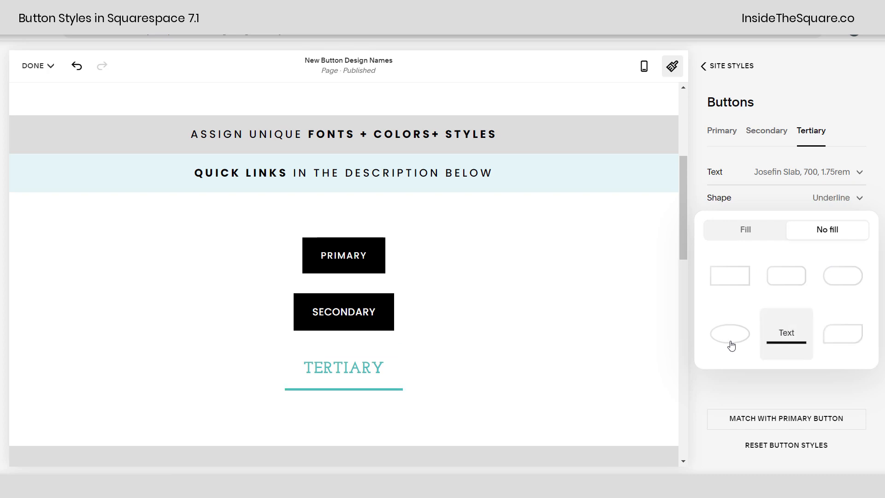
{"action": "left_click", "coordinate": [842, 275]}
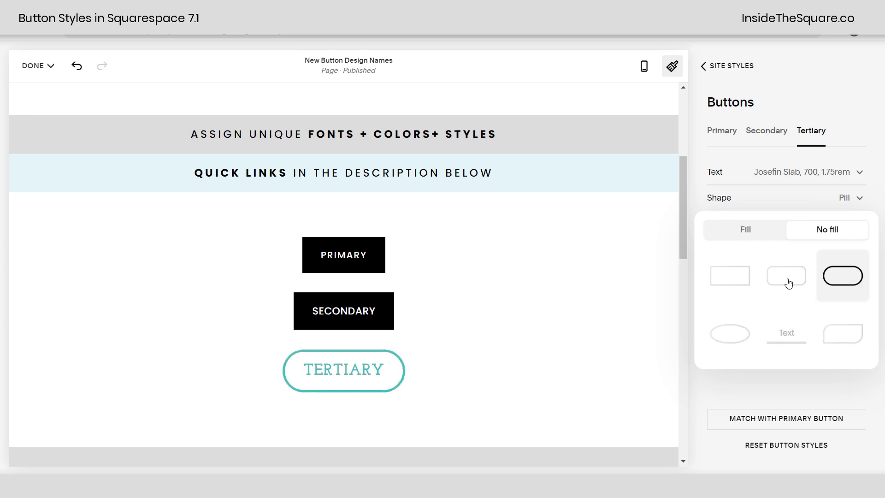
{"action": "left_click", "coordinate": [786, 276]}
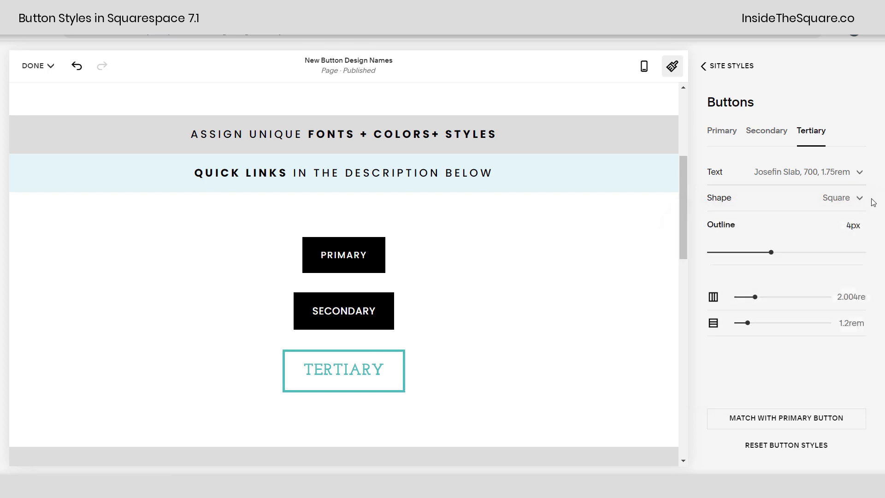
{"action": "mouse_move", "coordinate": [822, 314]}
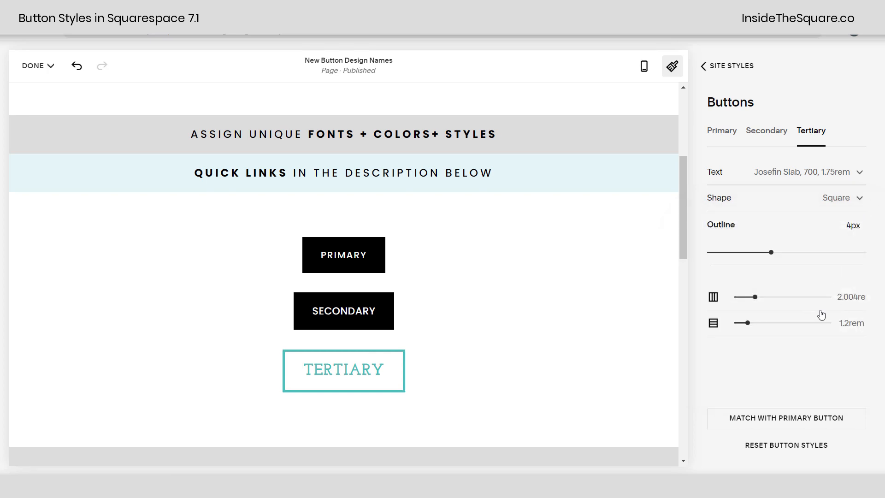
{"action": "mouse_move", "coordinate": [768, 328]}
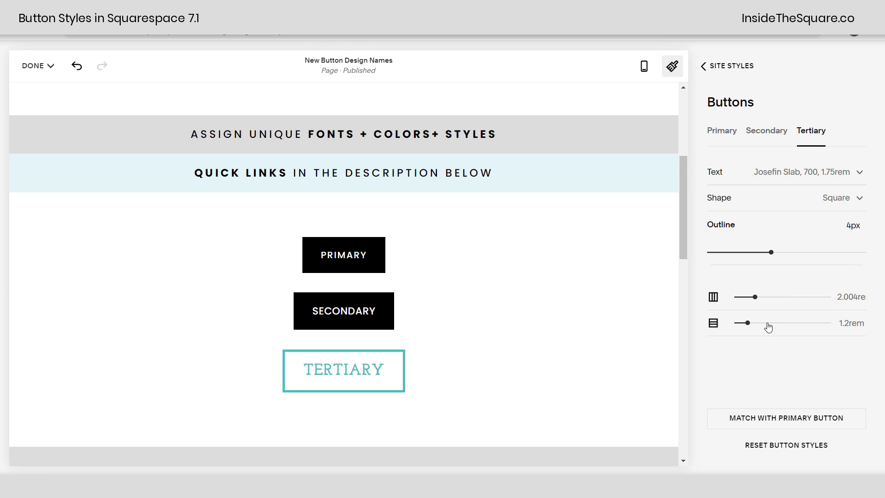
{"action": "mouse_move", "coordinate": [714, 321]}
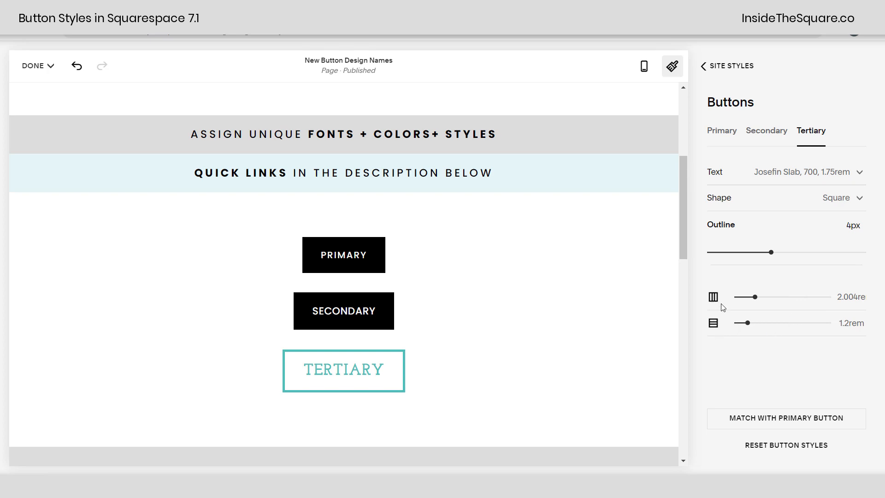
{"action": "mouse_move", "coordinate": [387, 367]}
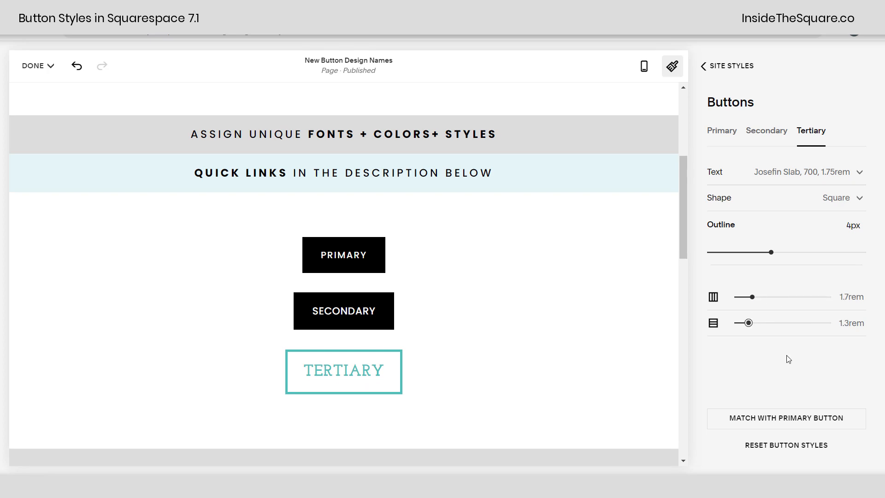
{"action": "mouse_move", "coordinate": [807, 304]}
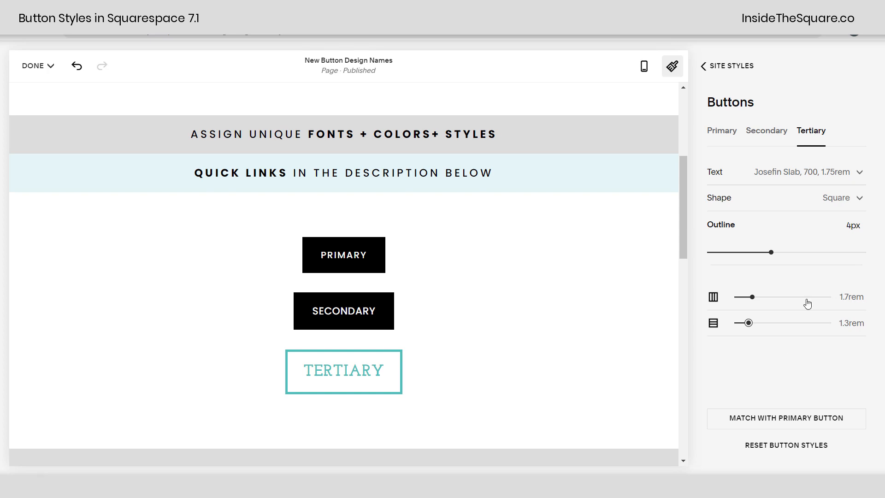
Step: Give the tertiary button Josefin Slab 700 text, 4px outline and 1.6rem/1rem padding
{"action": "left_click", "coordinate": [808, 171]}
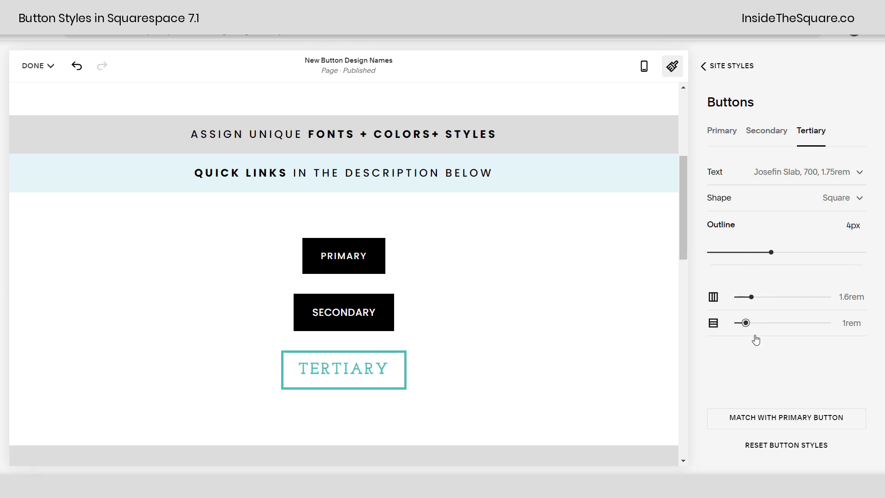
{"action": "mouse_move", "coordinate": [779, 324]}
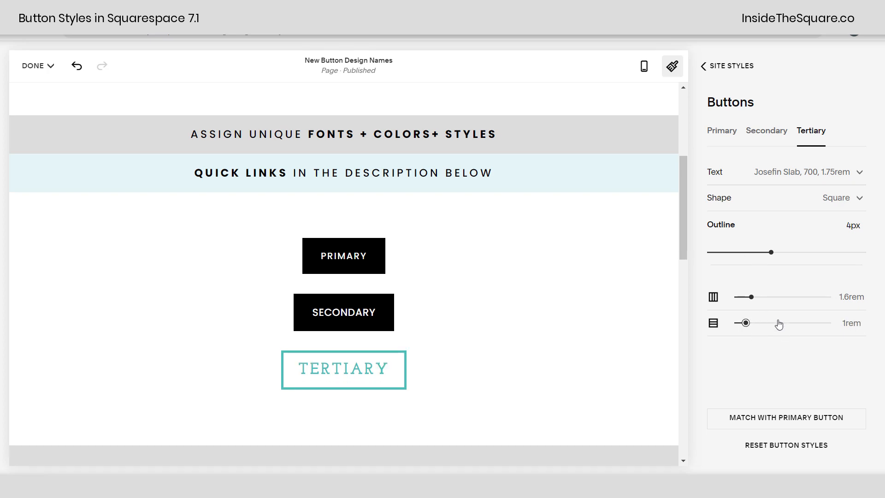
{"action": "mouse_move", "coordinate": [420, 352]}
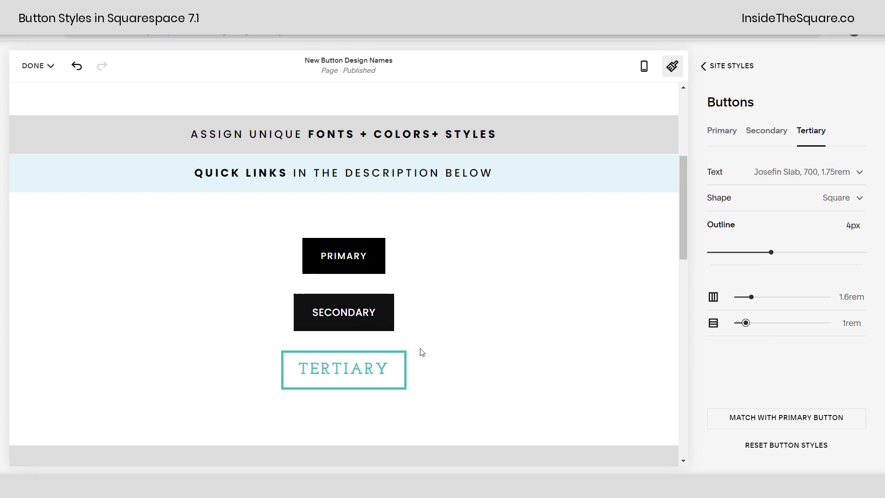
{"action": "mouse_move", "coordinate": [478, 359]}
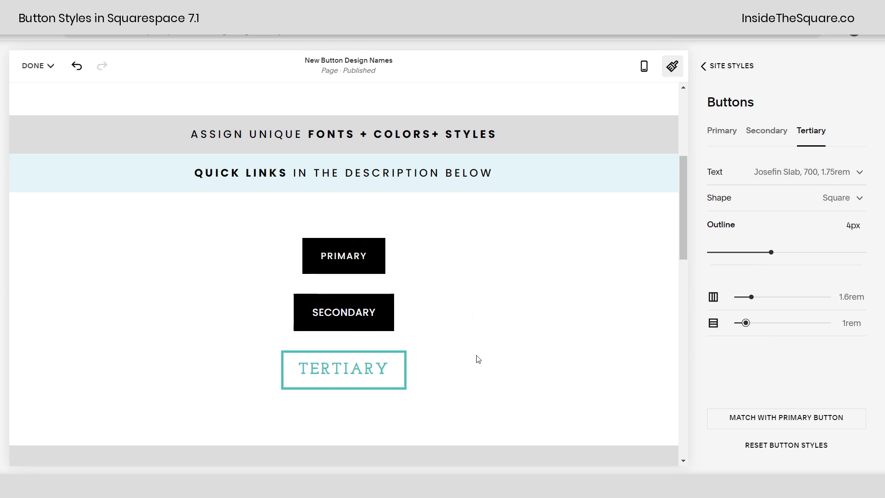
{"action": "mouse_move", "coordinate": [482, 356]}
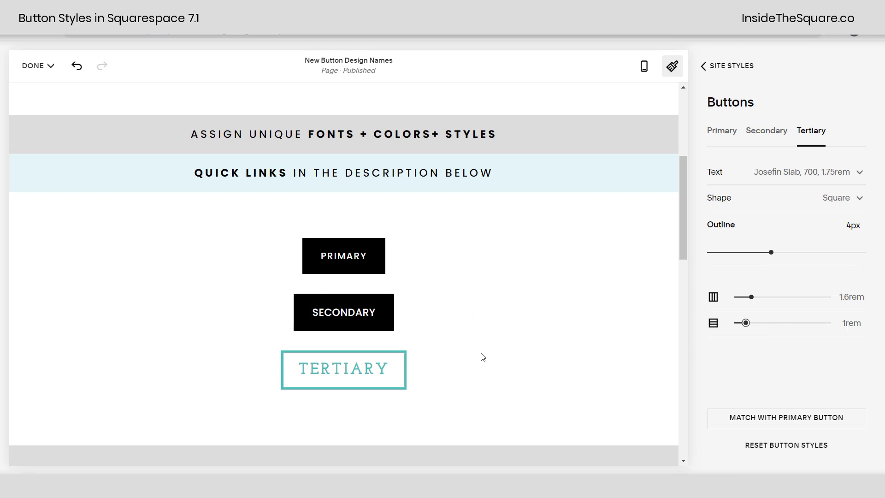
{"action": "mouse_move", "coordinate": [786, 426]}
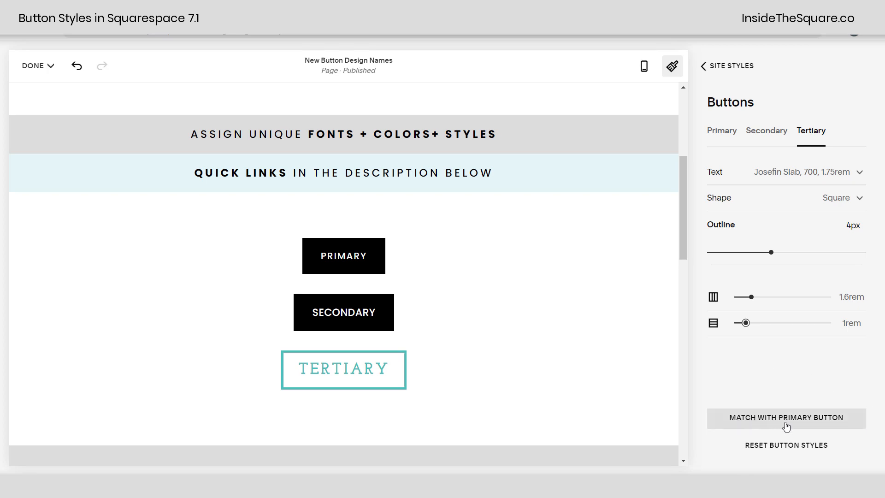
{"action": "mouse_move", "coordinate": [840, 427]}
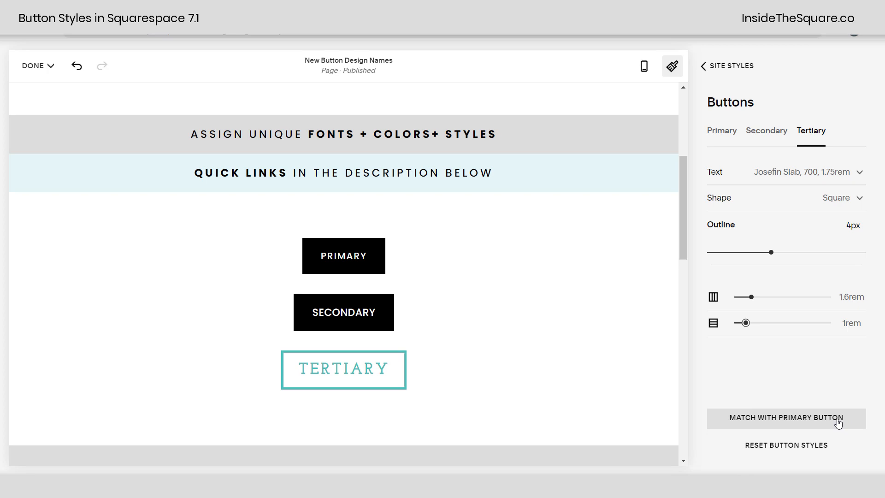
Step: Match the tertiary button to the primary style, confirm, and return to style categories
{"action": "left_click", "coordinate": [785, 417]}
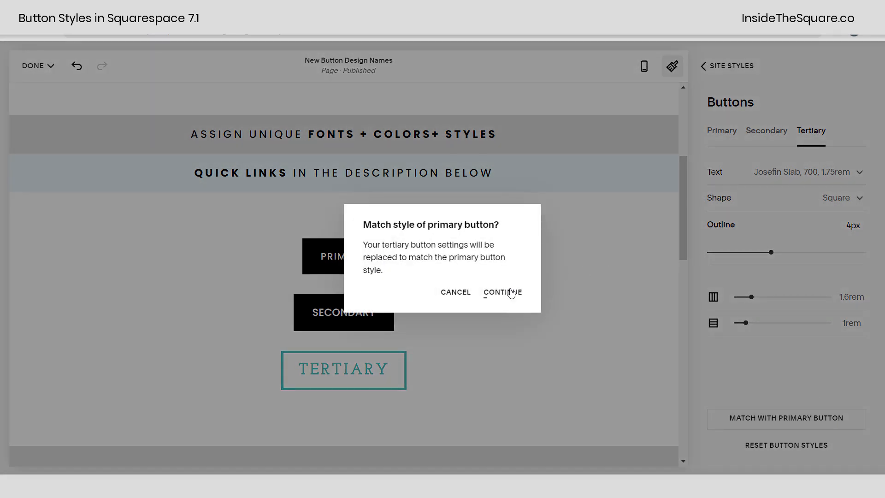
{"action": "left_click", "coordinate": [502, 292]}
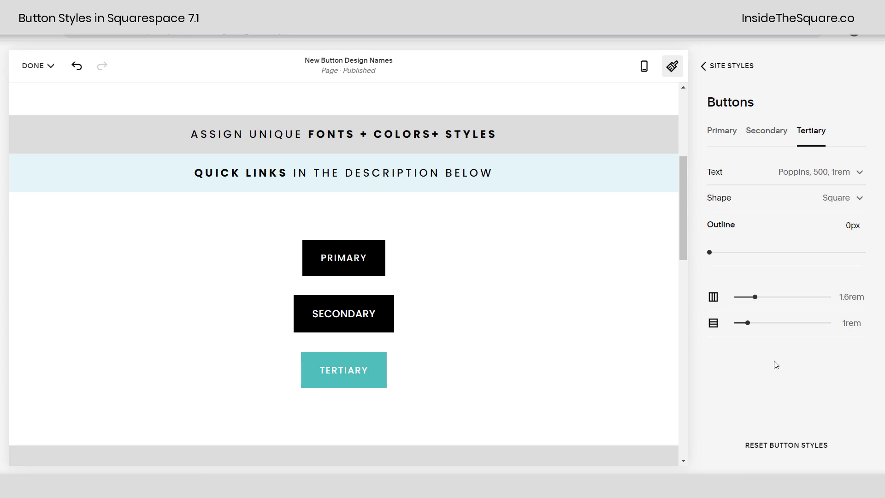
{"action": "mouse_move", "coordinate": [766, 198]}
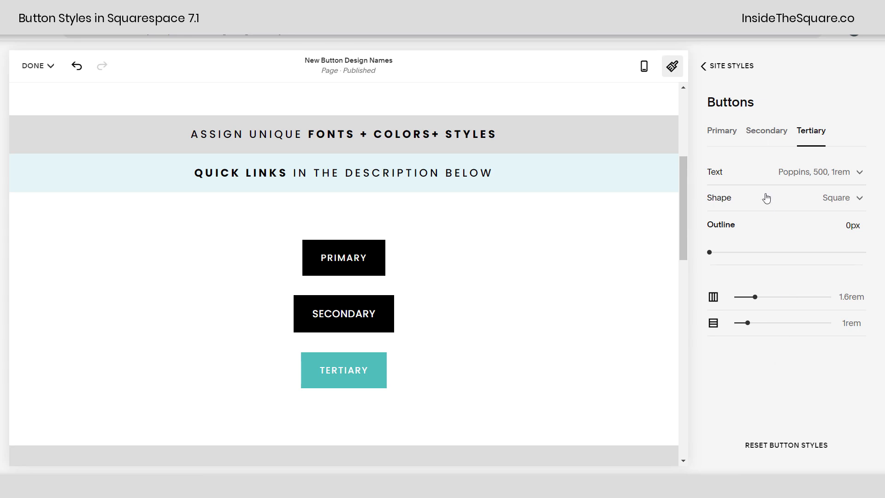
{"action": "mouse_move", "coordinate": [745, 230]}
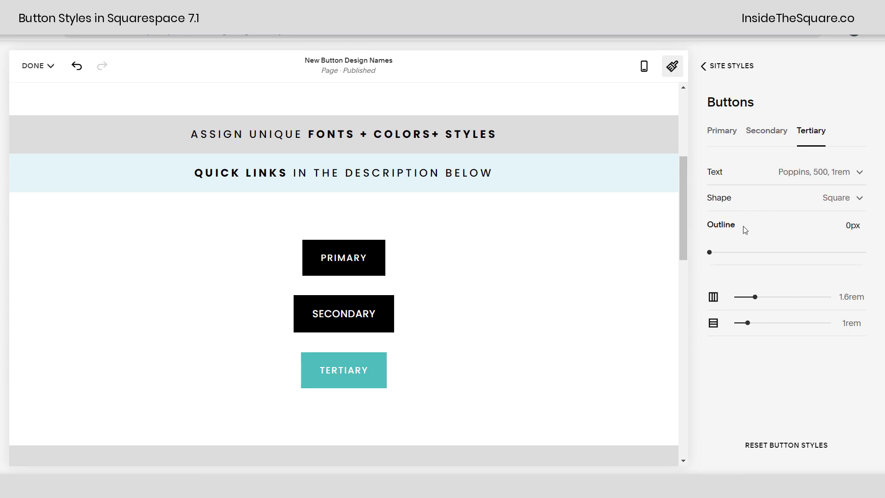
{"action": "mouse_move", "coordinate": [730, 204]}
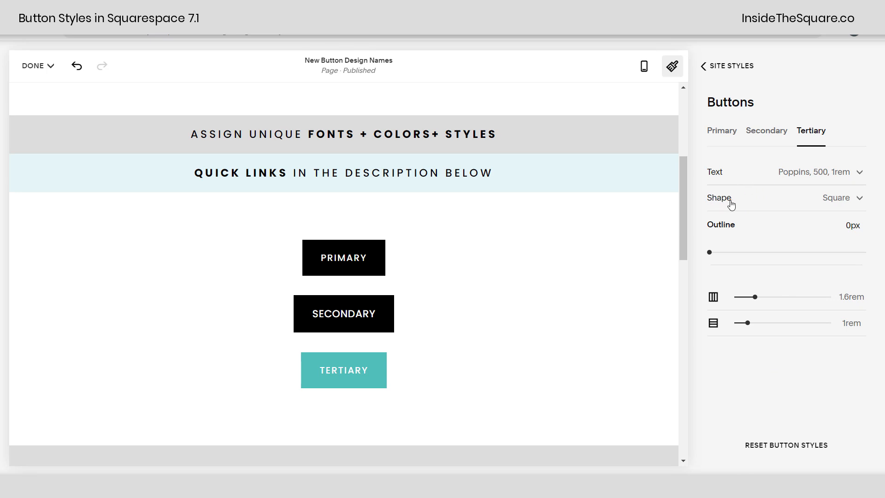
{"action": "mouse_move", "coordinate": [727, 297]}
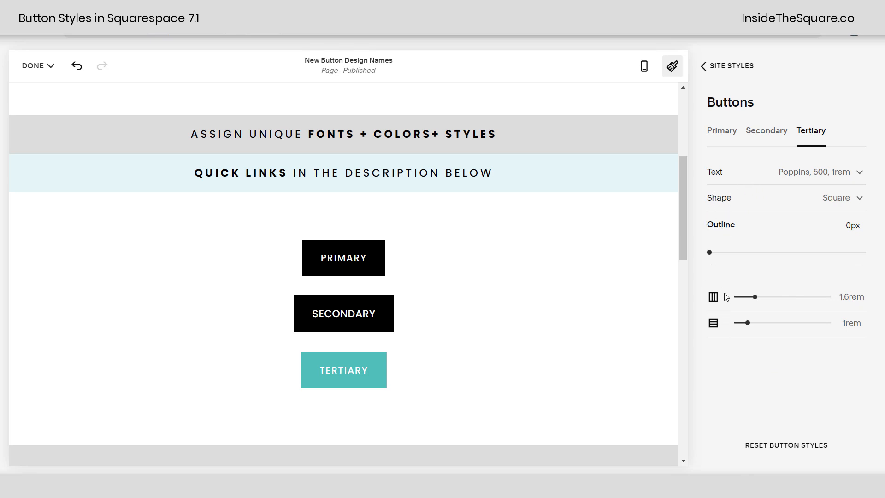
{"action": "mouse_move", "coordinate": [736, 337]}
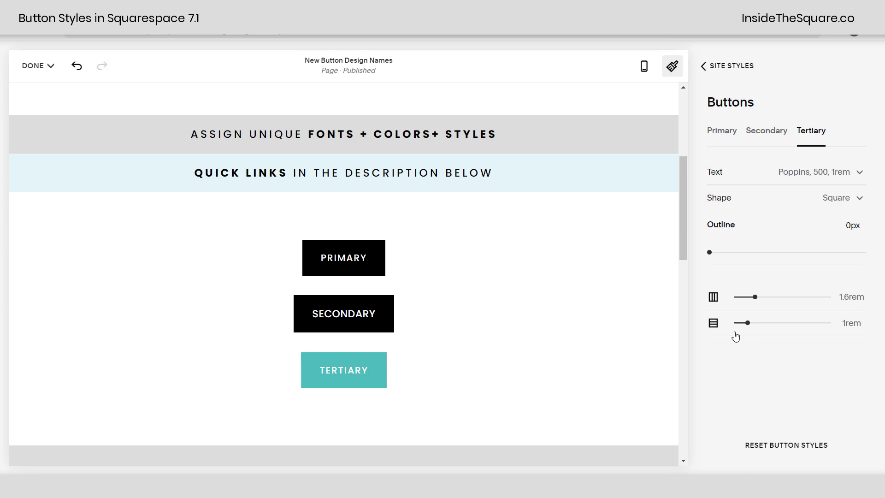
{"action": "mouse_move", "coordinate": [735, 337]}
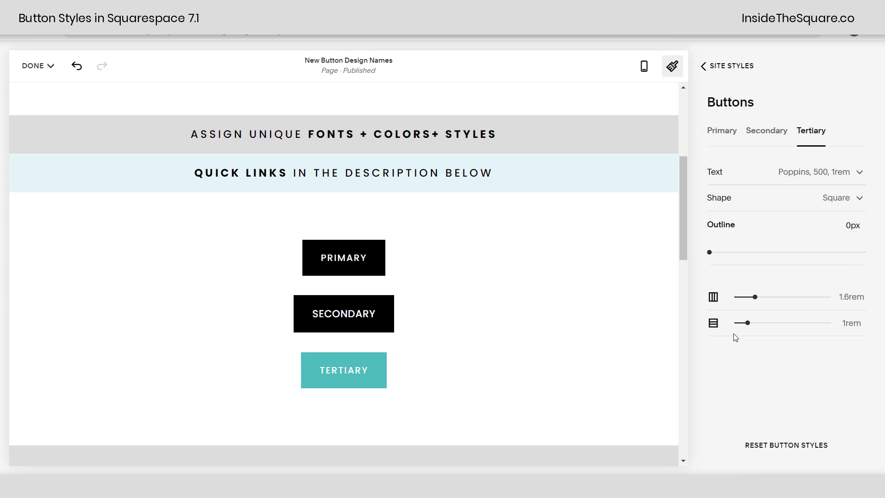
{"action": "mouse_move", "coordinate": [753, 344]}
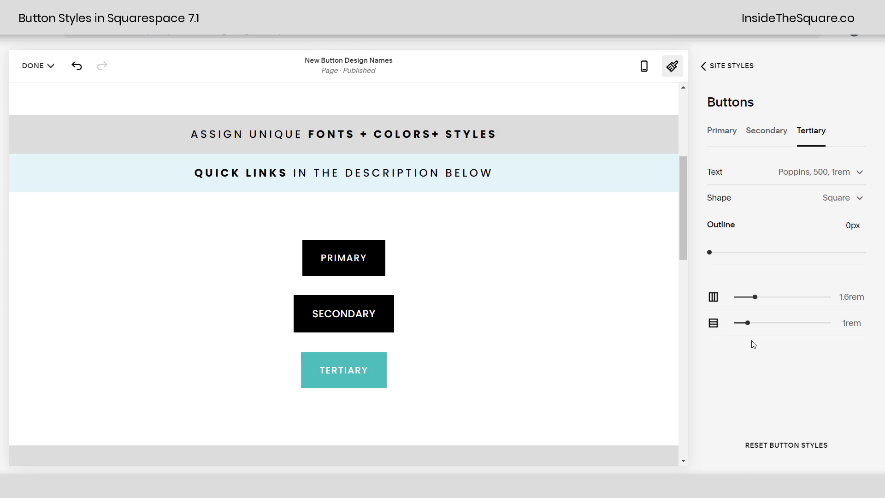
{"action": "left_click", "coordinate": [703, 66]}
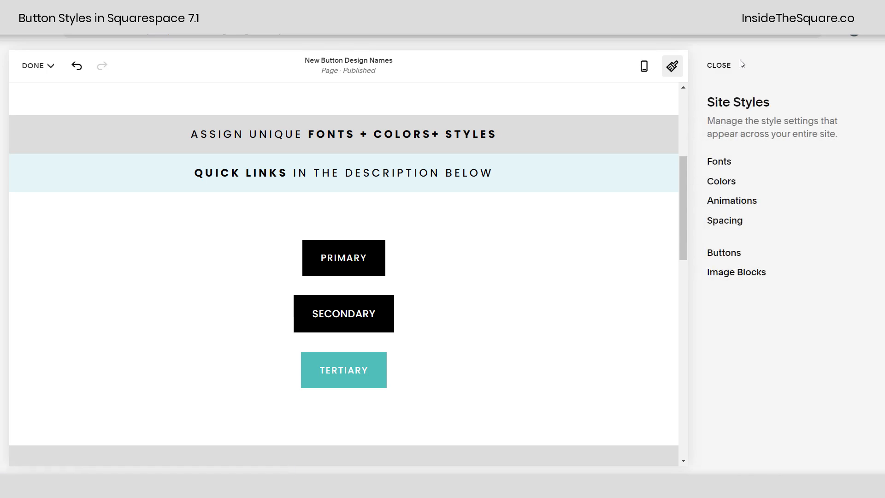
Step: Keep the tertiary button a filled square and widen its horizontal padding to 3.3rem
{"action": "left_click", "coordinate": [723, 252]}
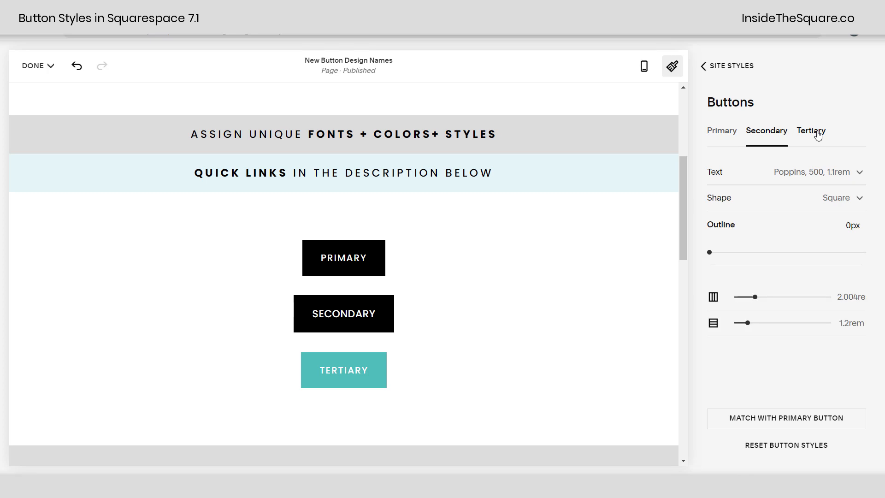
{"action": "left_click", "coordinate": [811, 131]}
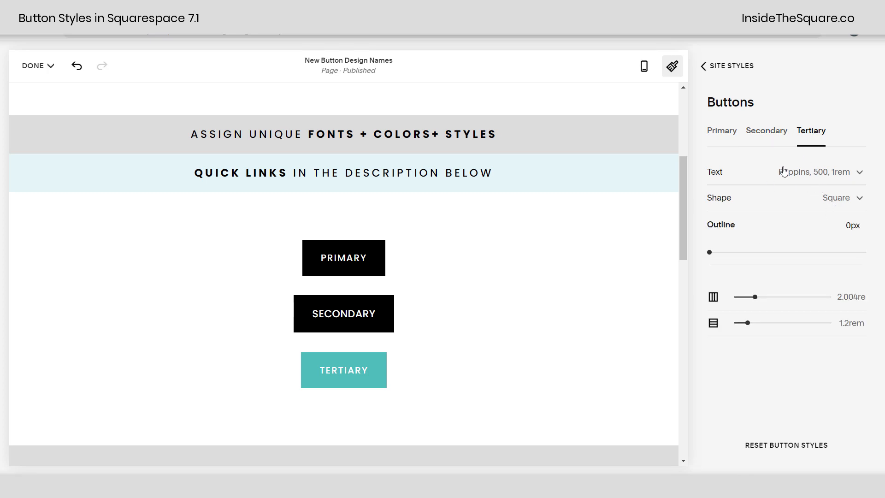
{"action": "left_click", "coordinate": [820, 172]}
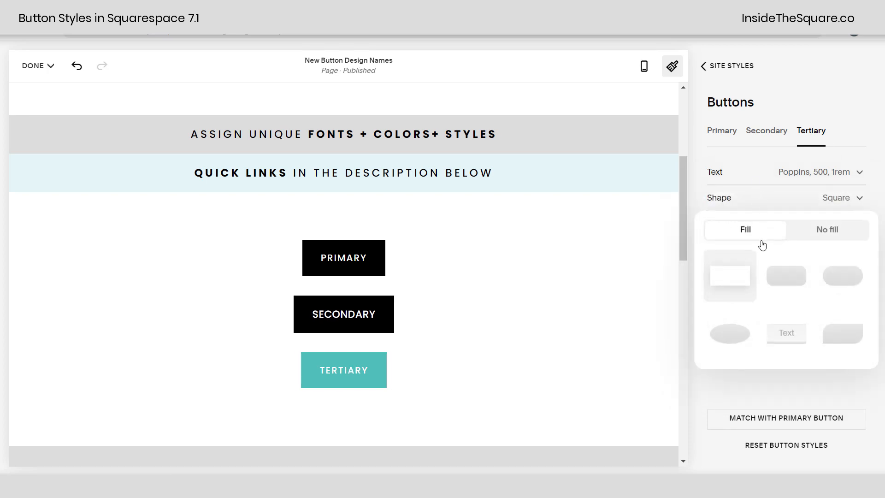
{"action": "left_click", "coordinate": [827, 230]}
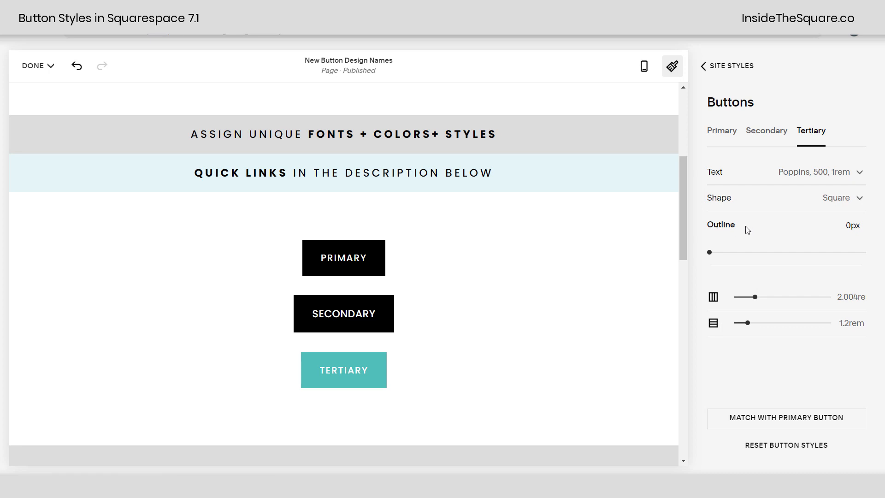
{"action": "mouse_move", "coordinate": [722, 307]}
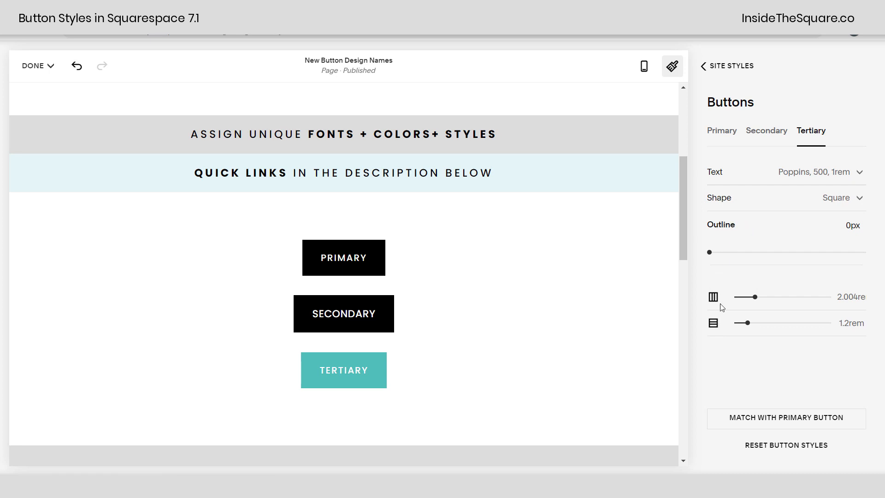
{"action": "mouse_move", "coordinate": [745, 310]}
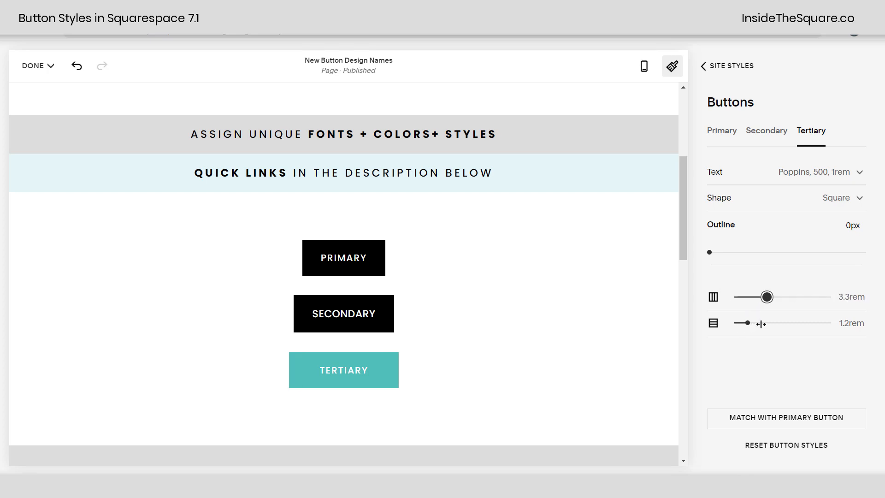
Step: Close Site Styles and save the page edits with Done
{"action": "left_click", "coordinate": [729, 66]}
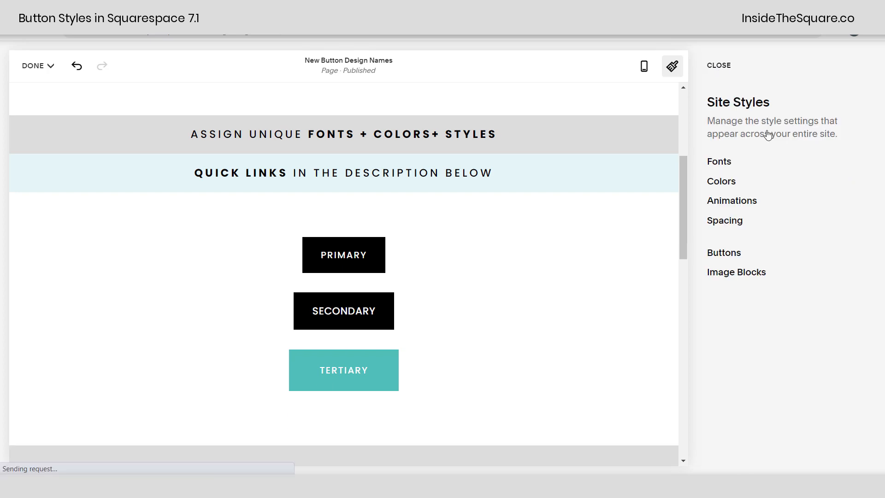
{"action": "left_click", "coordinate": [717, 65]}
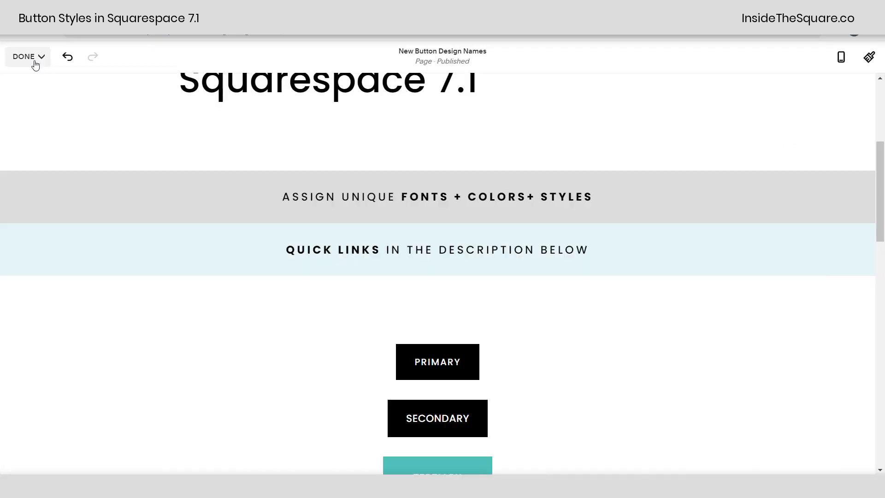
{"action": "left_click", "coordinate": [190, 129]}
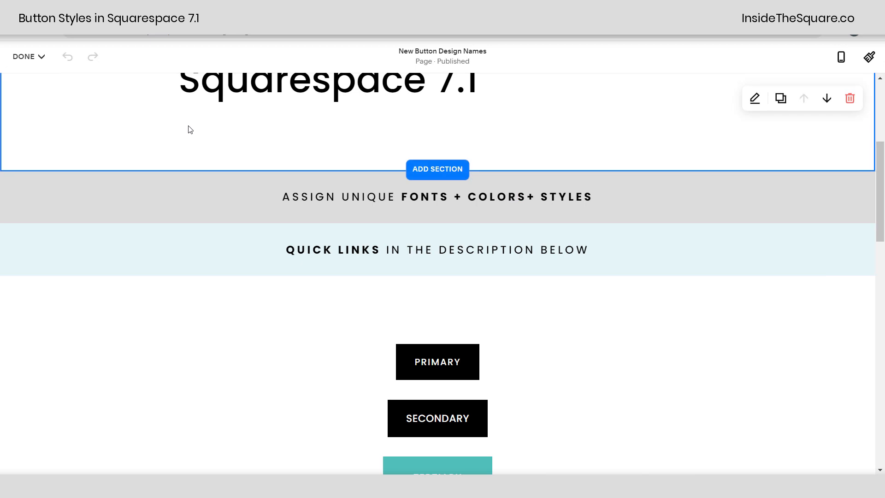